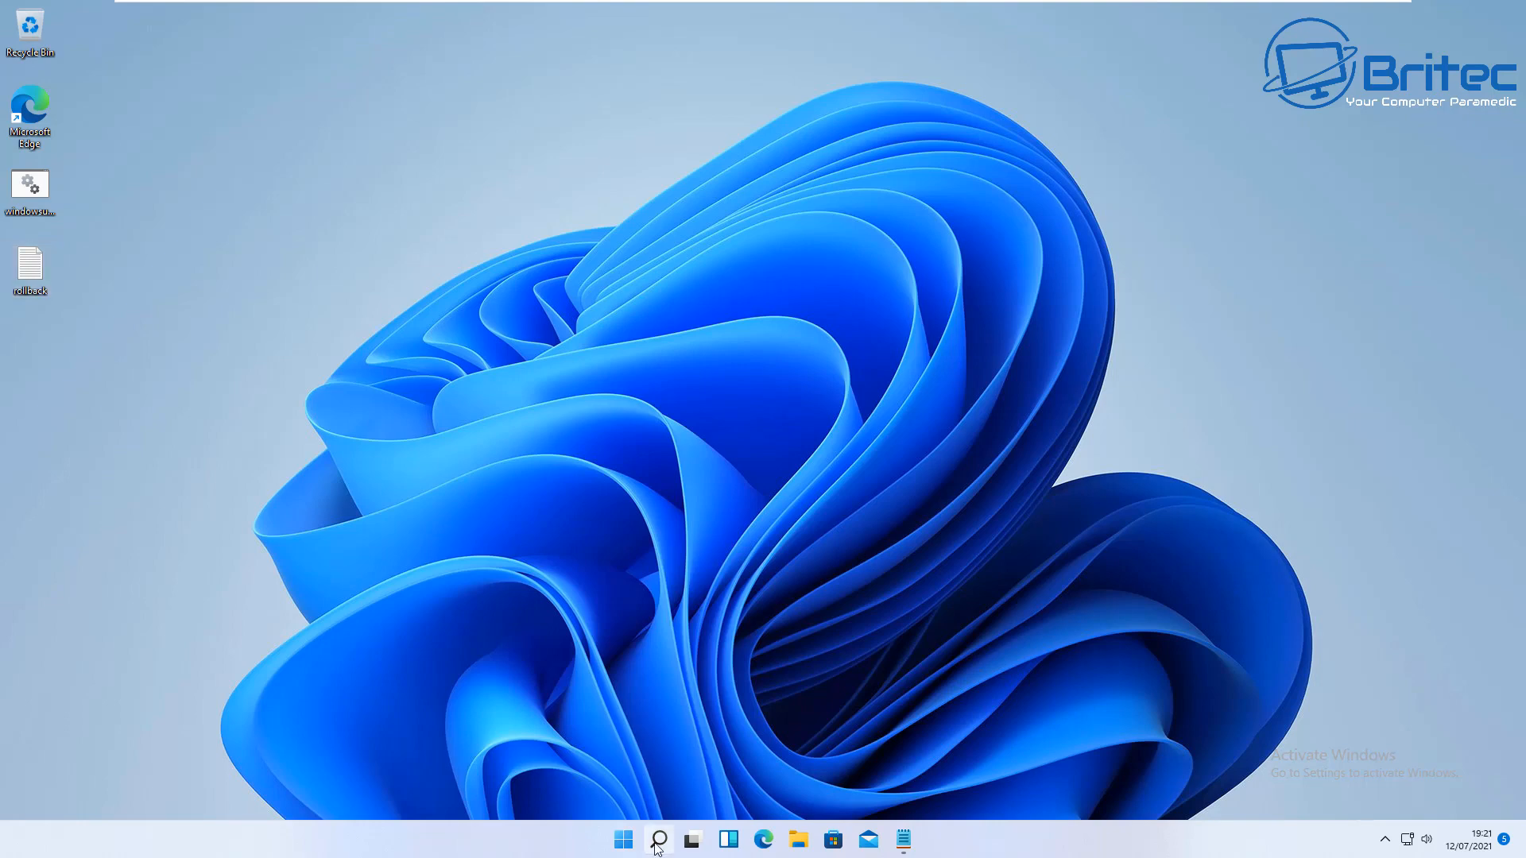
# Step: Open the Windows 11 Start menu from the taskbar
pyautogui.click(623, 839)
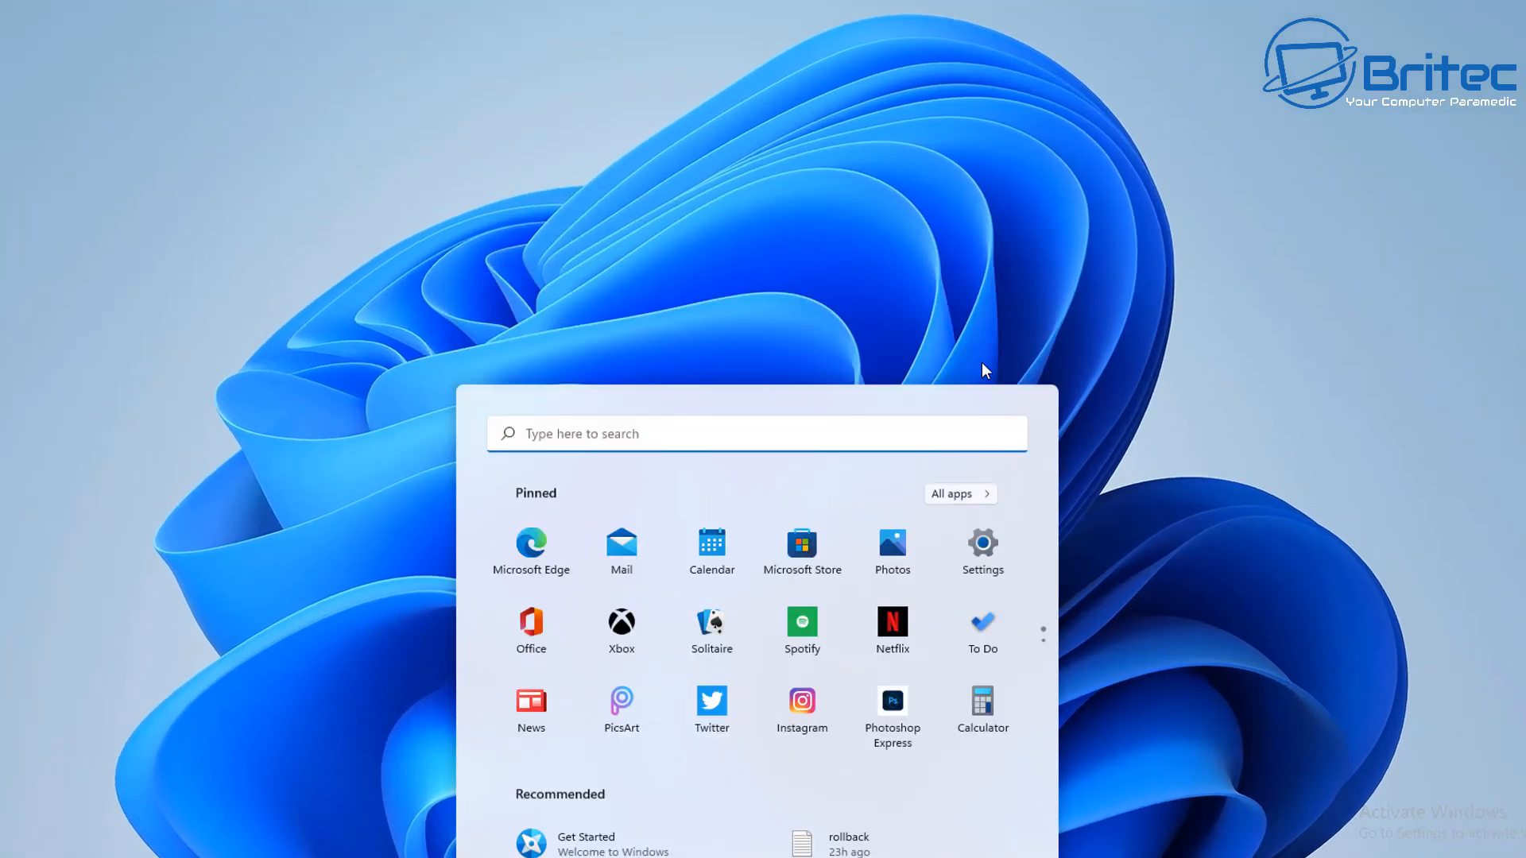
# Step: Open Settings and scroll the System page down toward Recovery
pyautogui.click(982, 551)
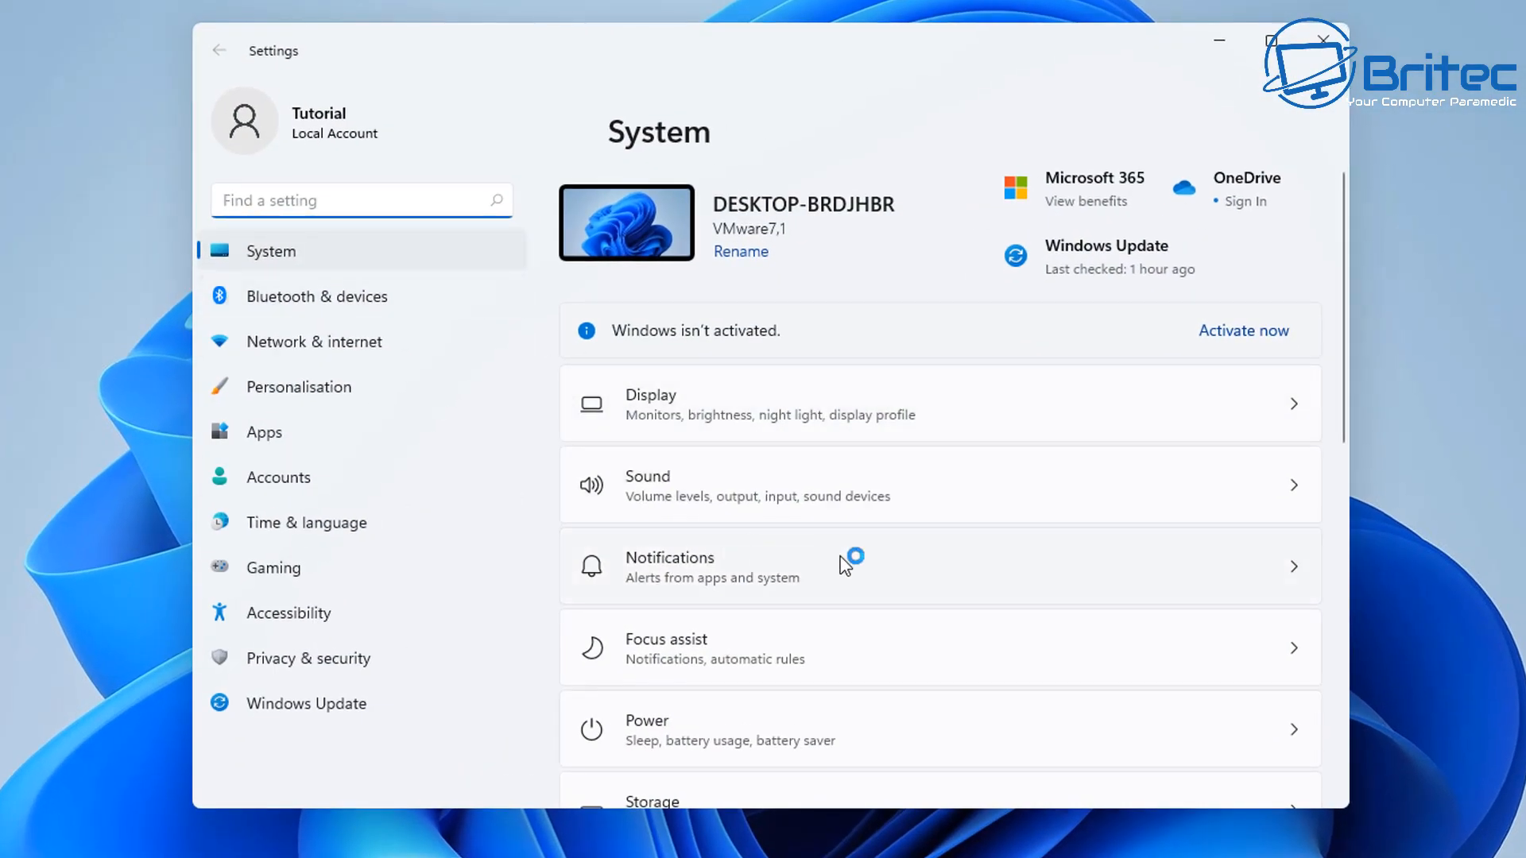
pyautogui.scroll(-3)
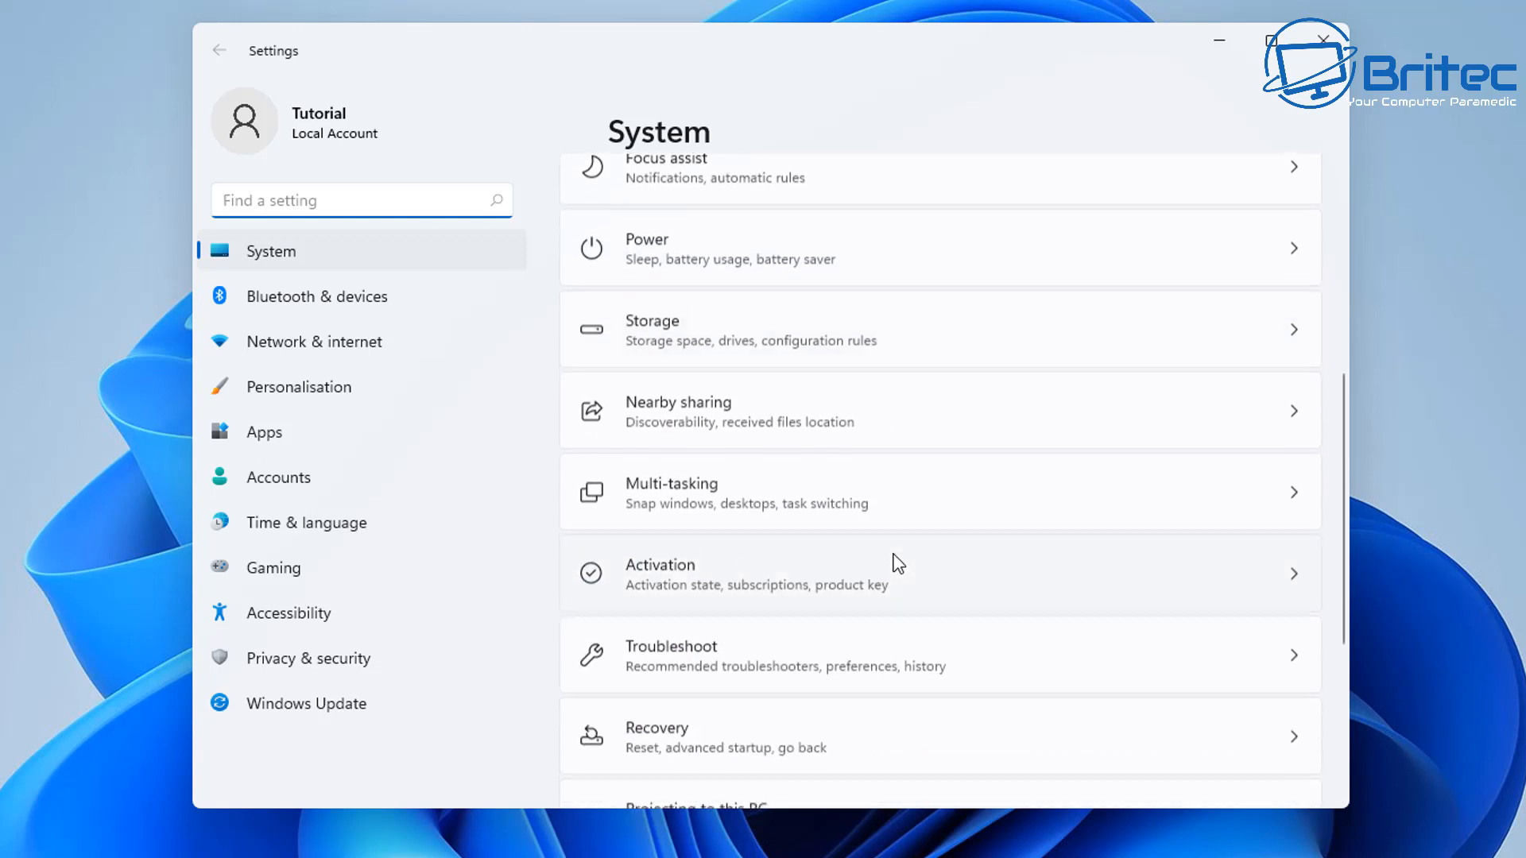
pyautogui.scroll(-3)
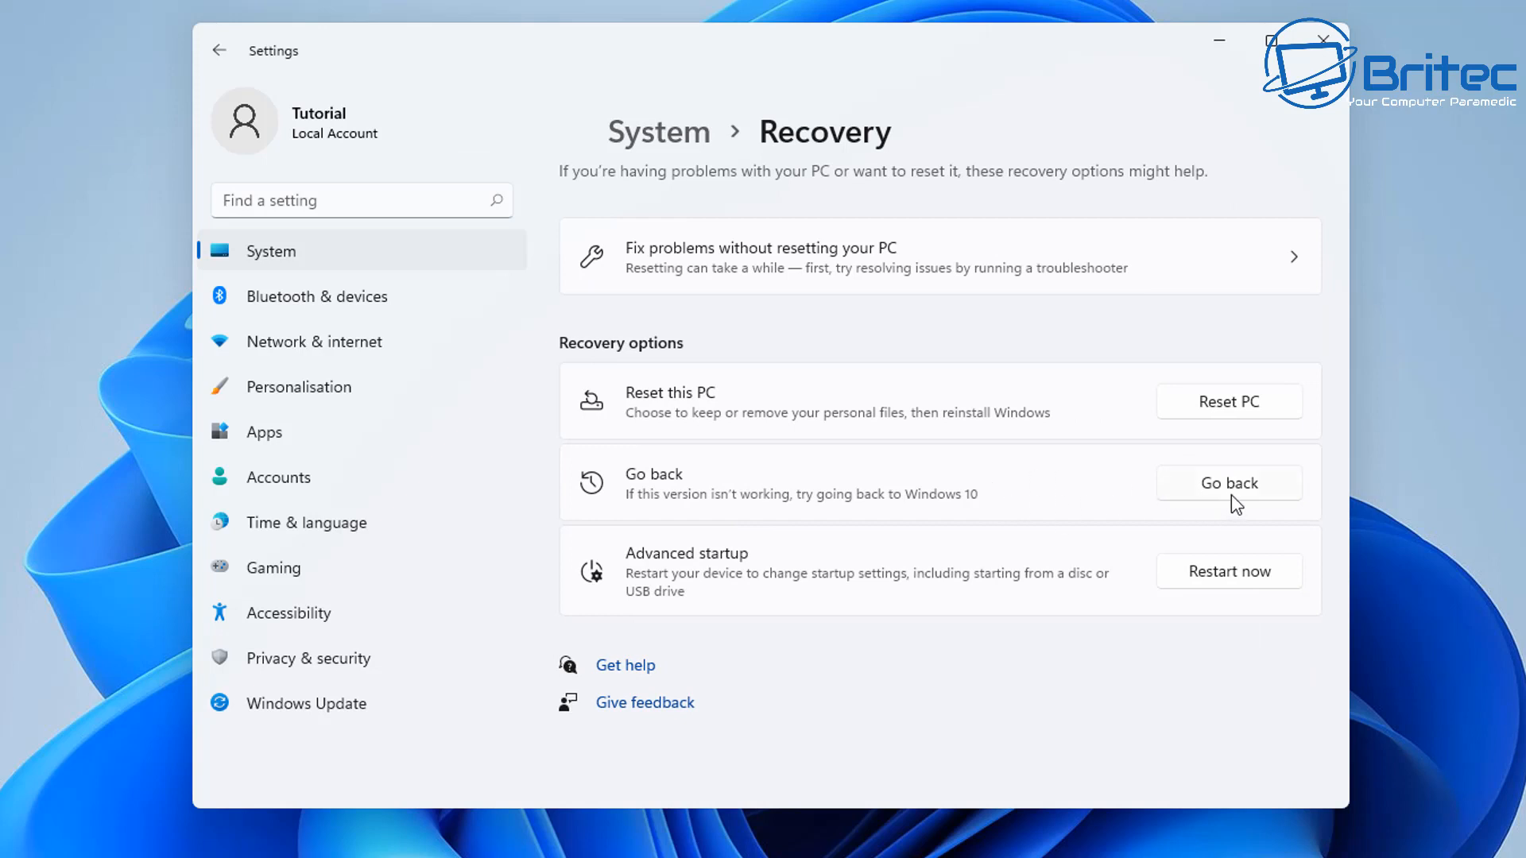
pyautogui.moveTo(954, 496)
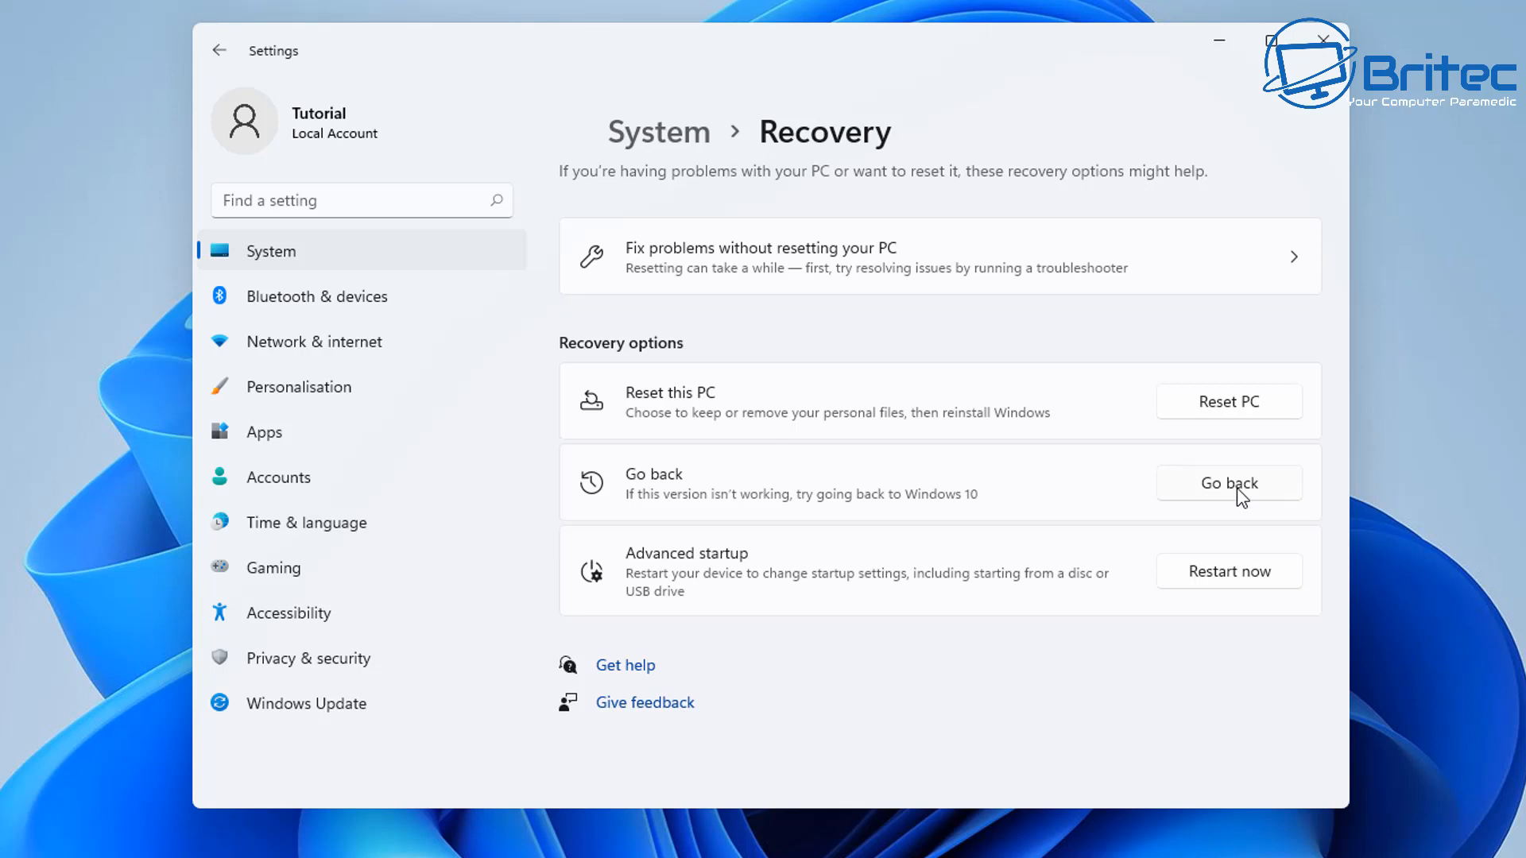
pyautogui.moveTo(1212, 111)
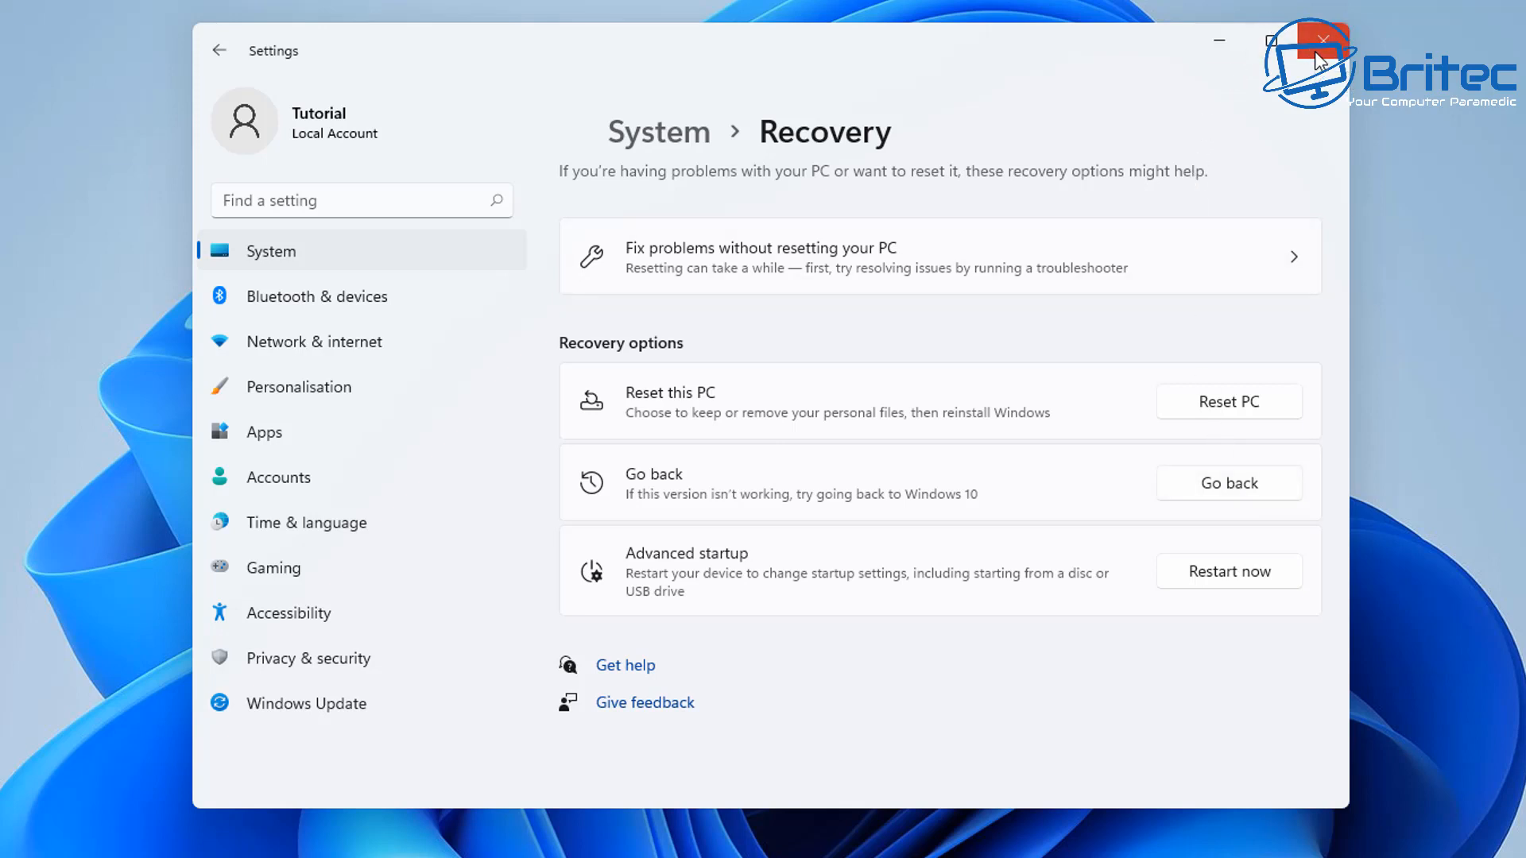
pyautogui.moveTo(1225, 51)
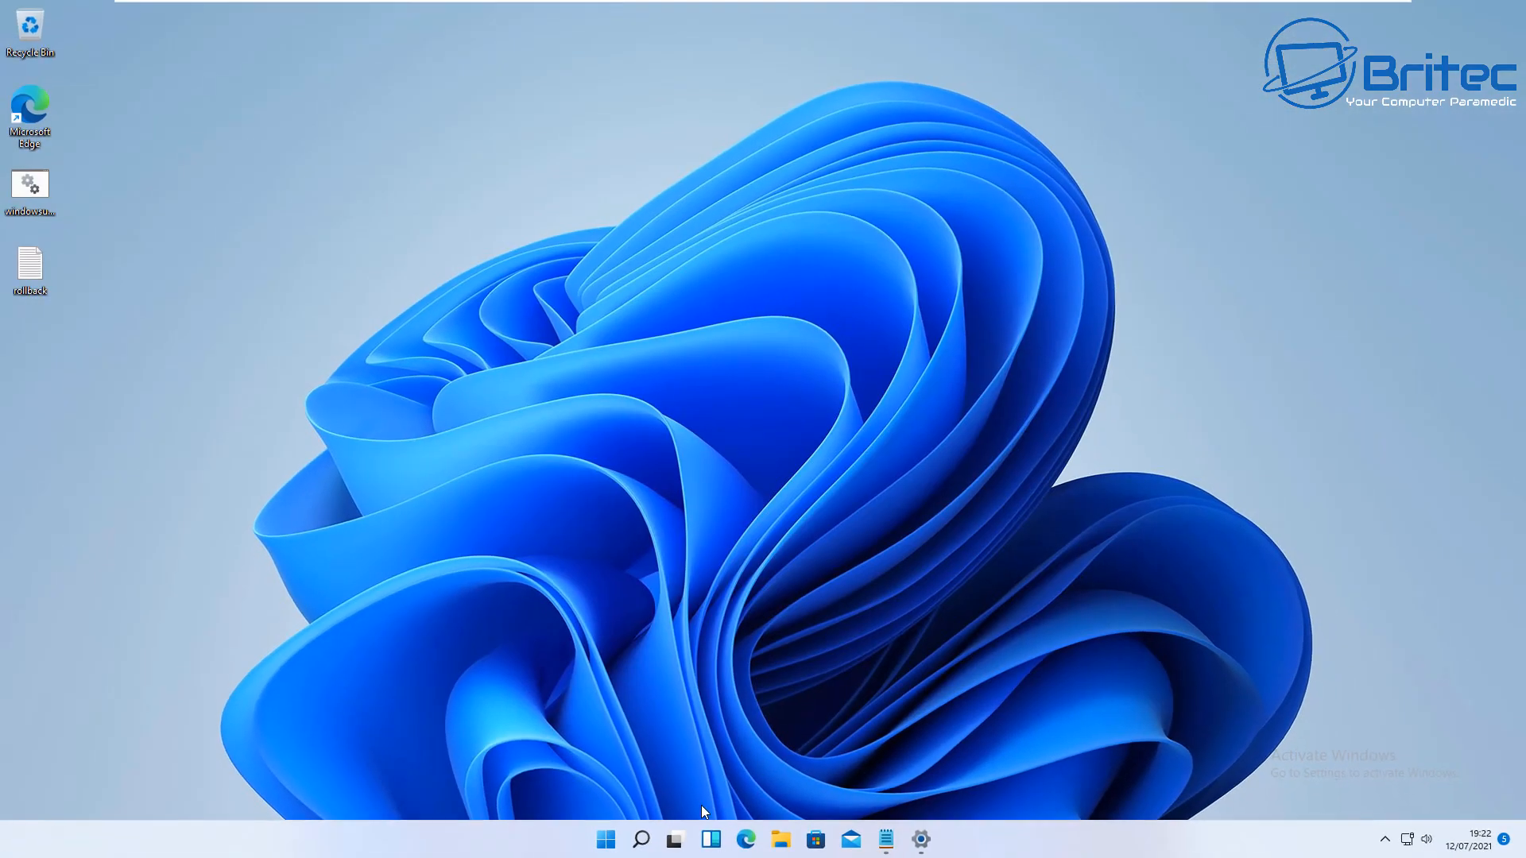
# Step: Search Start for PowerShell and launch it as Administrator
pyautogui.click(639, 839)
pyautogui.write('powershell')
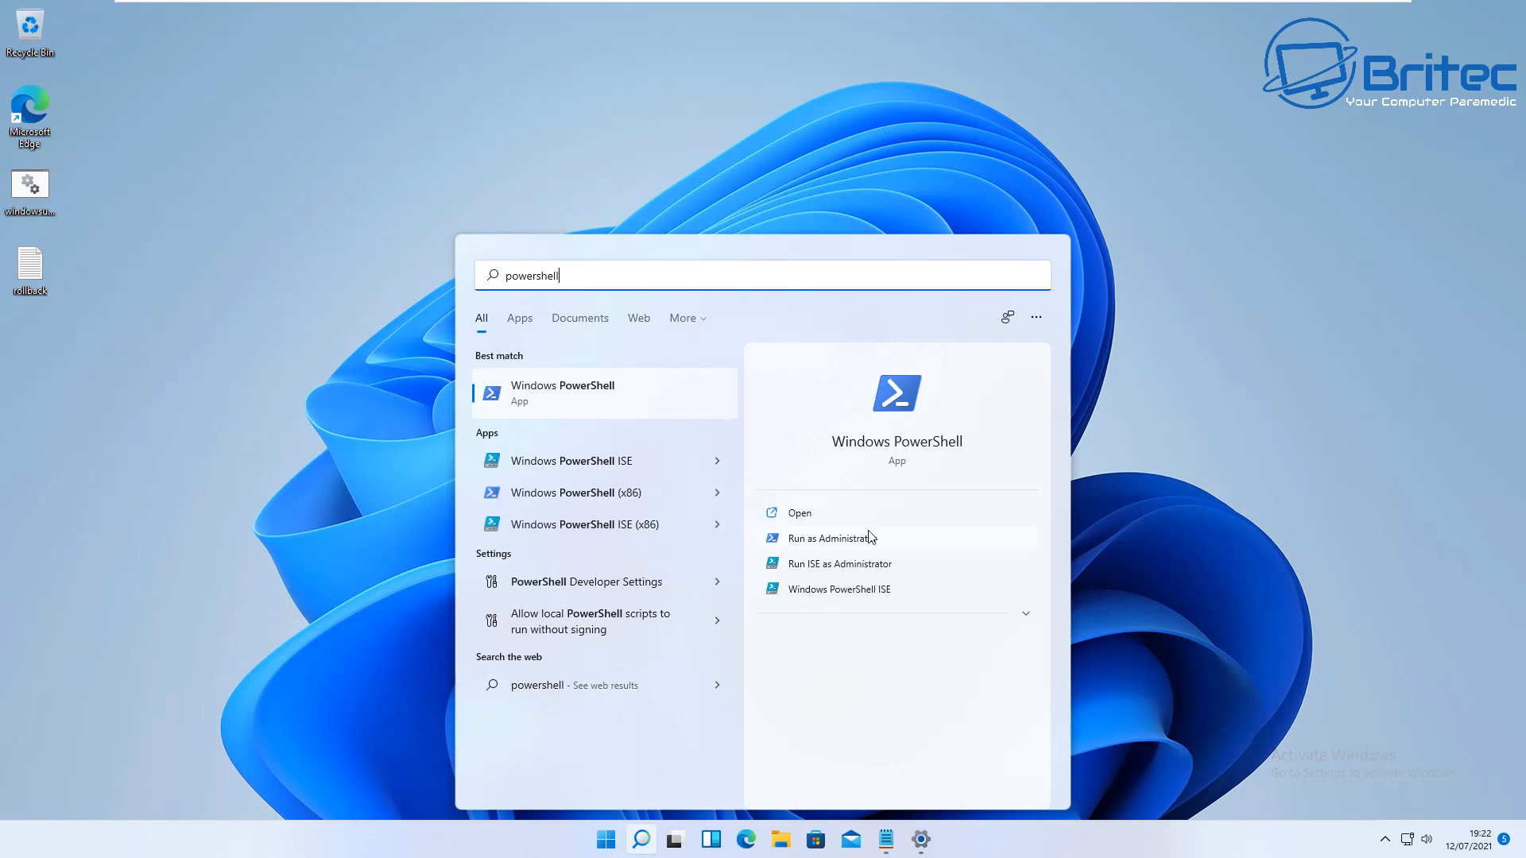
pyautogui.click(799, 513)
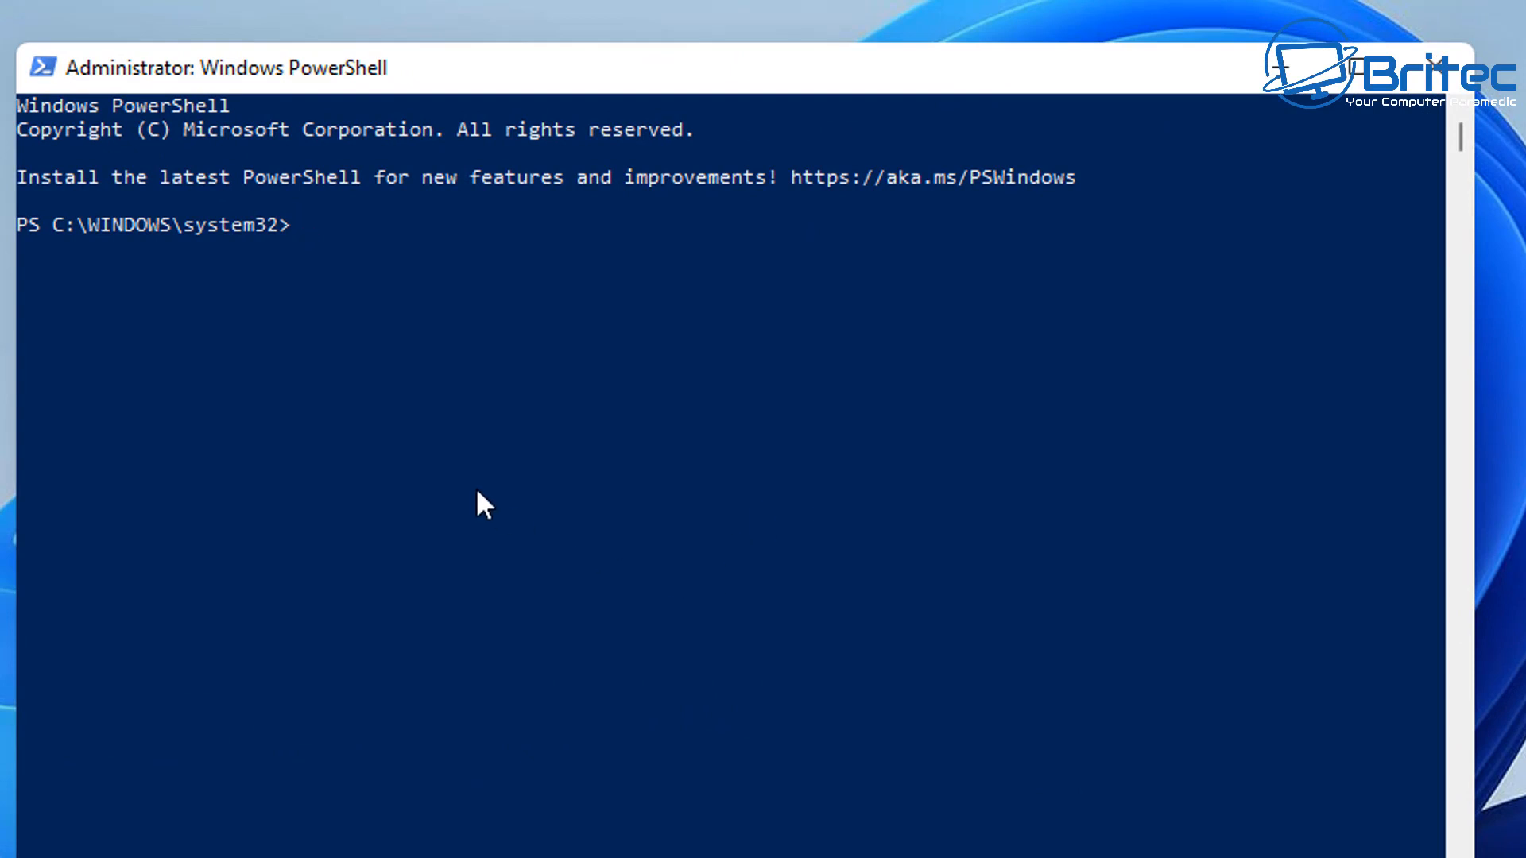
# Step: Run DISM /Online /Get-OSUninstallWindow, which reports a 60-day uninstall window
pyautogui.write('DISM /Online /Get-OSUninstallWindow')
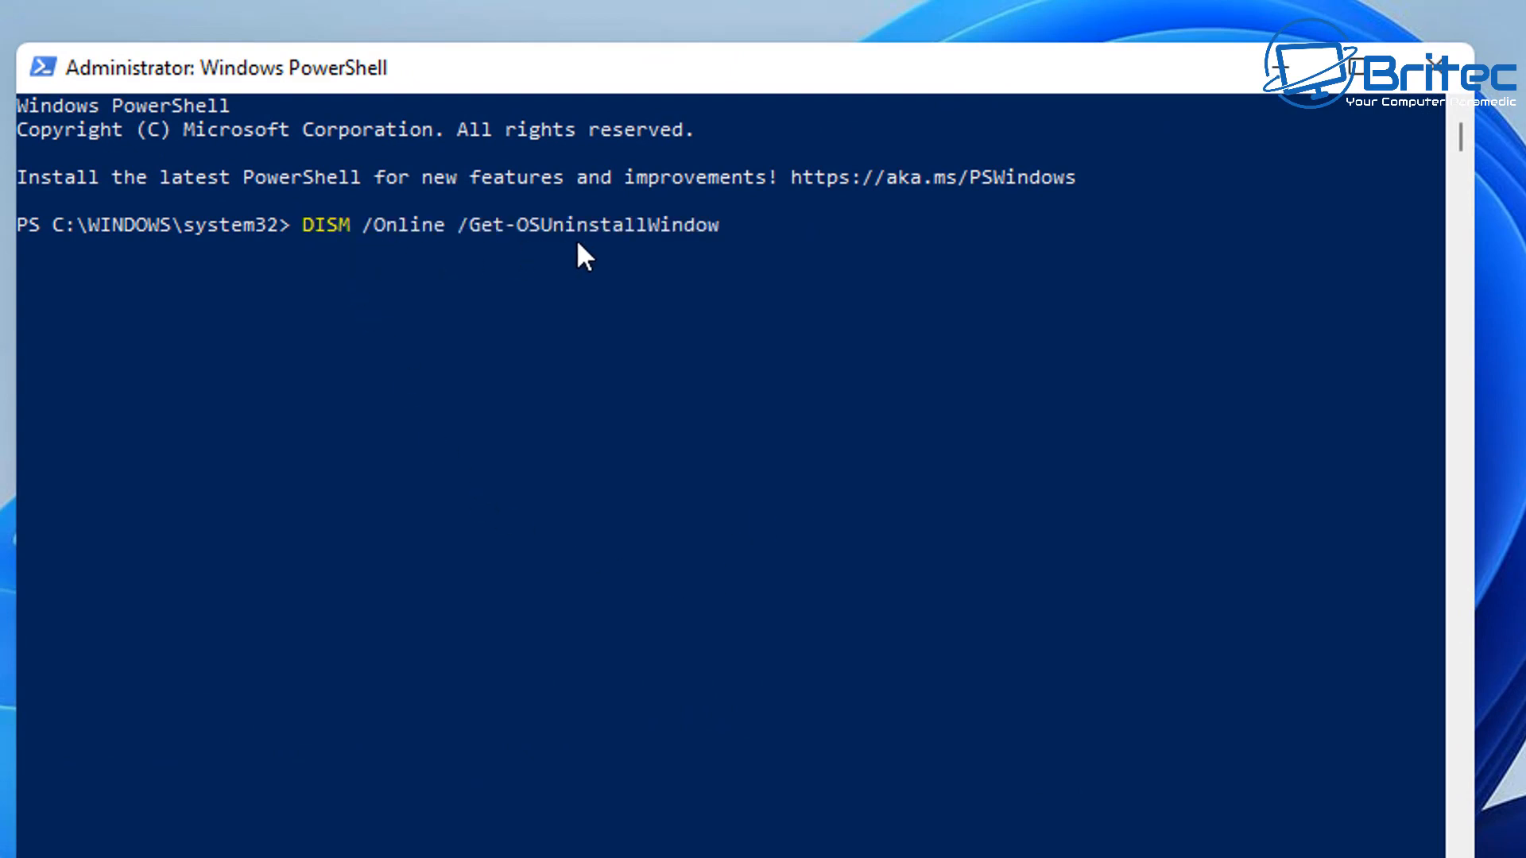
pyautogui.moveTo(740, 486)
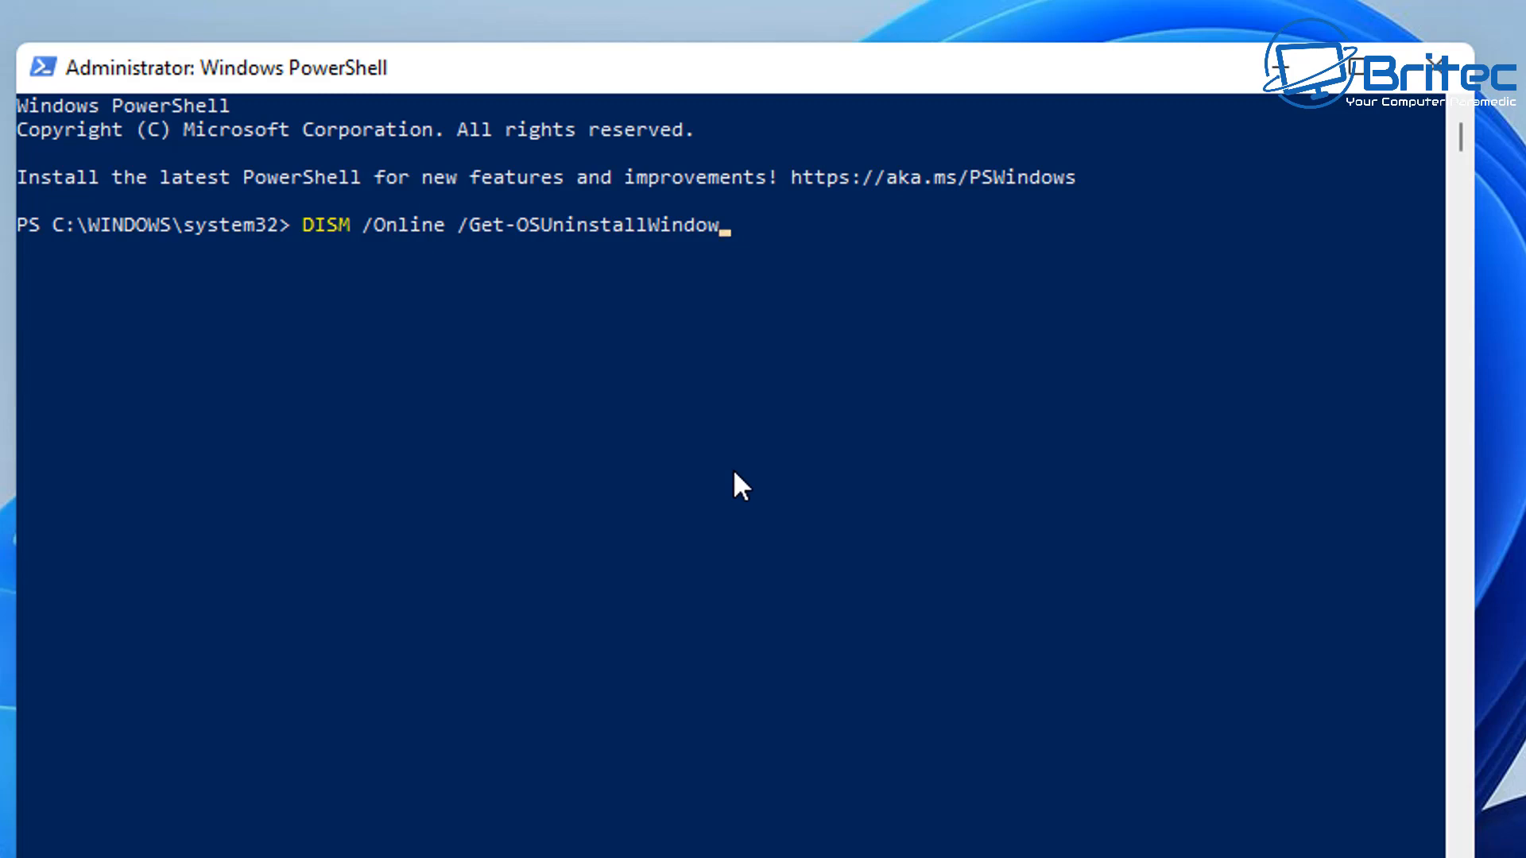
pyautogui.press('Enter')
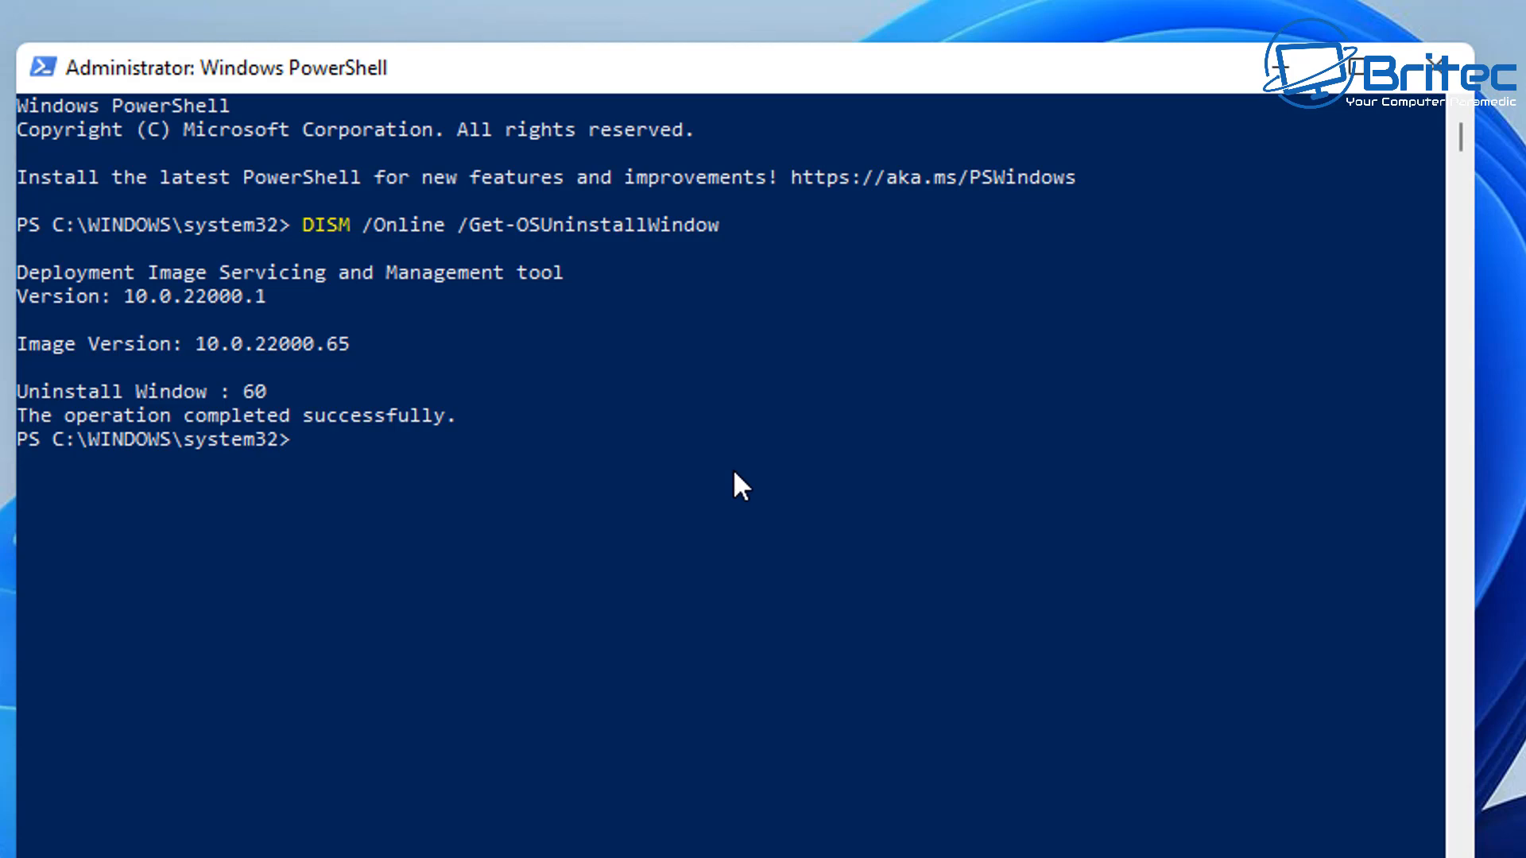
pyautogui.moveTo(276, 402)
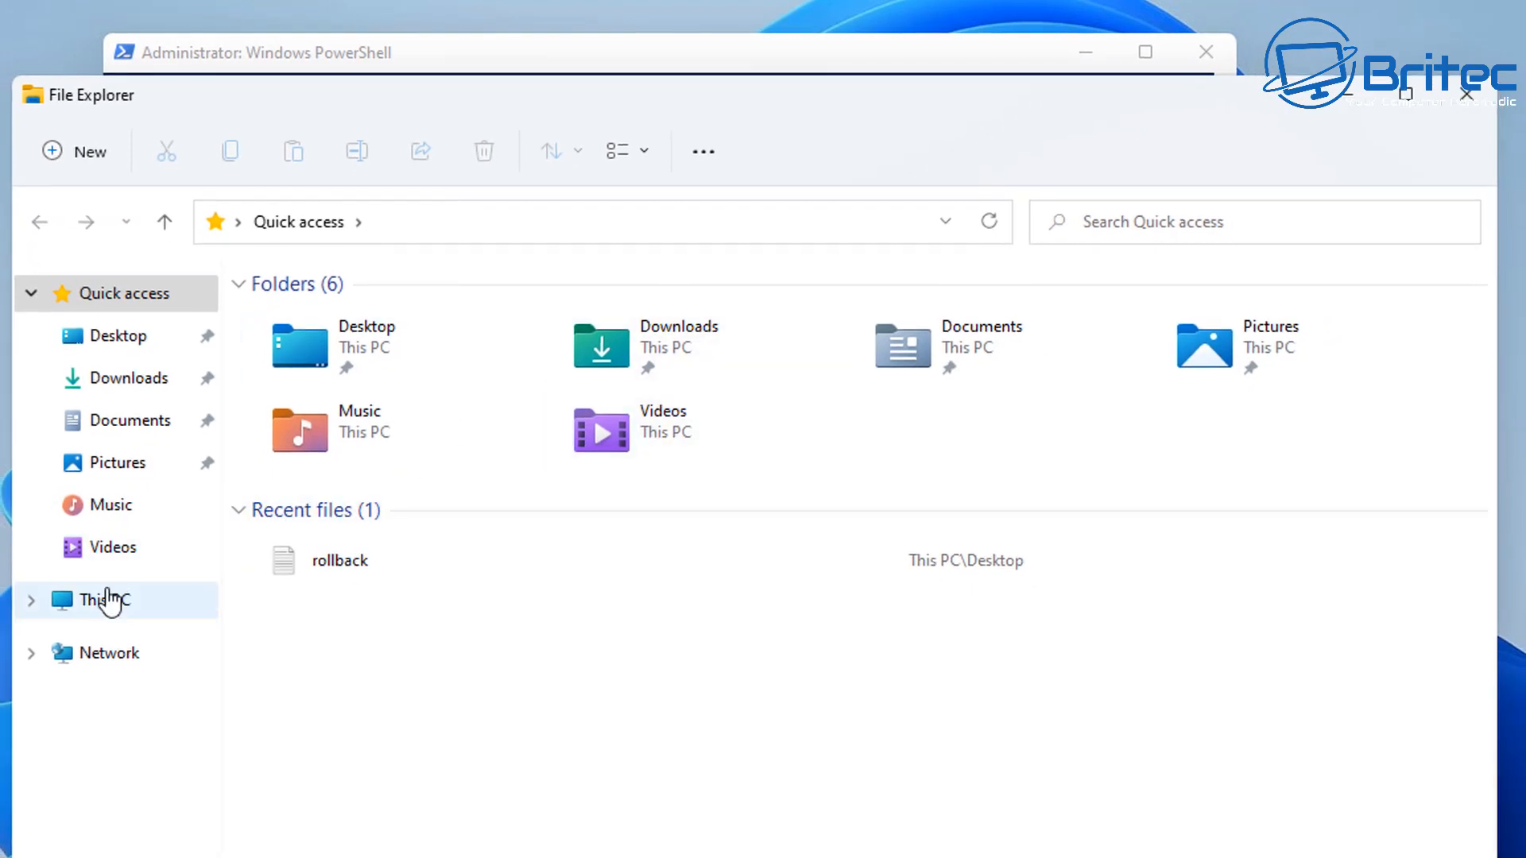
# Step: Show This PC in File Explorer and open Local Disk (C:)
pyautogui.click(97, 600)
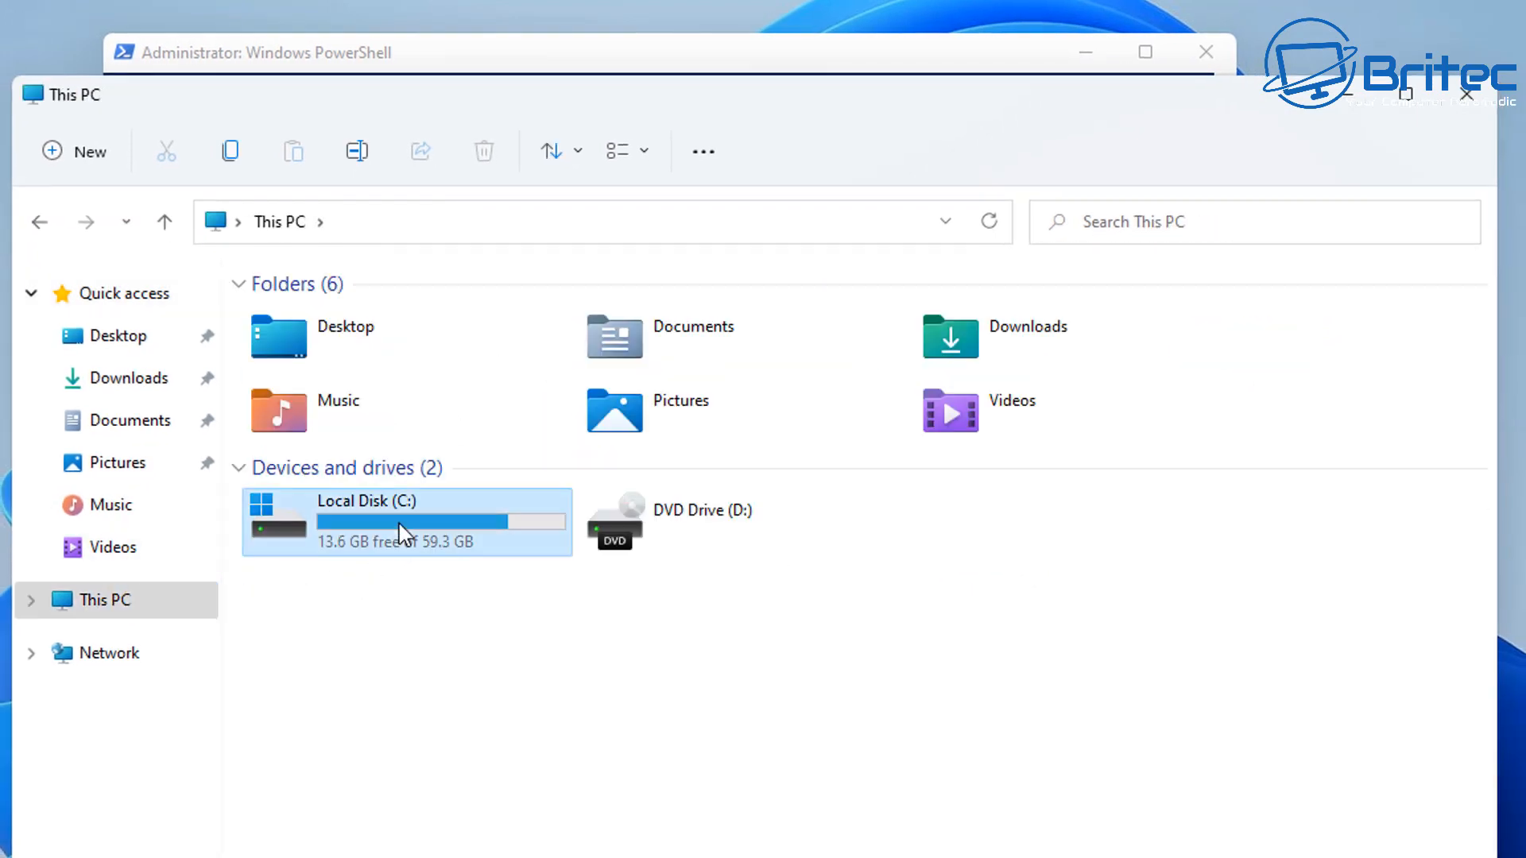
pyautogui.doubleClick(366, 520)
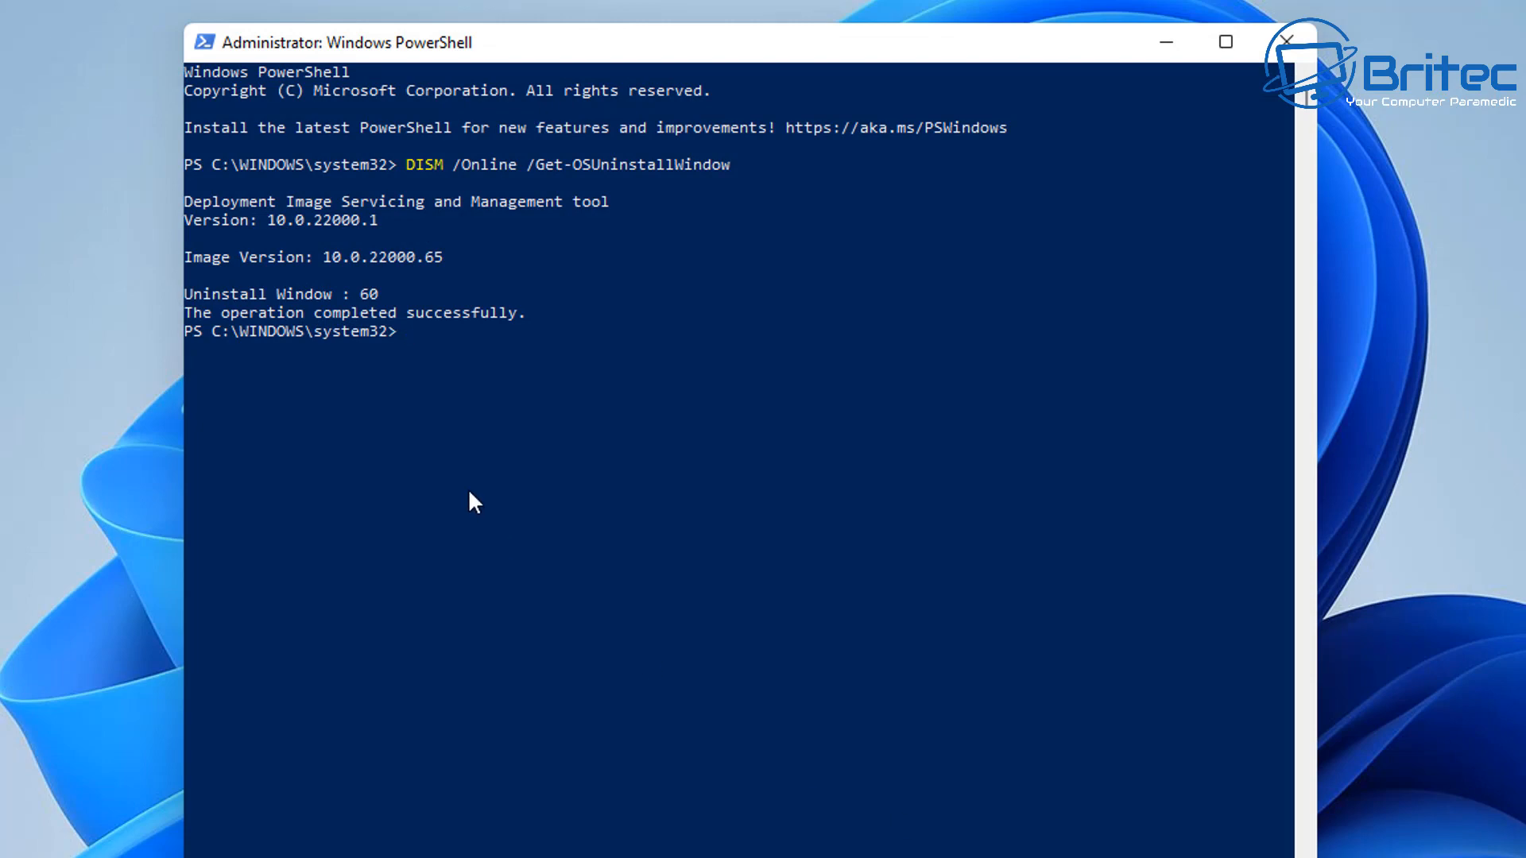
# Step: Set the OS uninstall window to 10 days with DISM, then query it again
pyautogui.write('DISM /Online /Set-OSUninstallWindow /Value:30')
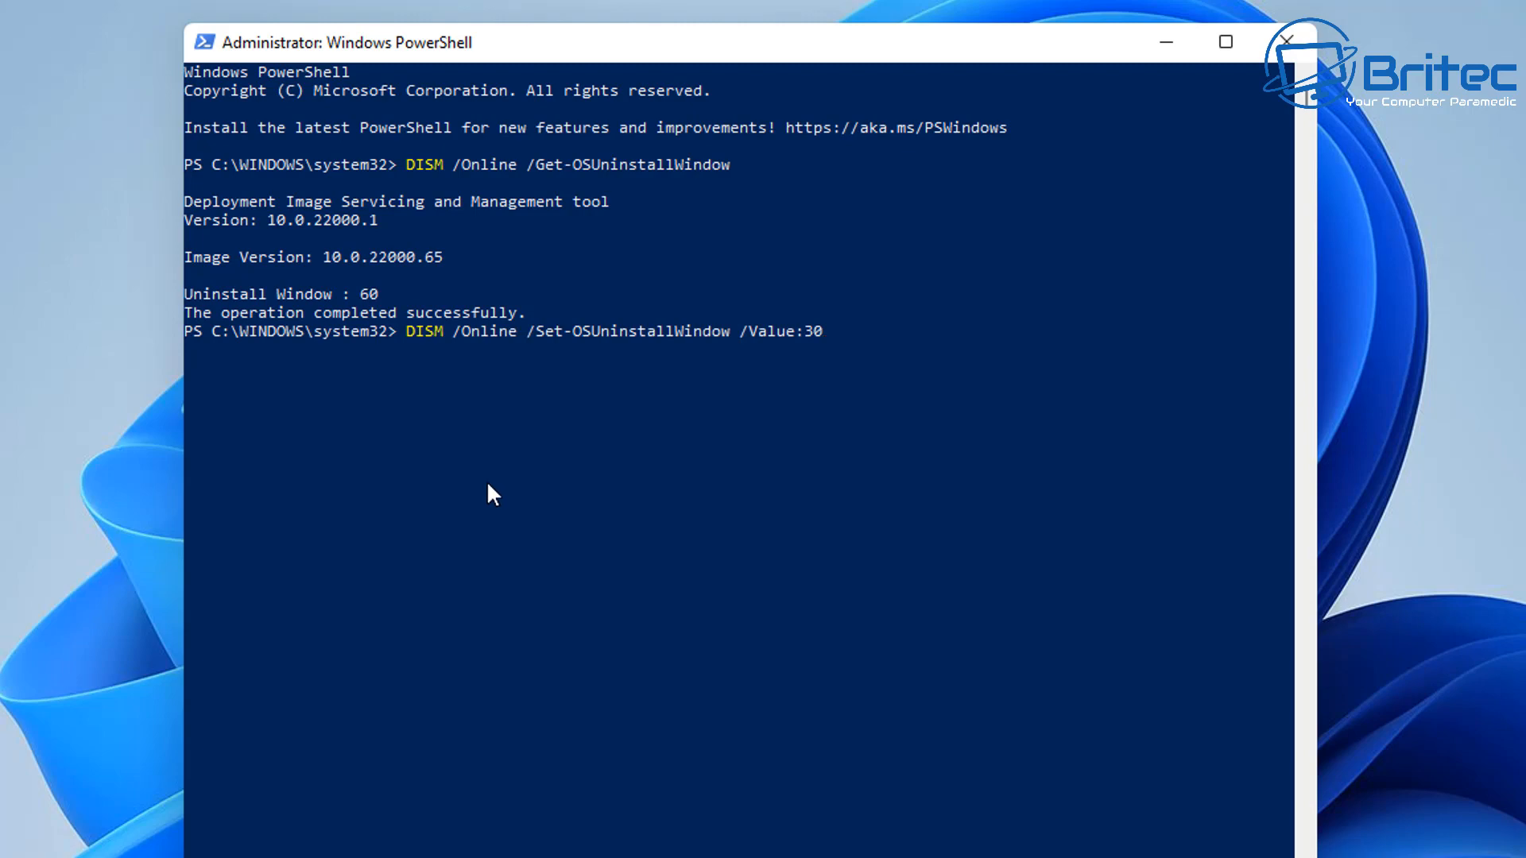
pyautogui.press('Backspace')
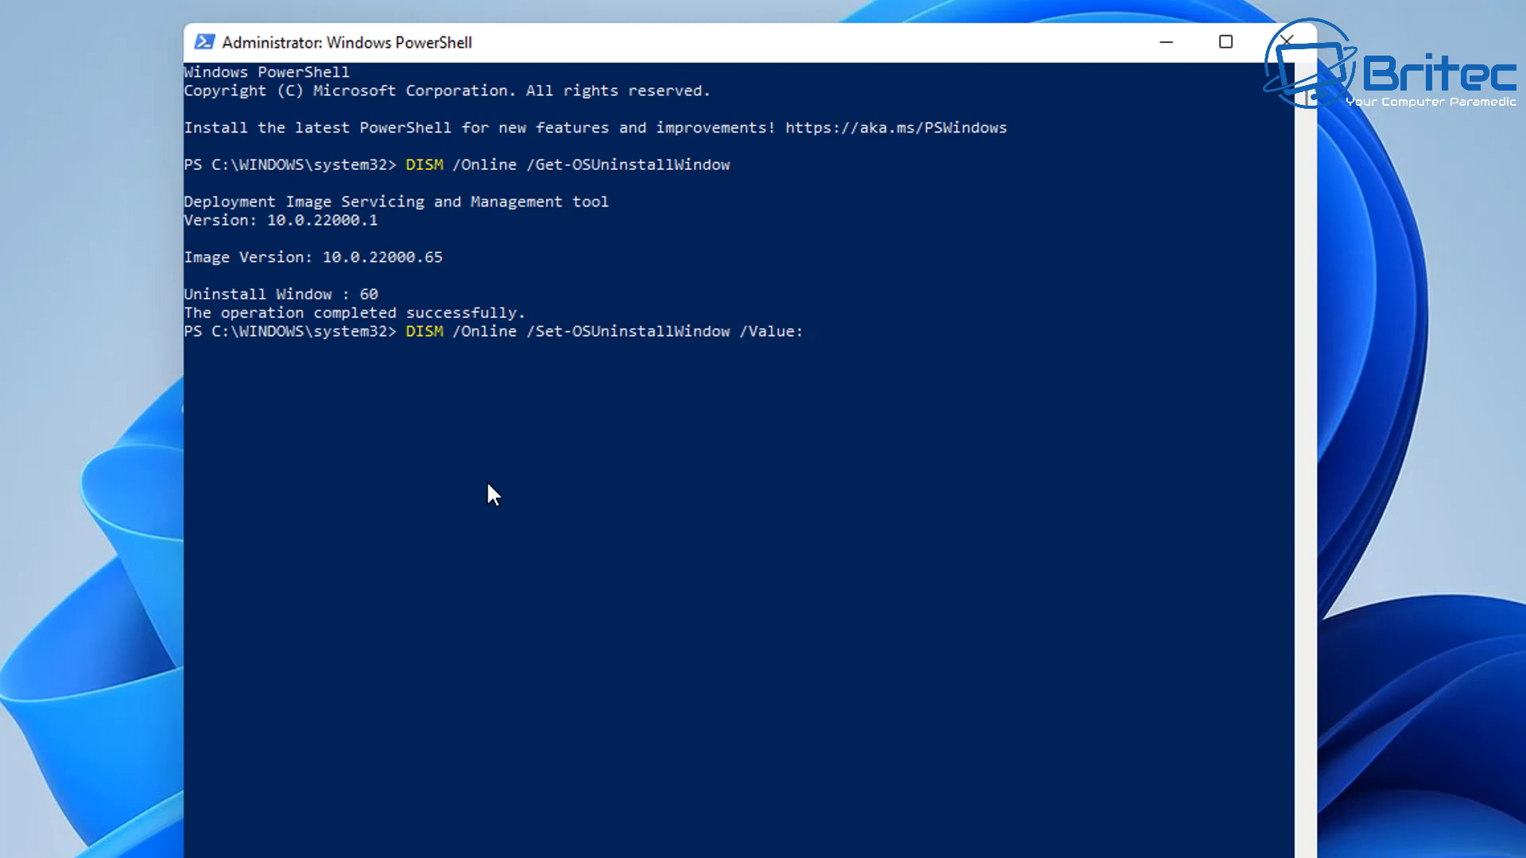
pyautogui.write('60')
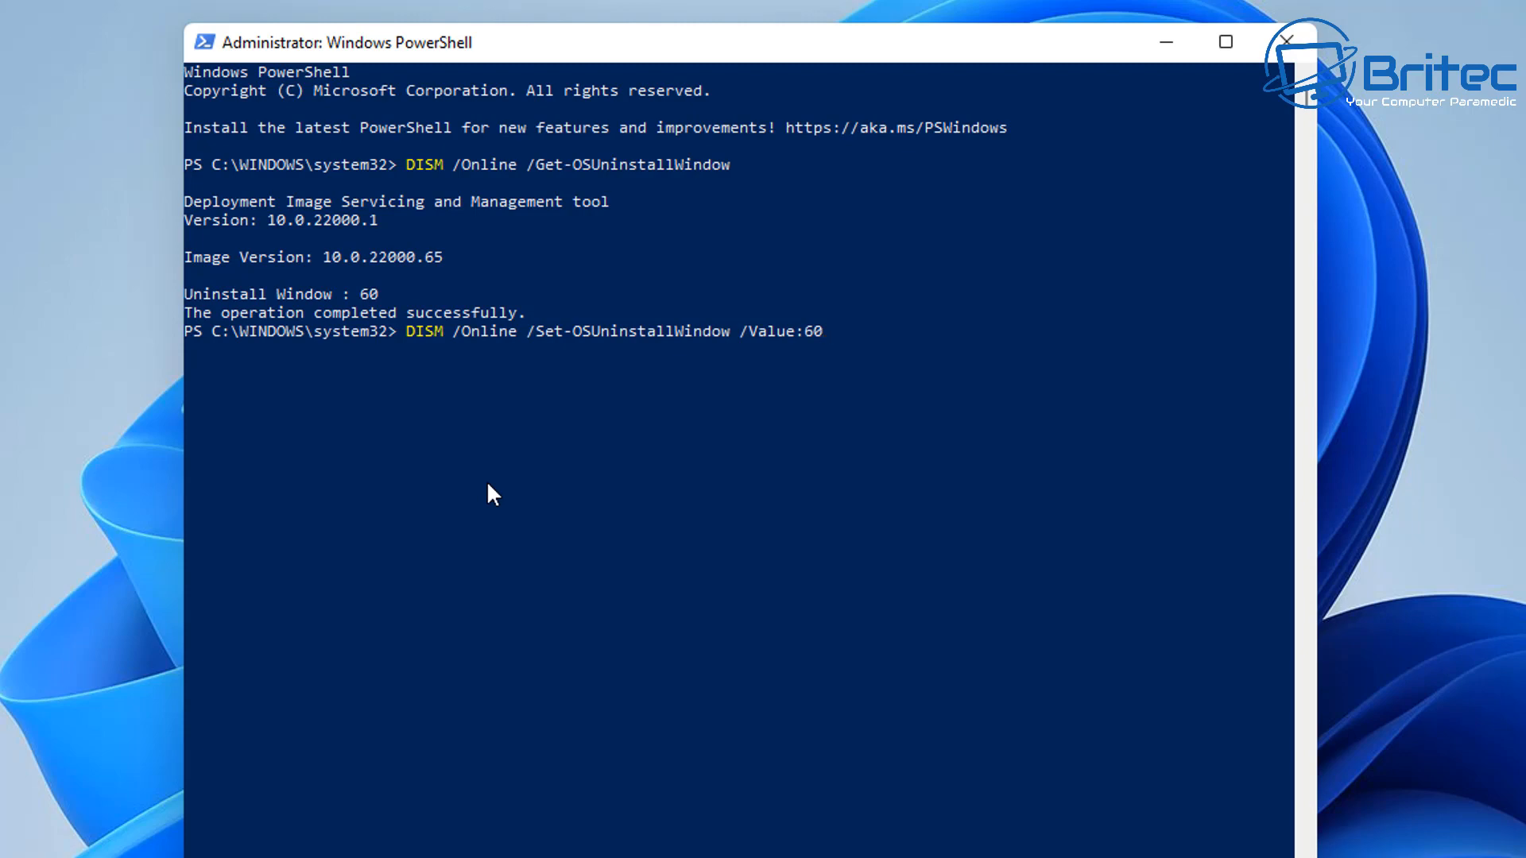
pyautogui.press('BackSpace')
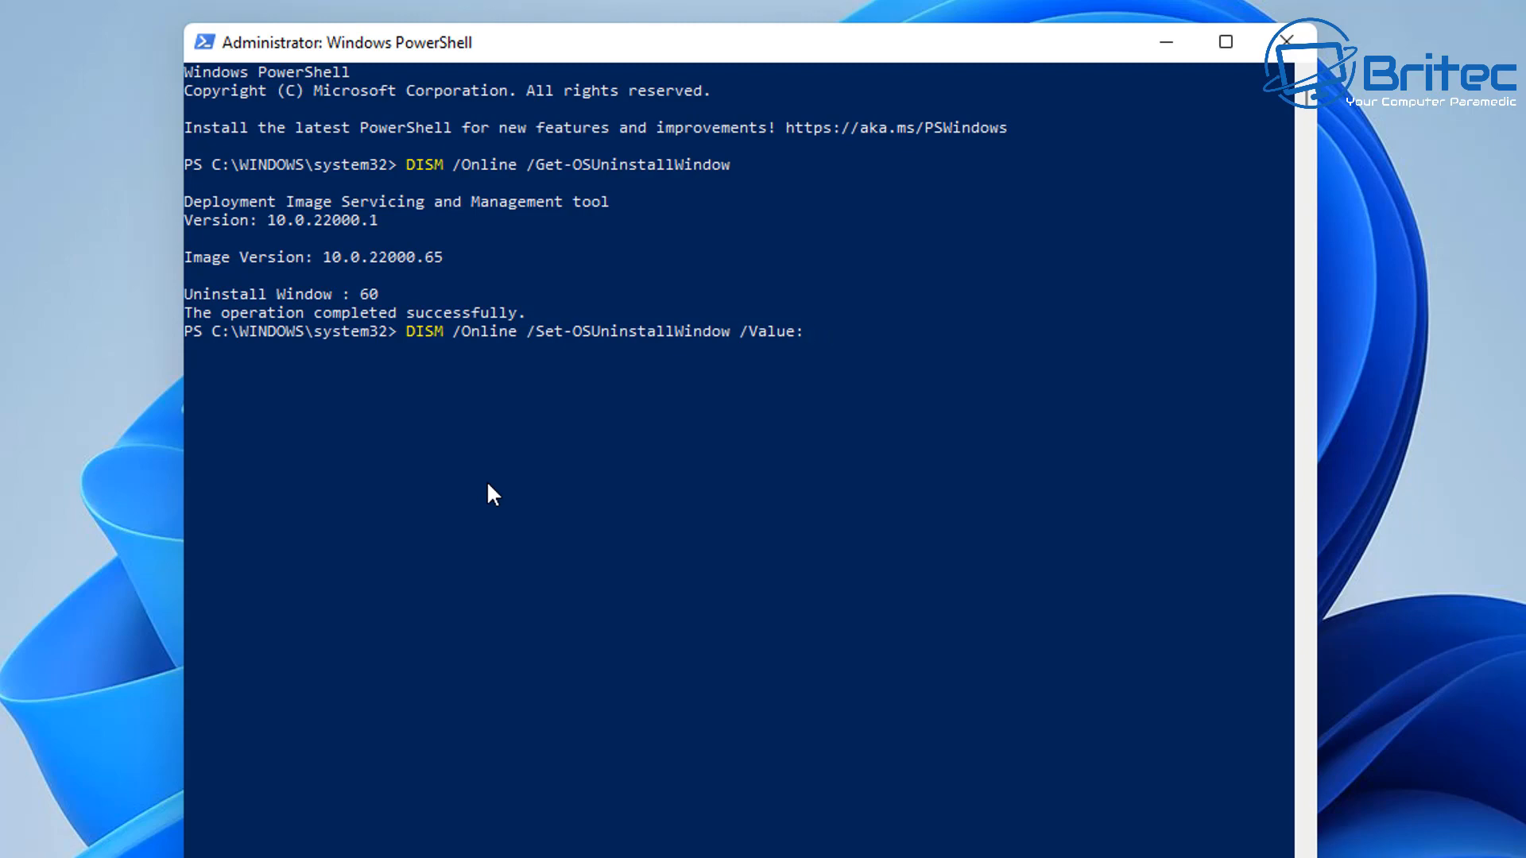
pyautogui.write('10')
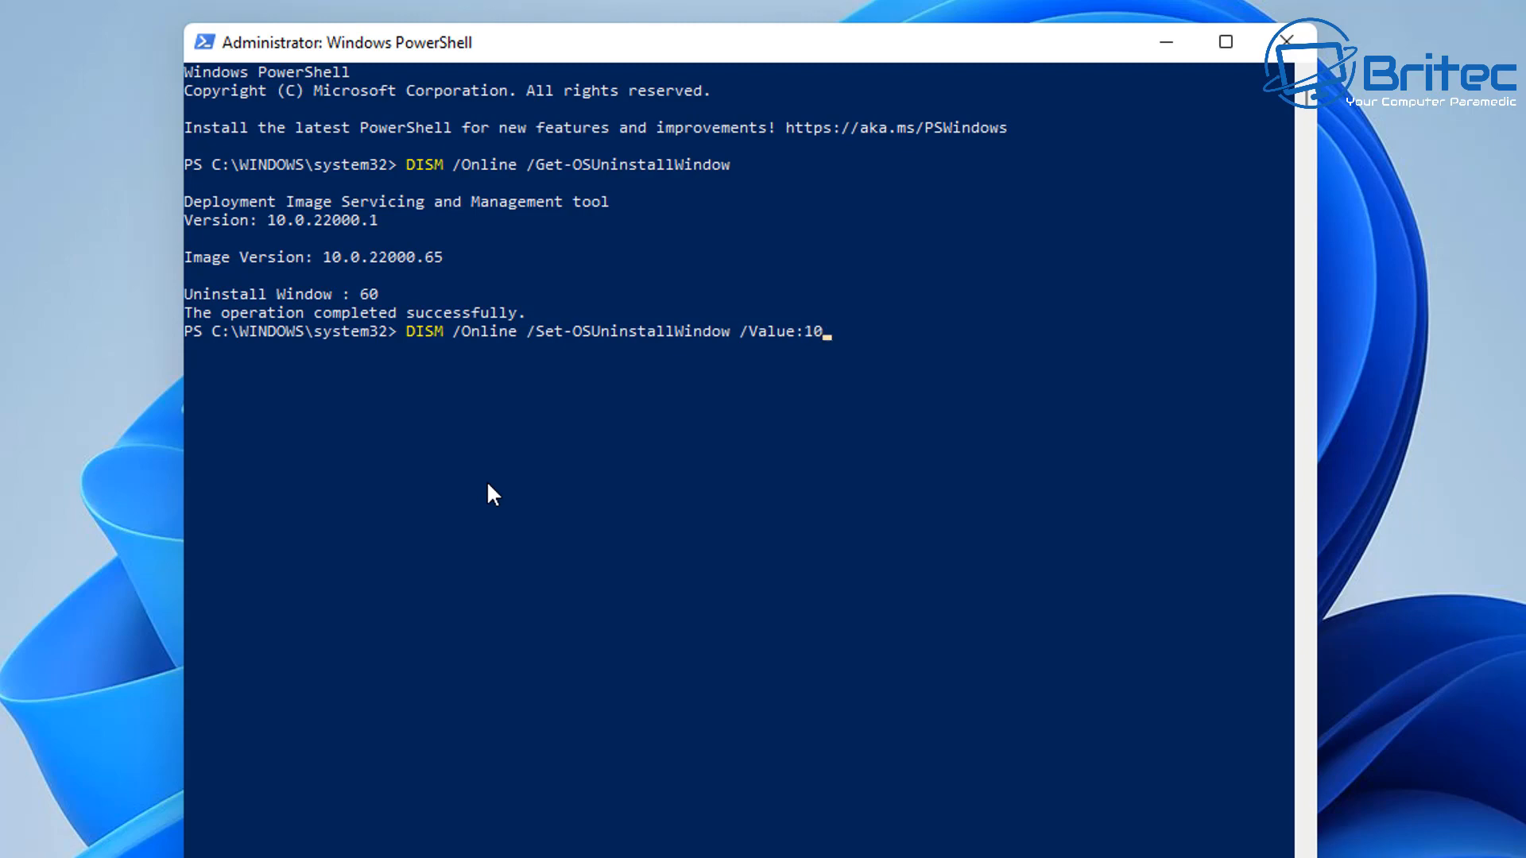
pyautogui.press('enter')
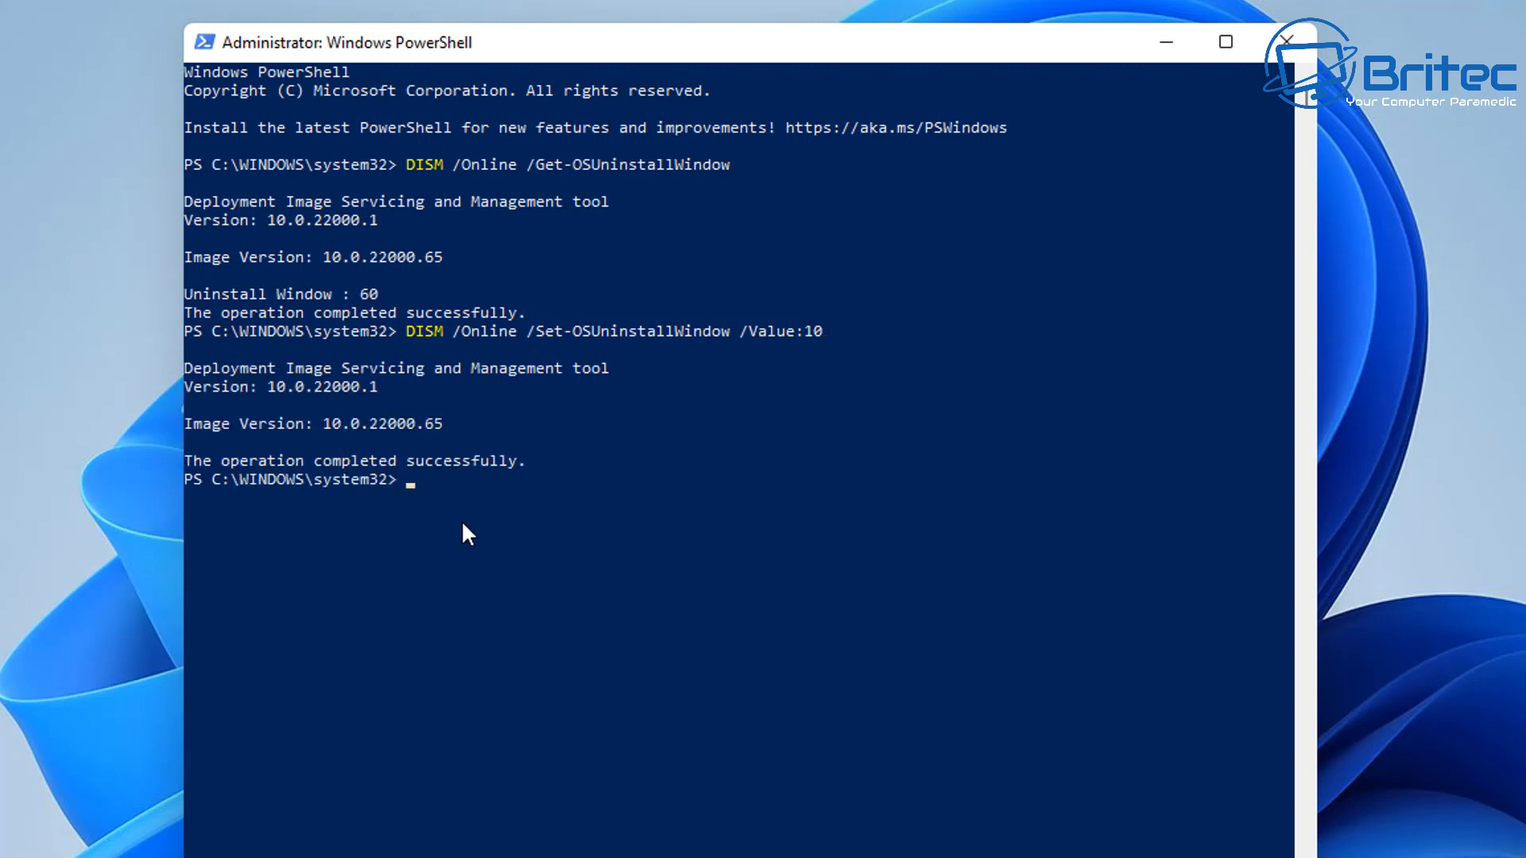
pyautogui.write('DISM /Online /Get-OSUninstallWindow')
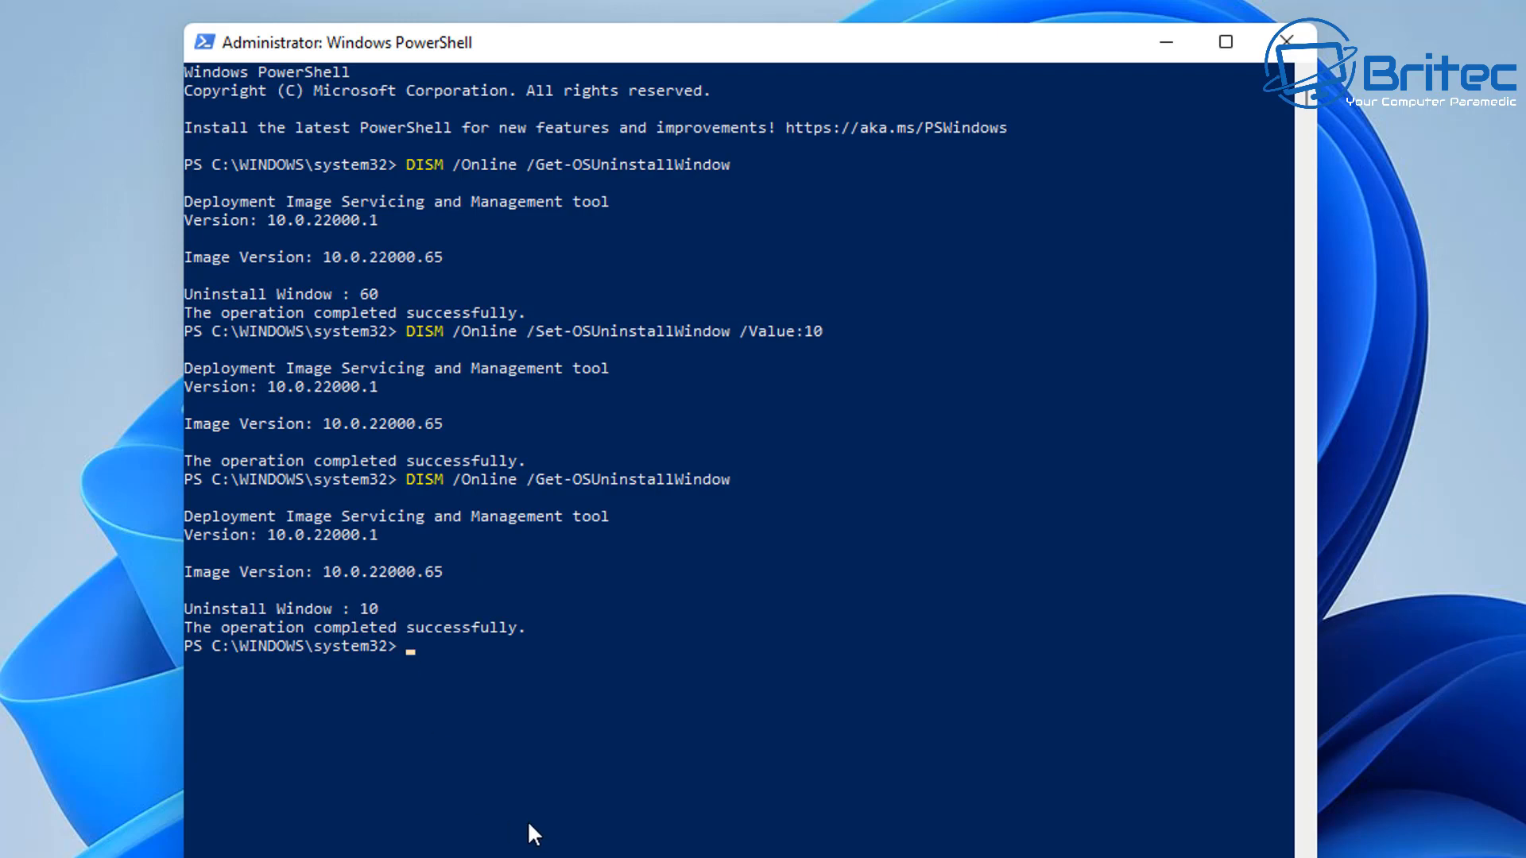
# Step: Rerun DISM Set-OSUninstallWindow with value 60 to restore the 60-day window
pyautogui.write('DISM /Online /Get-OSUninstallWindow /Value:10')
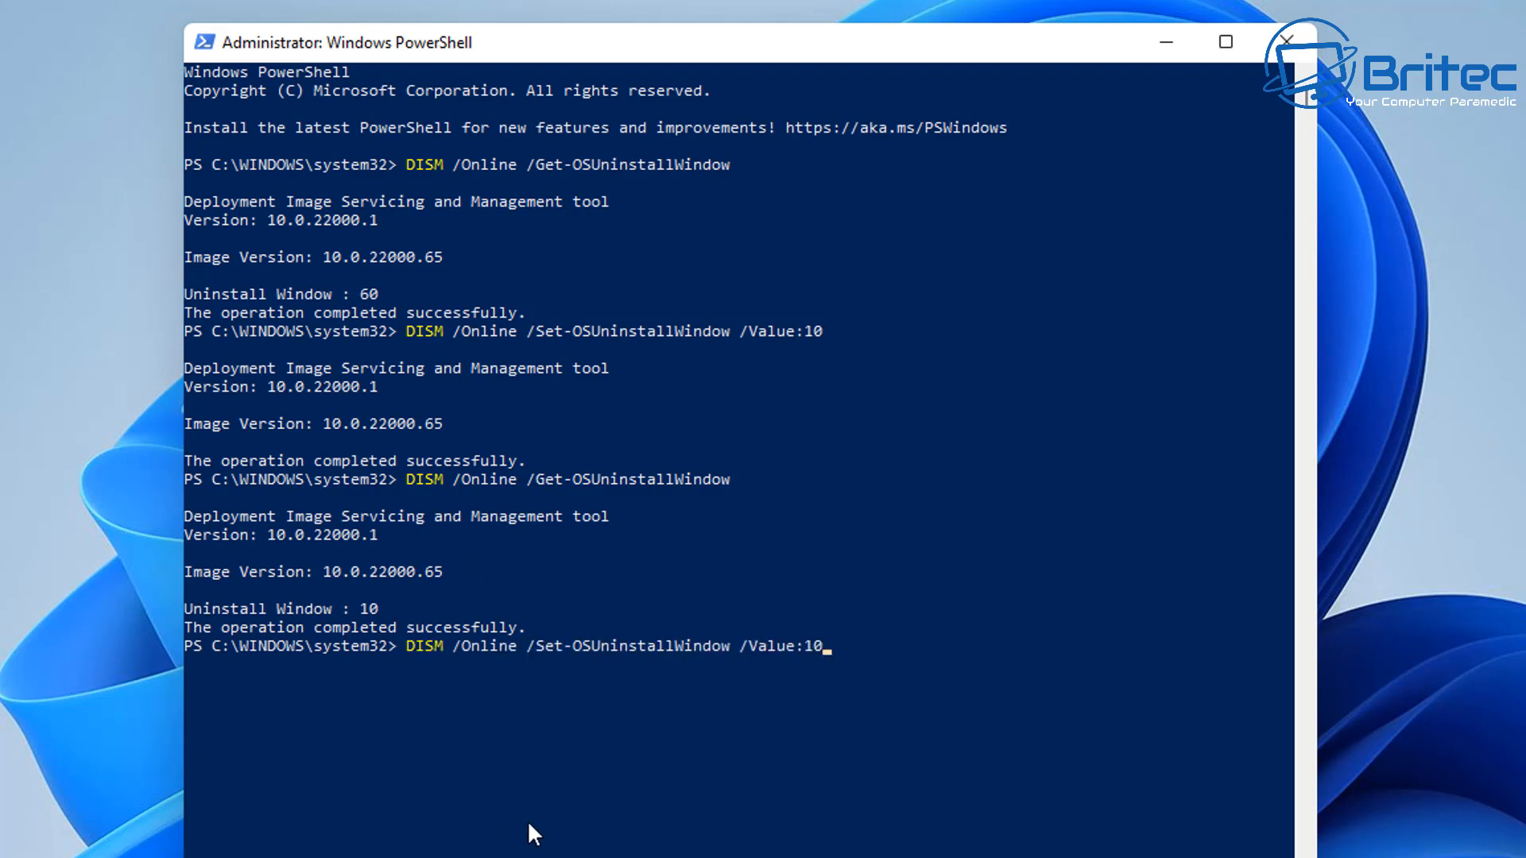
pyautogui.write('60')
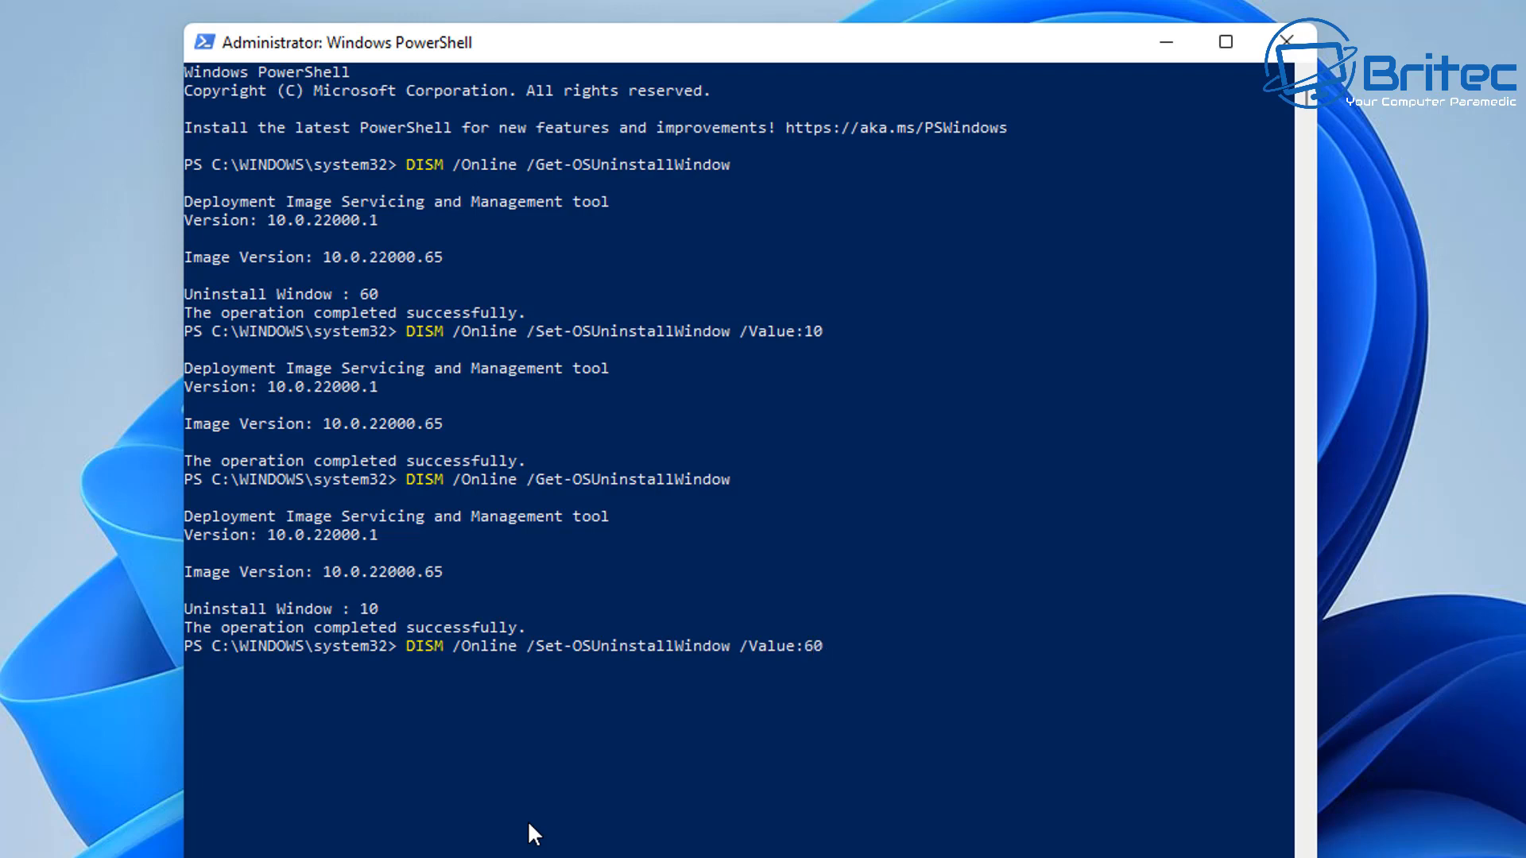
pyautogui.press('Enter')
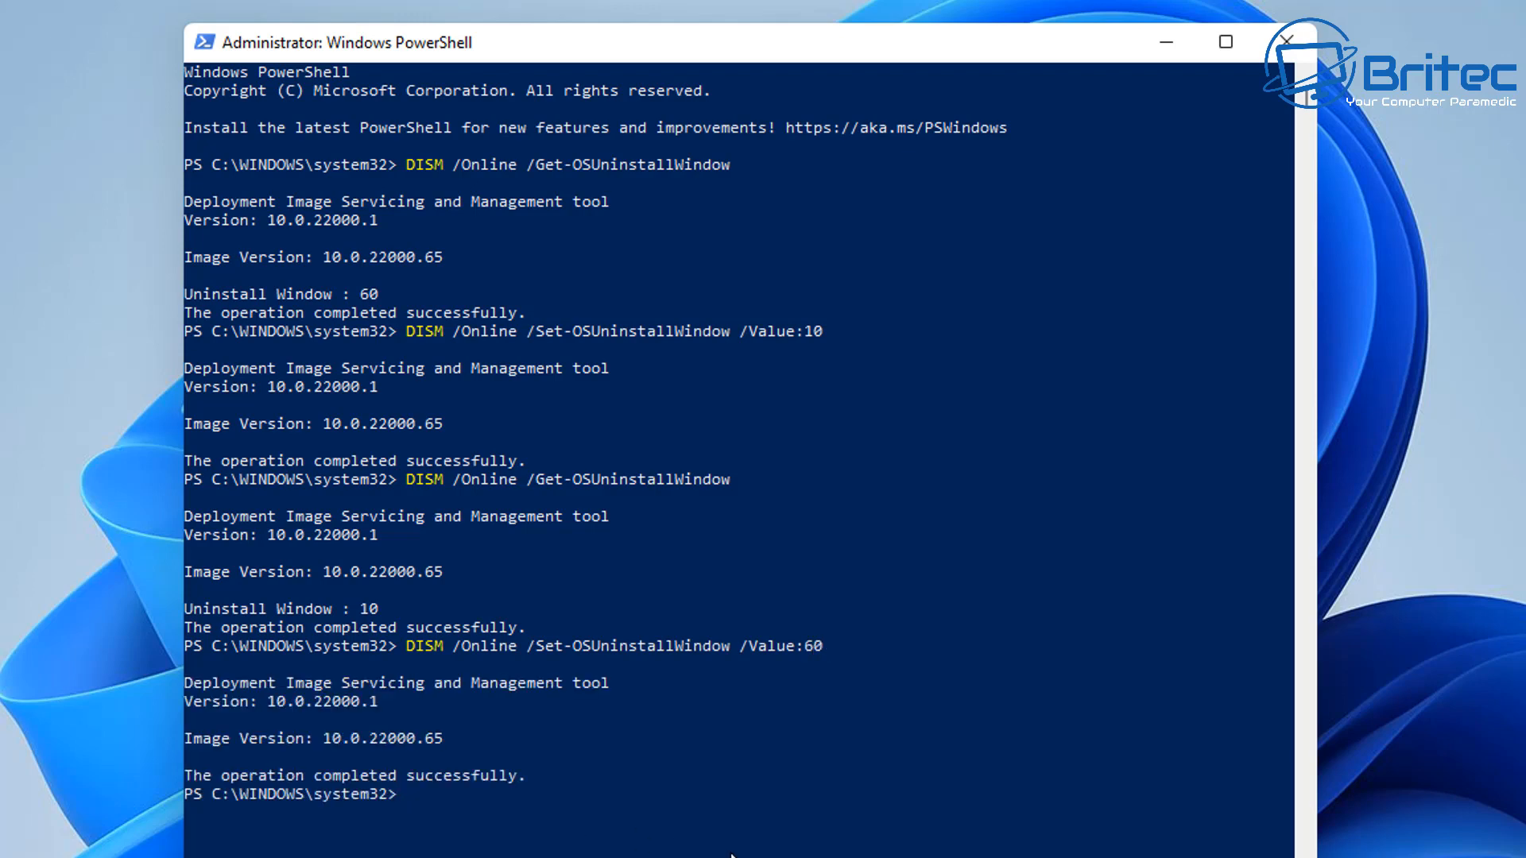
pyautogui.write('DISM /Online /Set-OSUninstallWindow /Value:60')
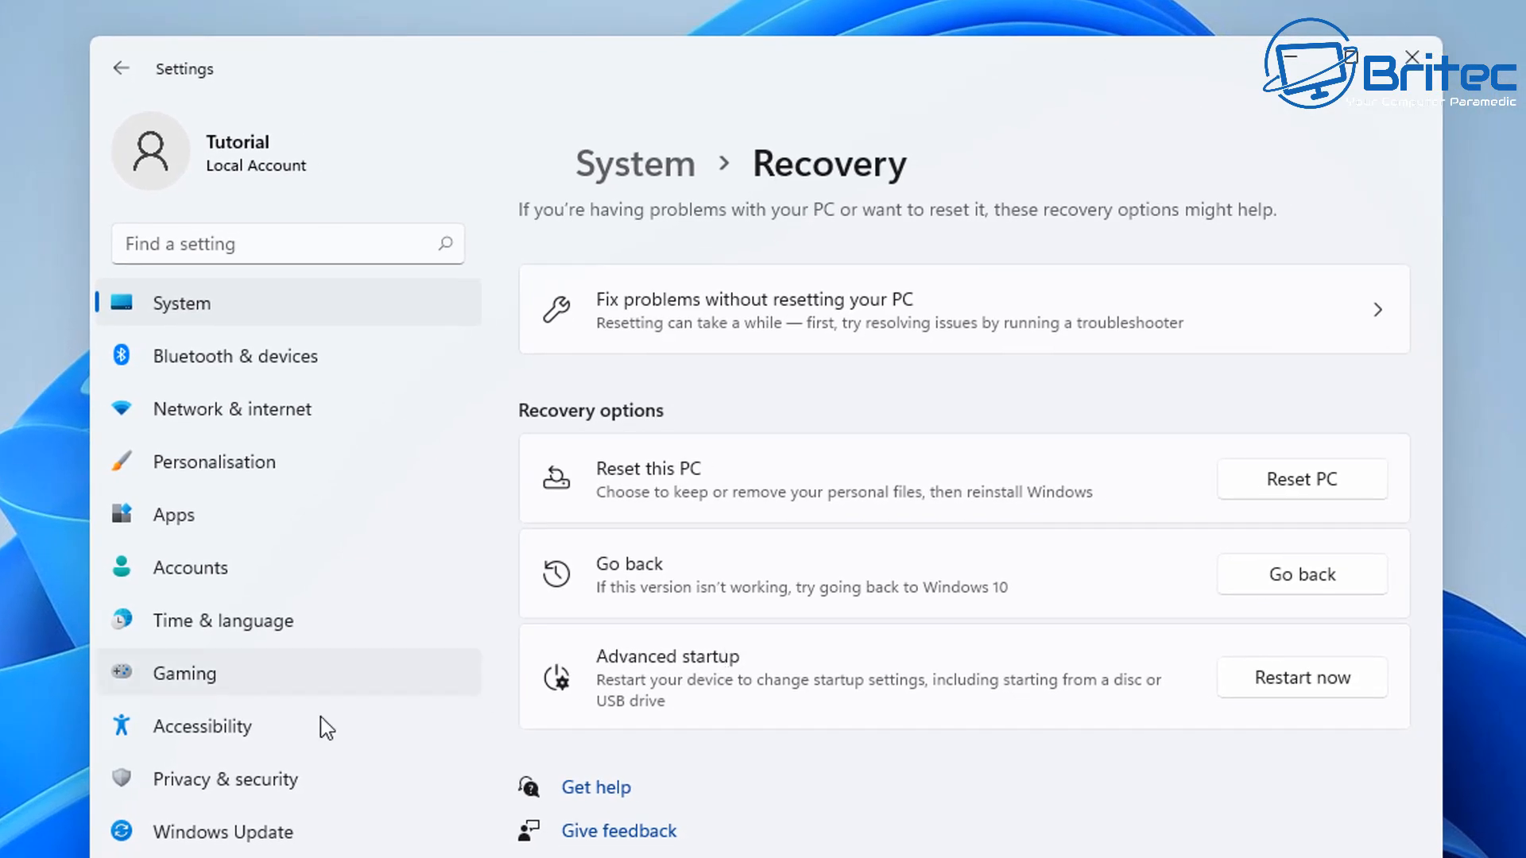
# Step: Go through Windows Update > Advanced options to reach the Recovery page
pyautogui.click(223, 832)
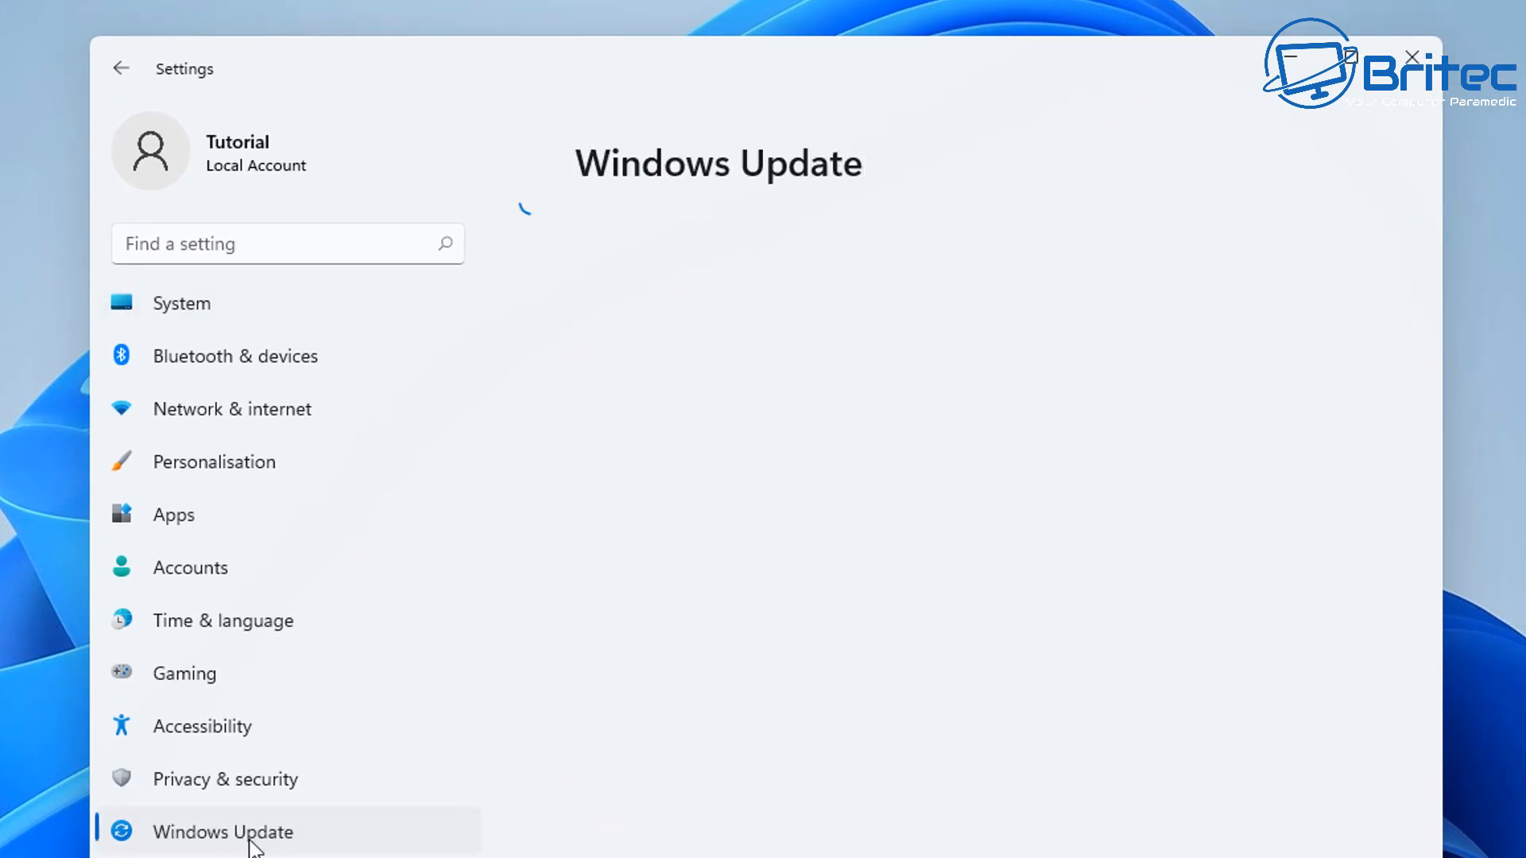
pyautogui.click(222, 832)
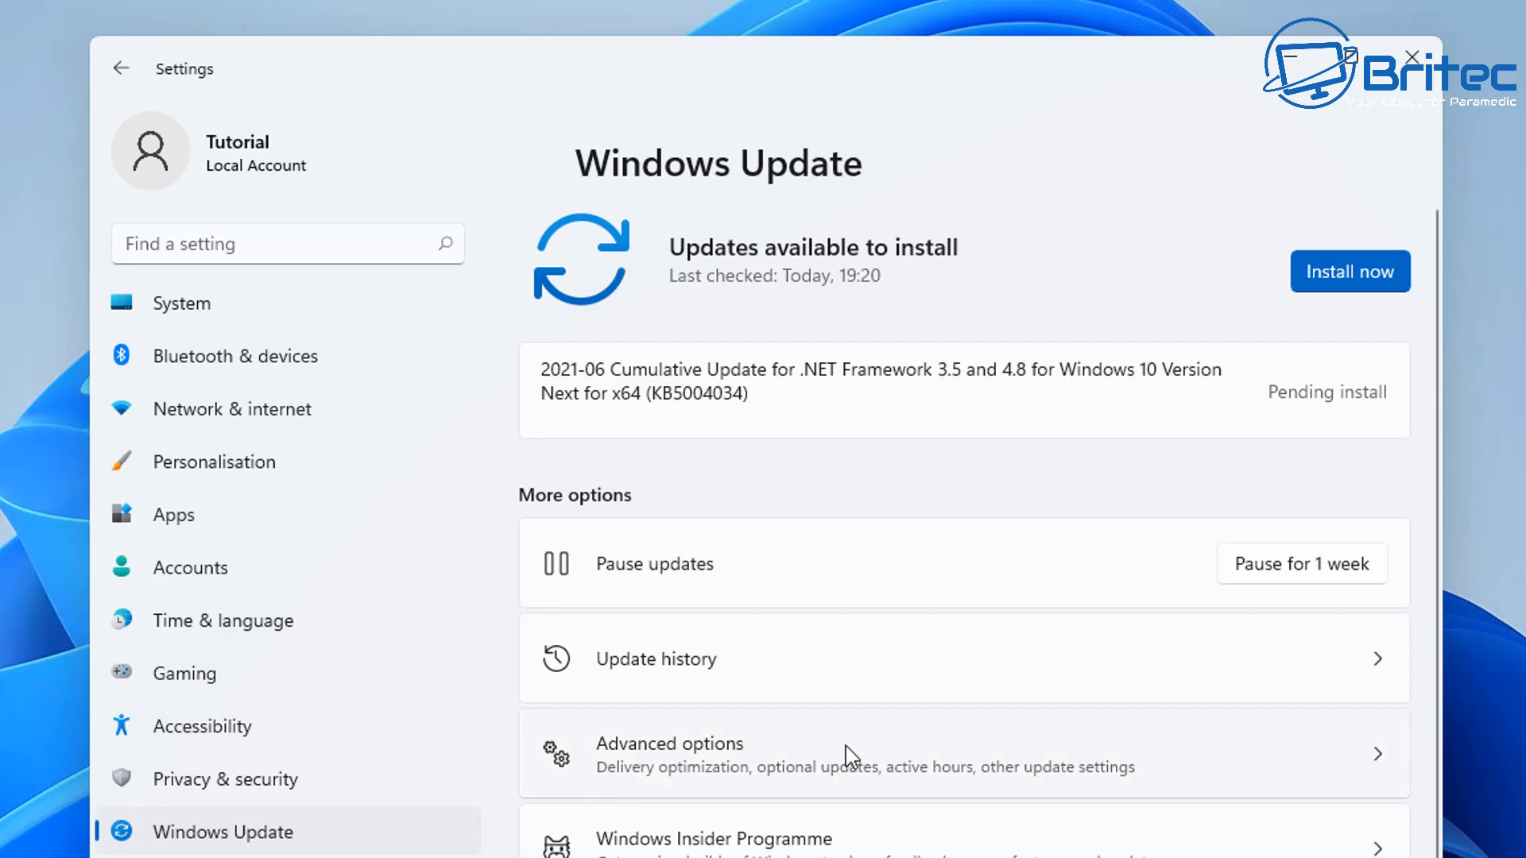
pyautogui.moveTo(736, 781)
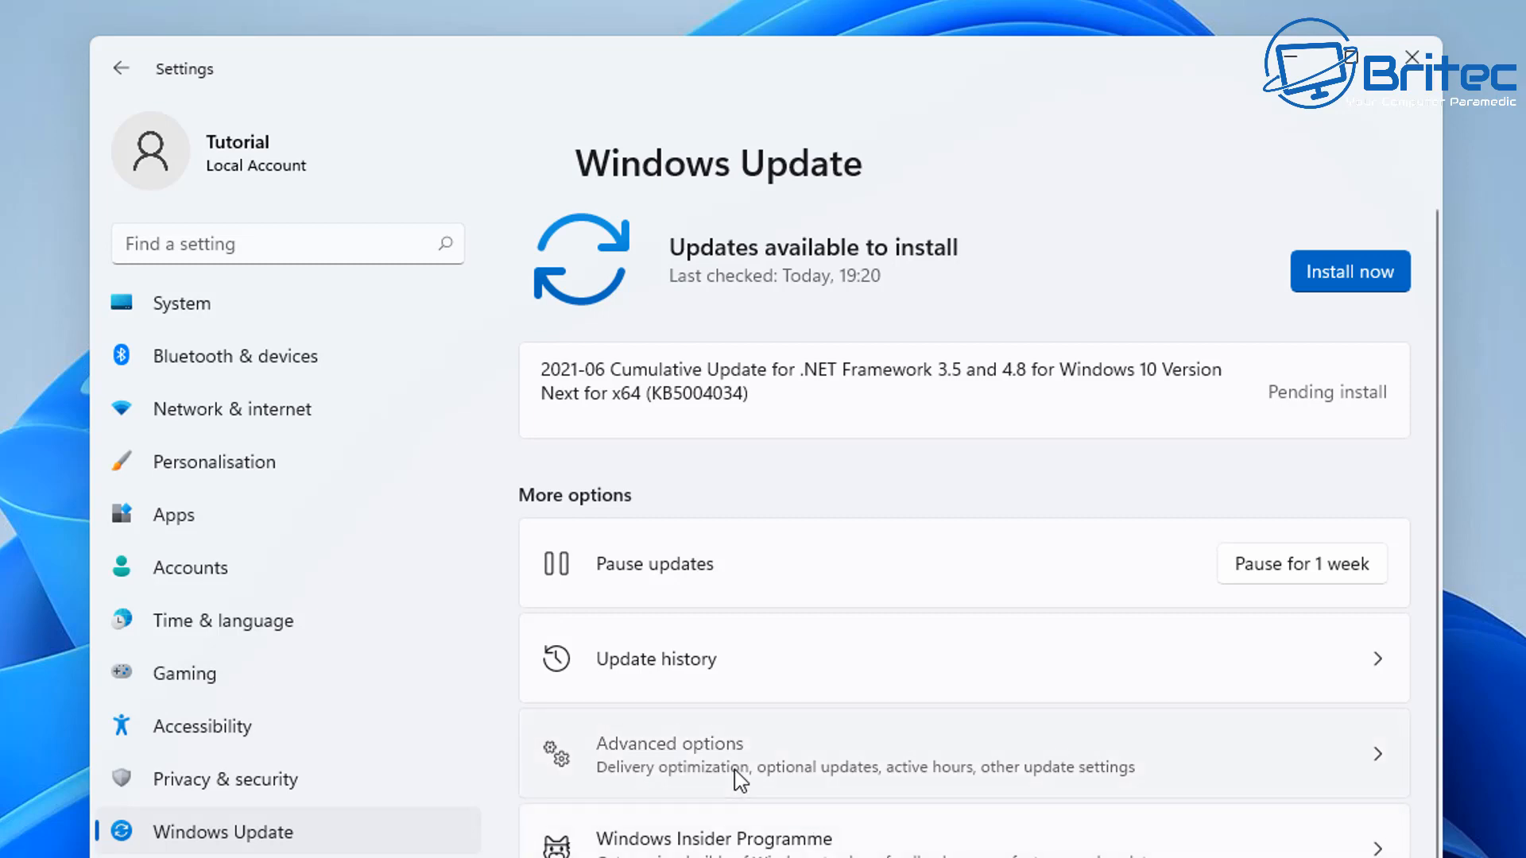
pyautogui.click(669, 744)
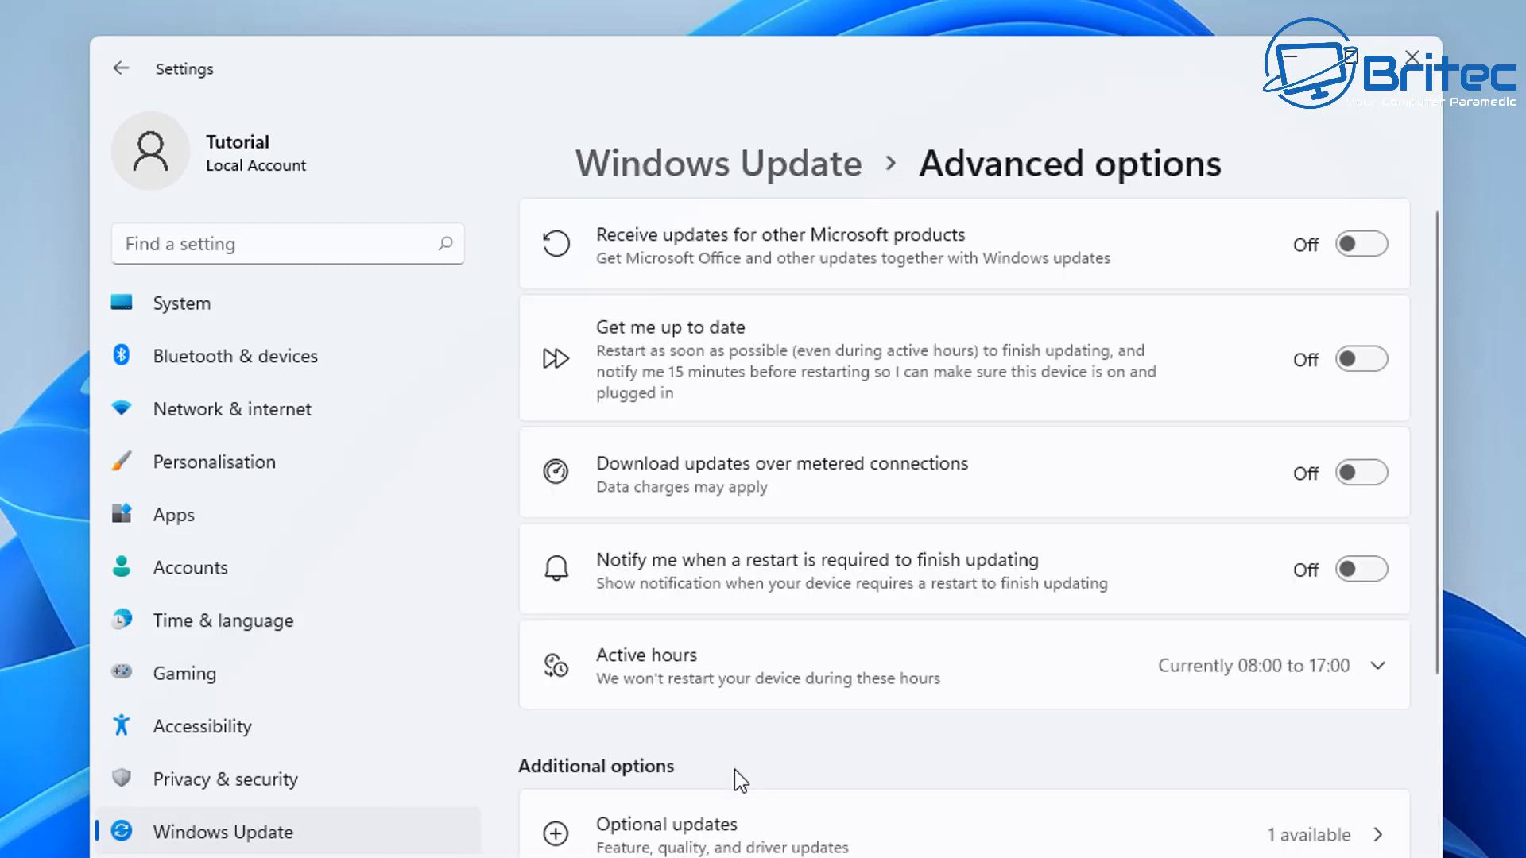
pyautogui.scroll(-3)
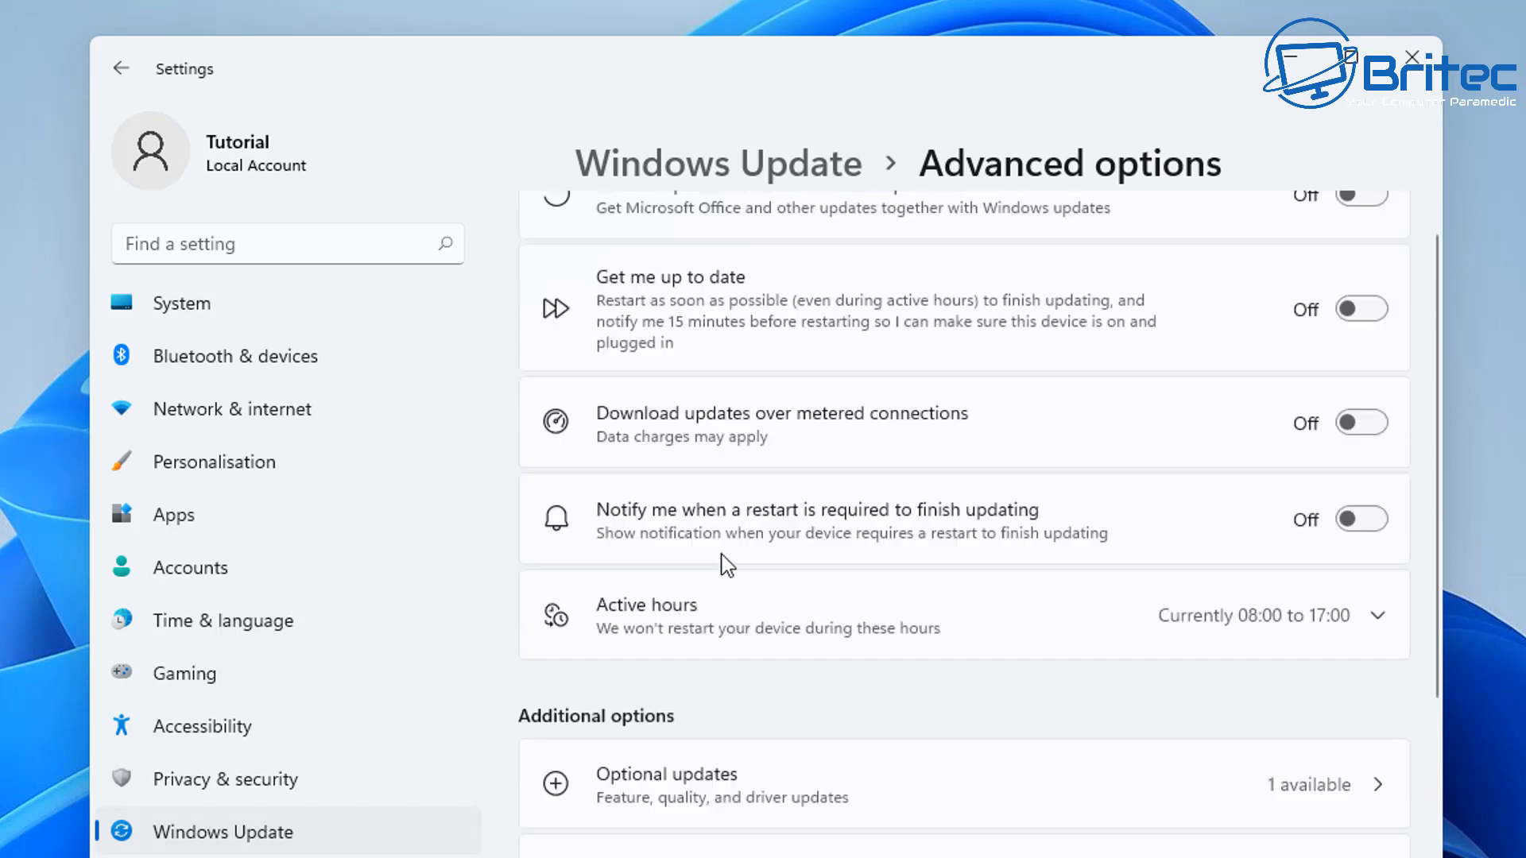
pyautogui.click(178, 303)
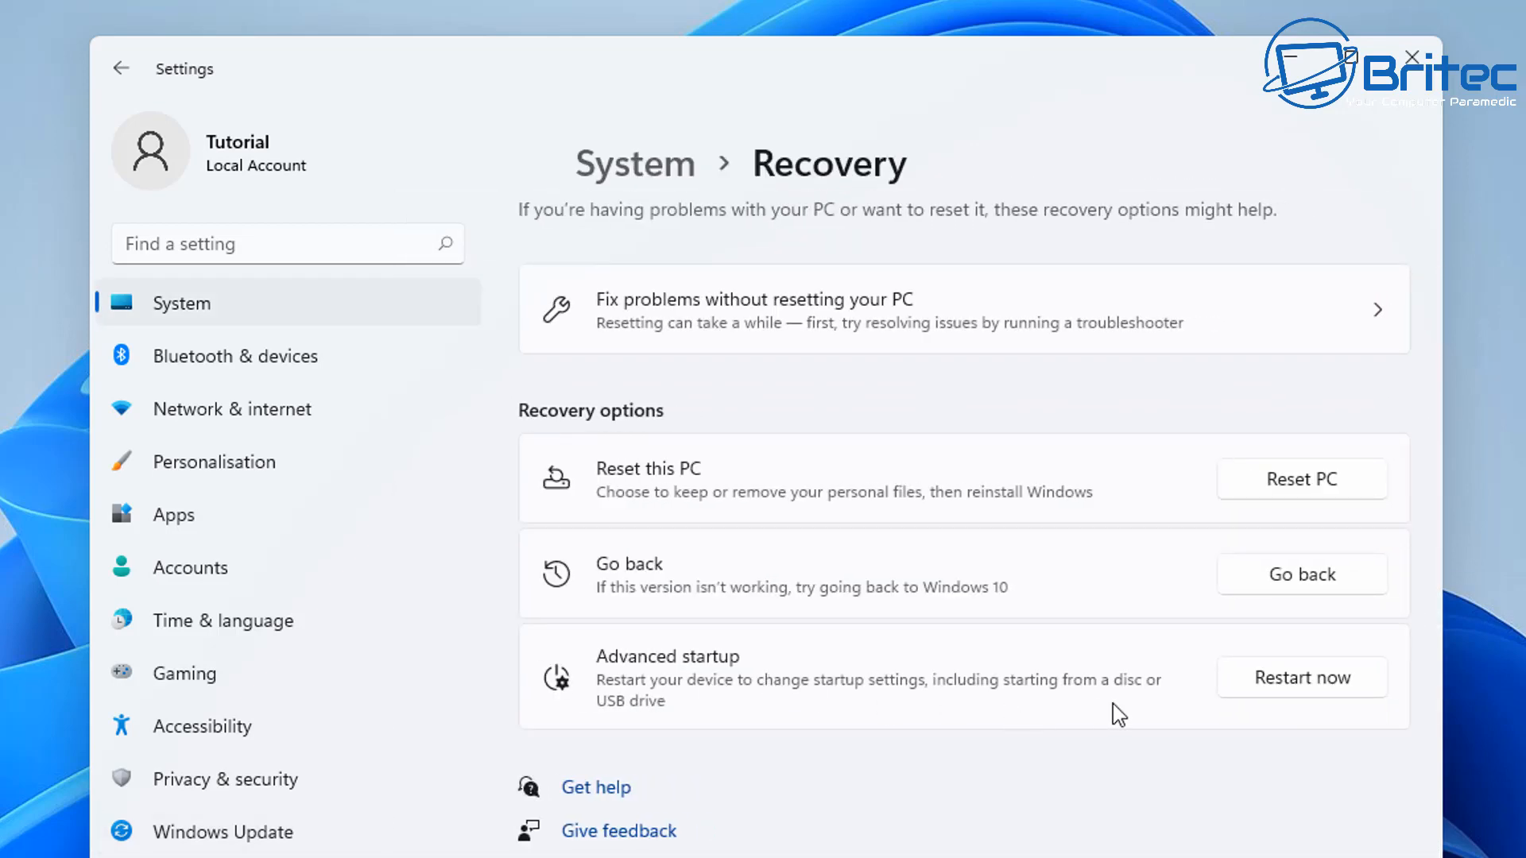
pyautogui.moveTo(1110, 543)
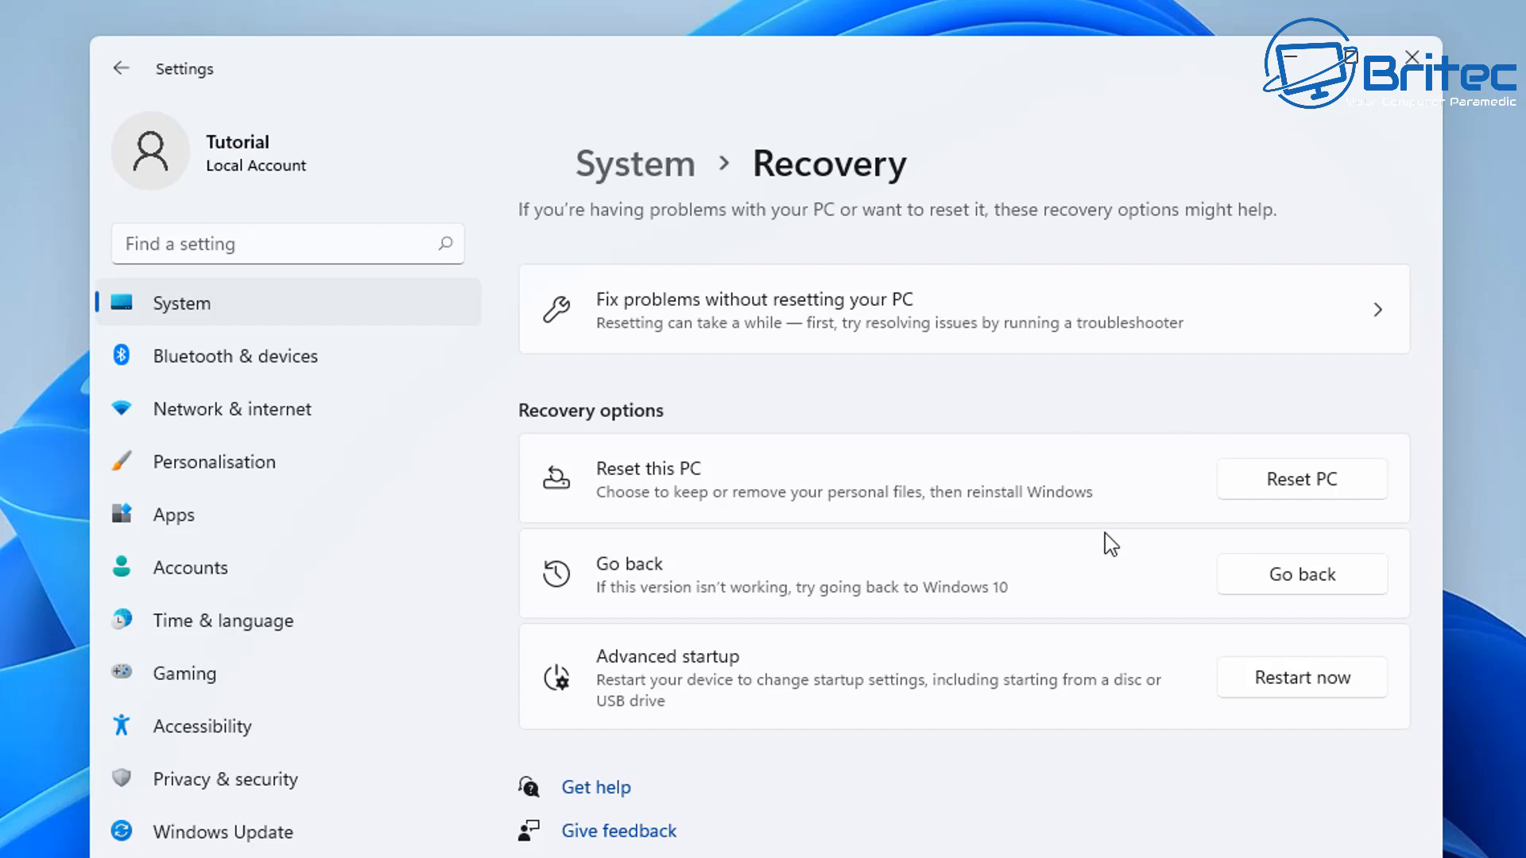
pyautogui.moveTo(1300, 573)
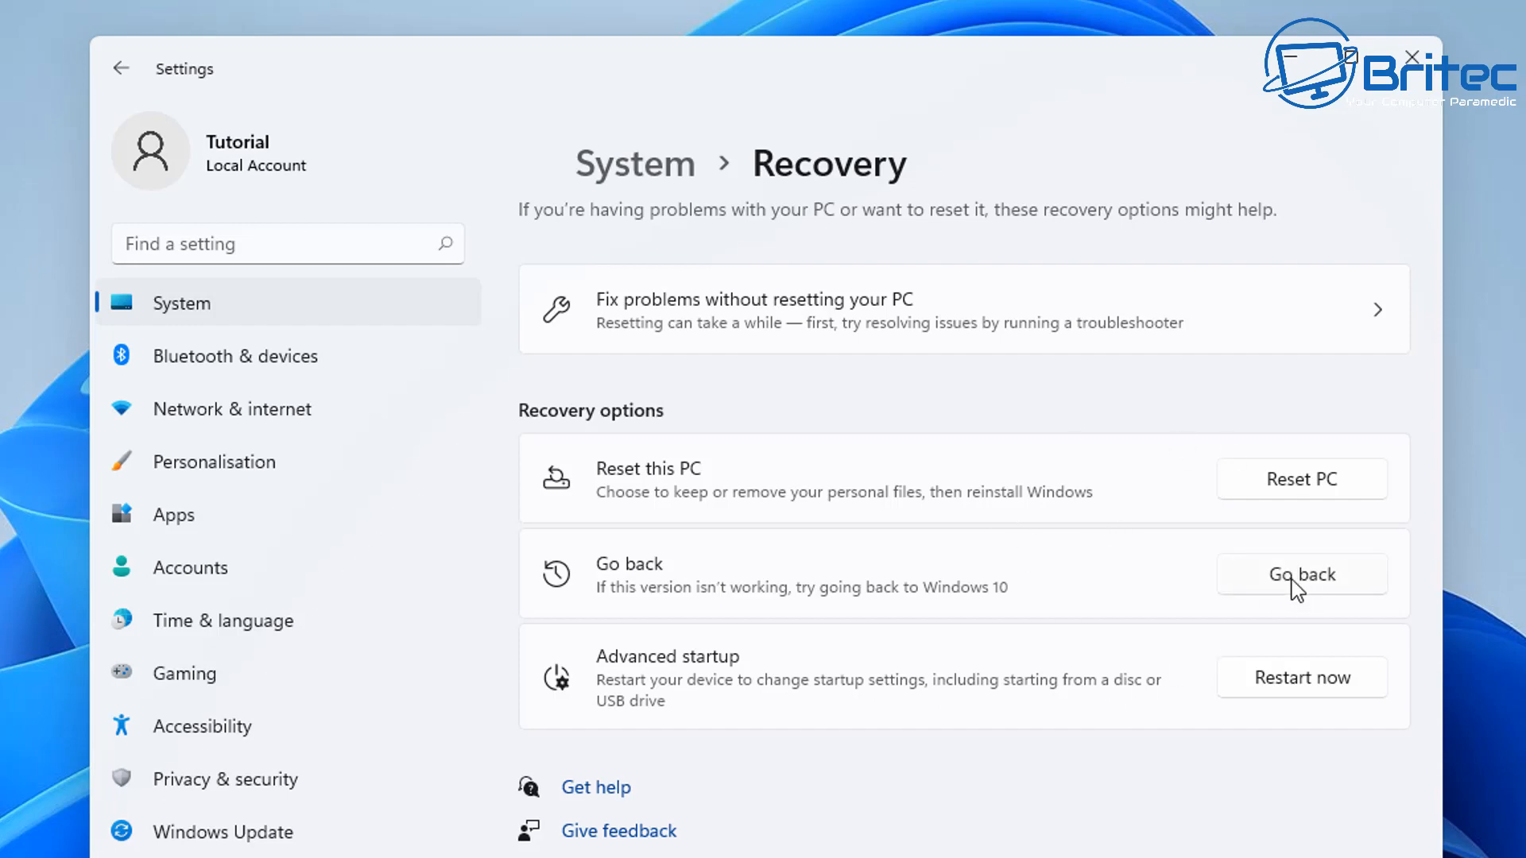
# Step: Start Go back, pick 'For another reason', and continue to the updates prompt
pyautogui.click(1300, 573)
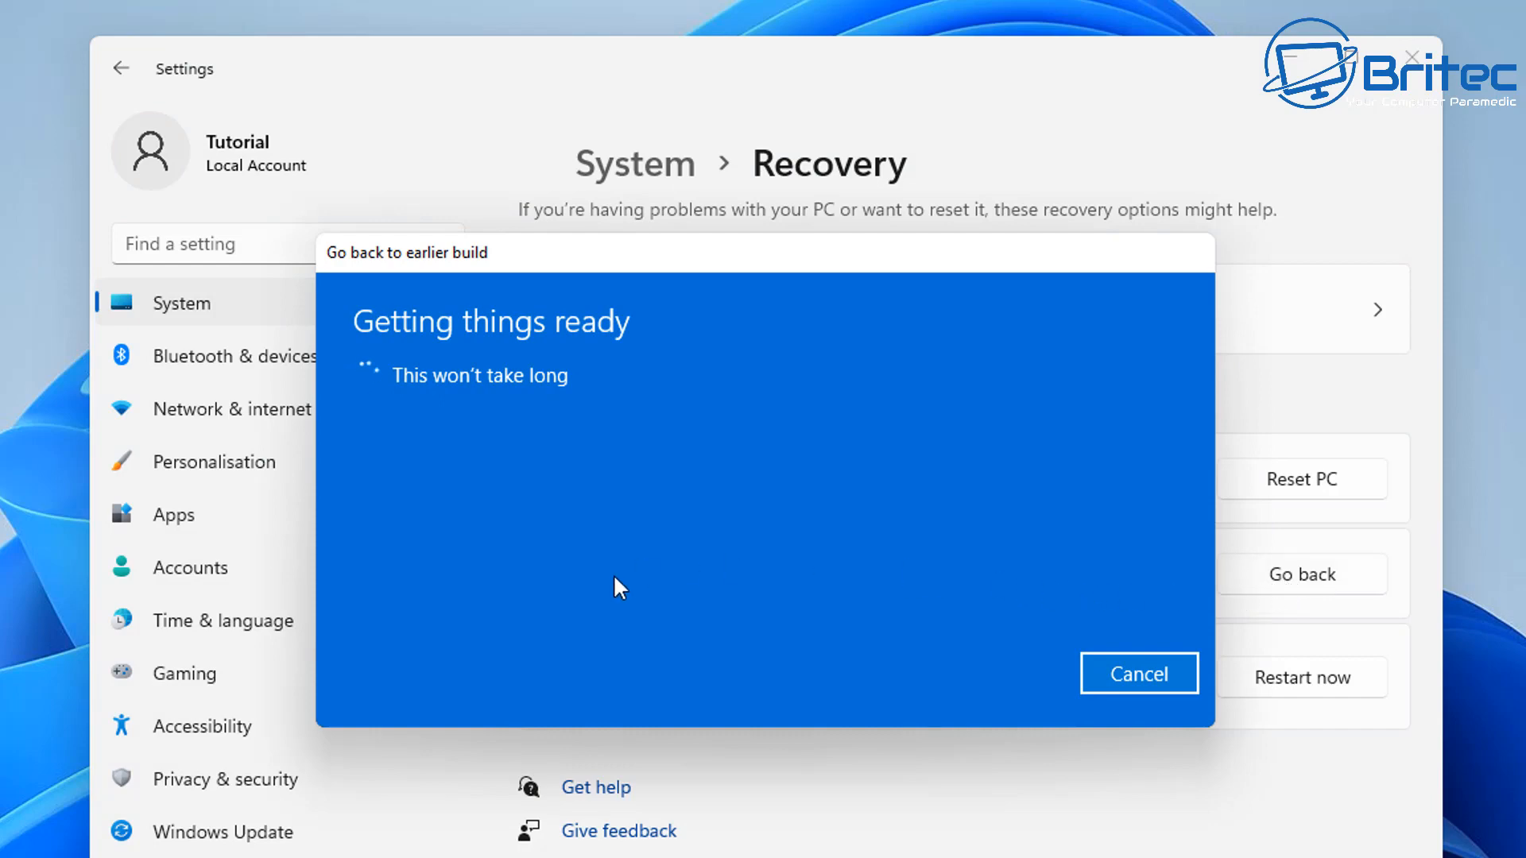
pyautogui.moveTo(786, 590)
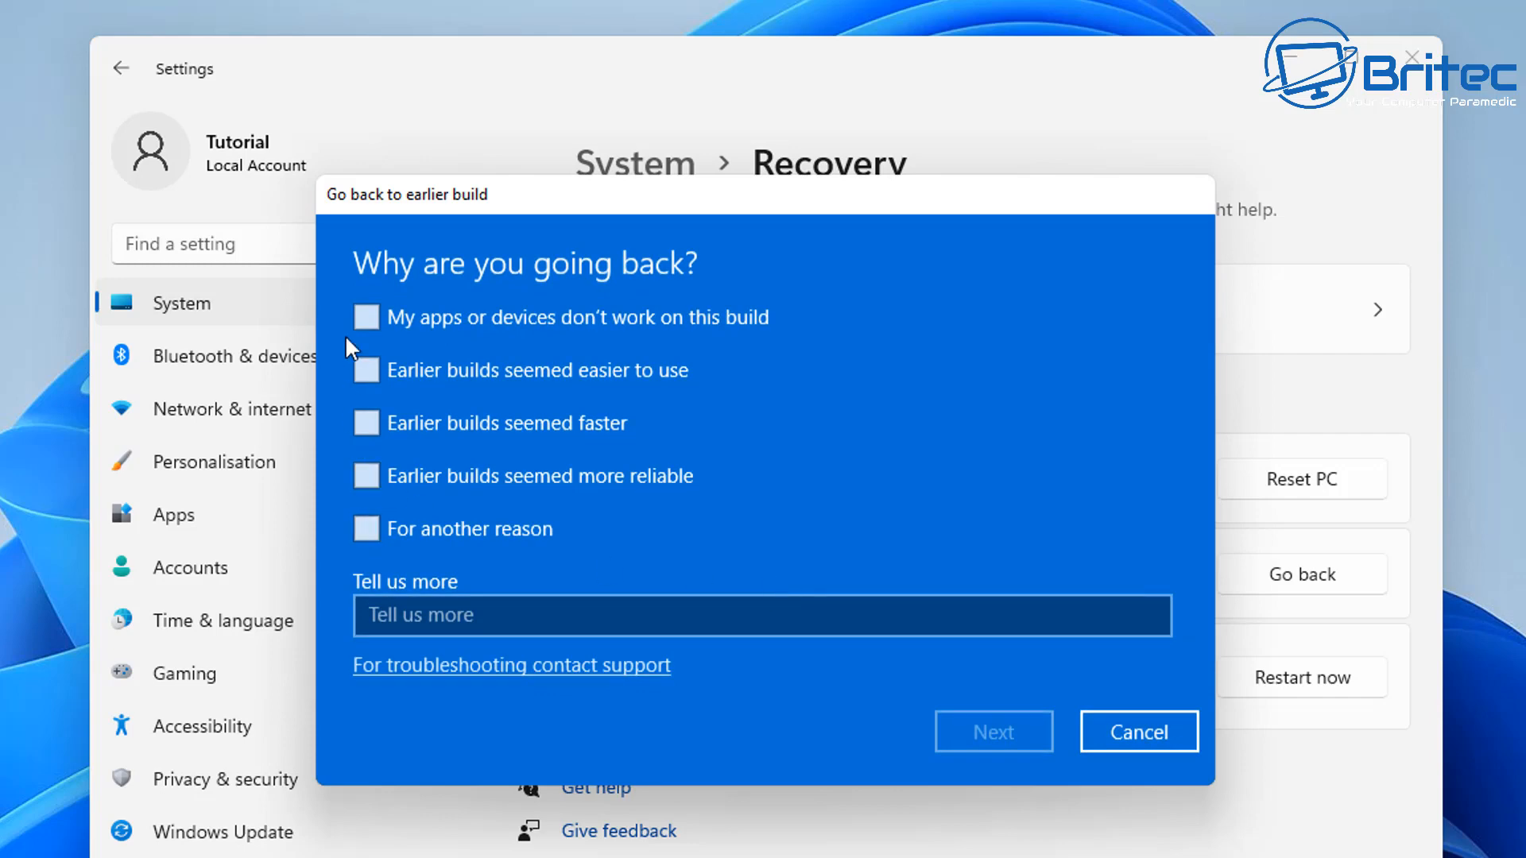
pyautogui.moveTo(669, 295)
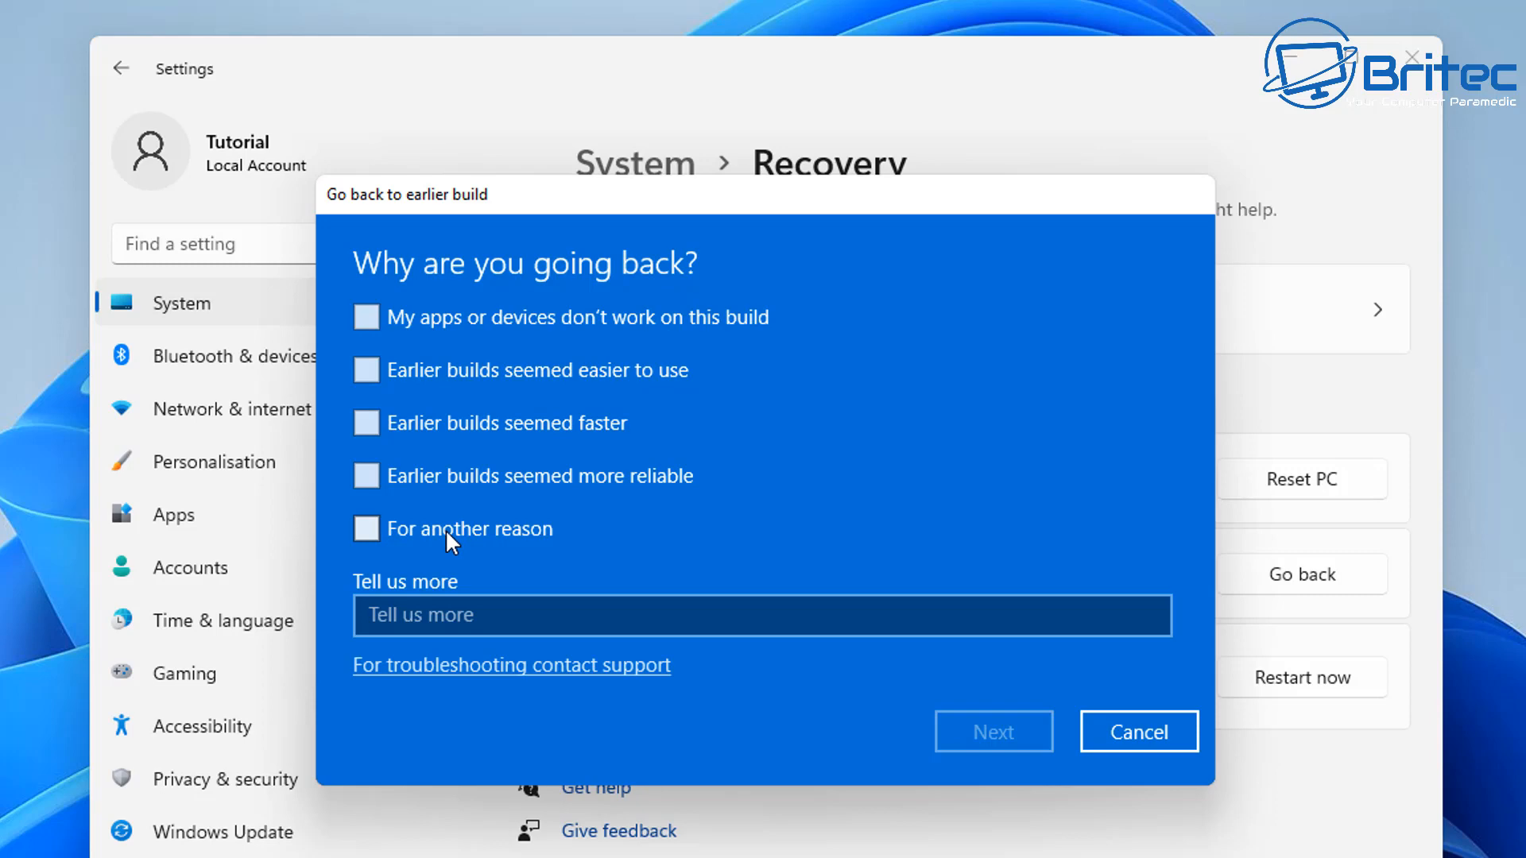
pyautogui.click(367, 529)
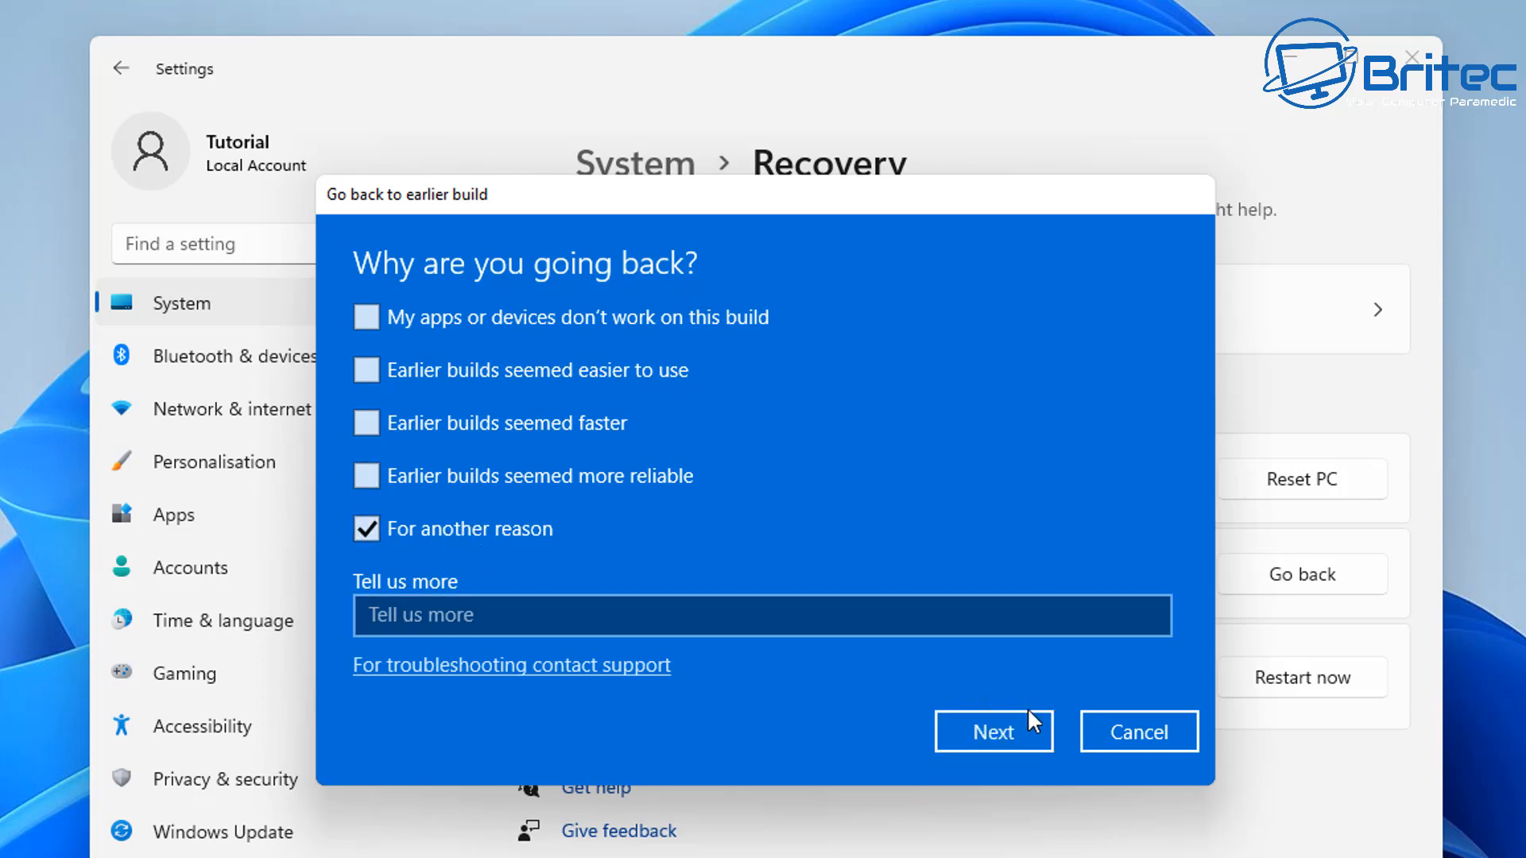
pyautogui.click(993, 731)
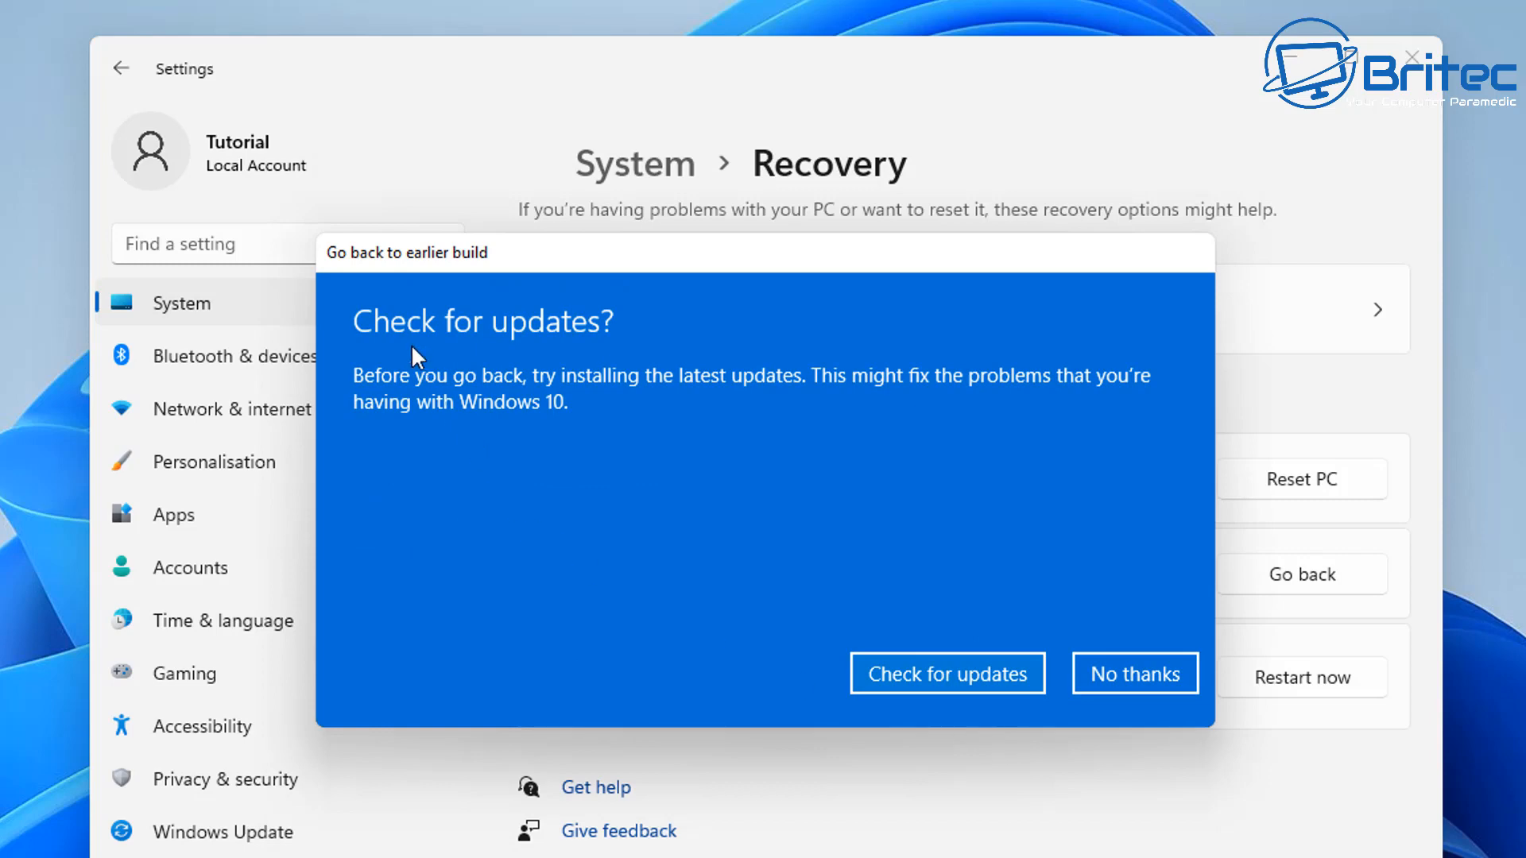
pyautogui.moveTo(601, 346)
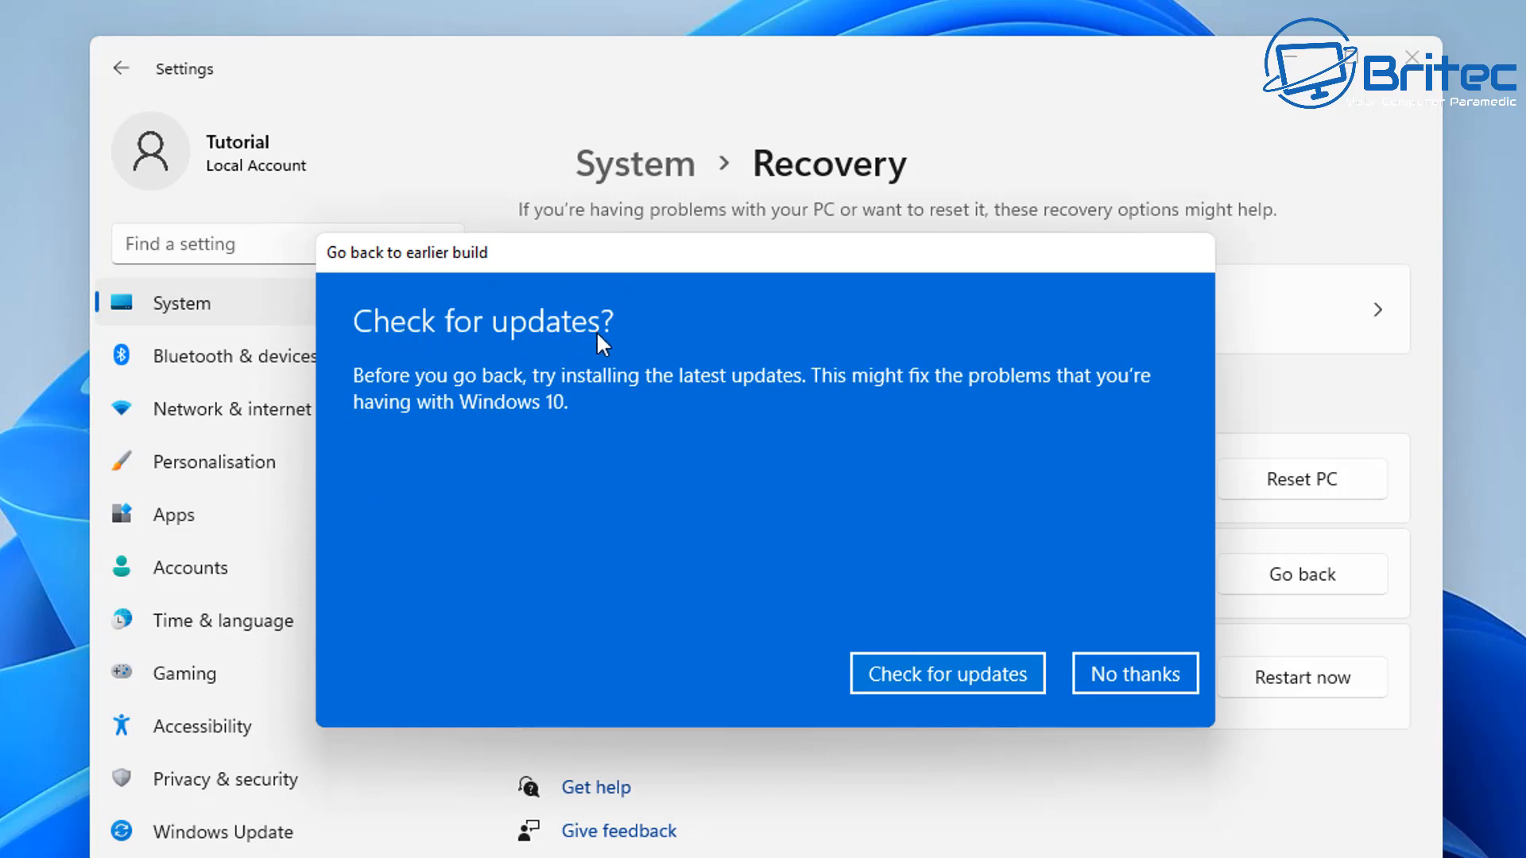
pyautogui.moveTo(662, 680)
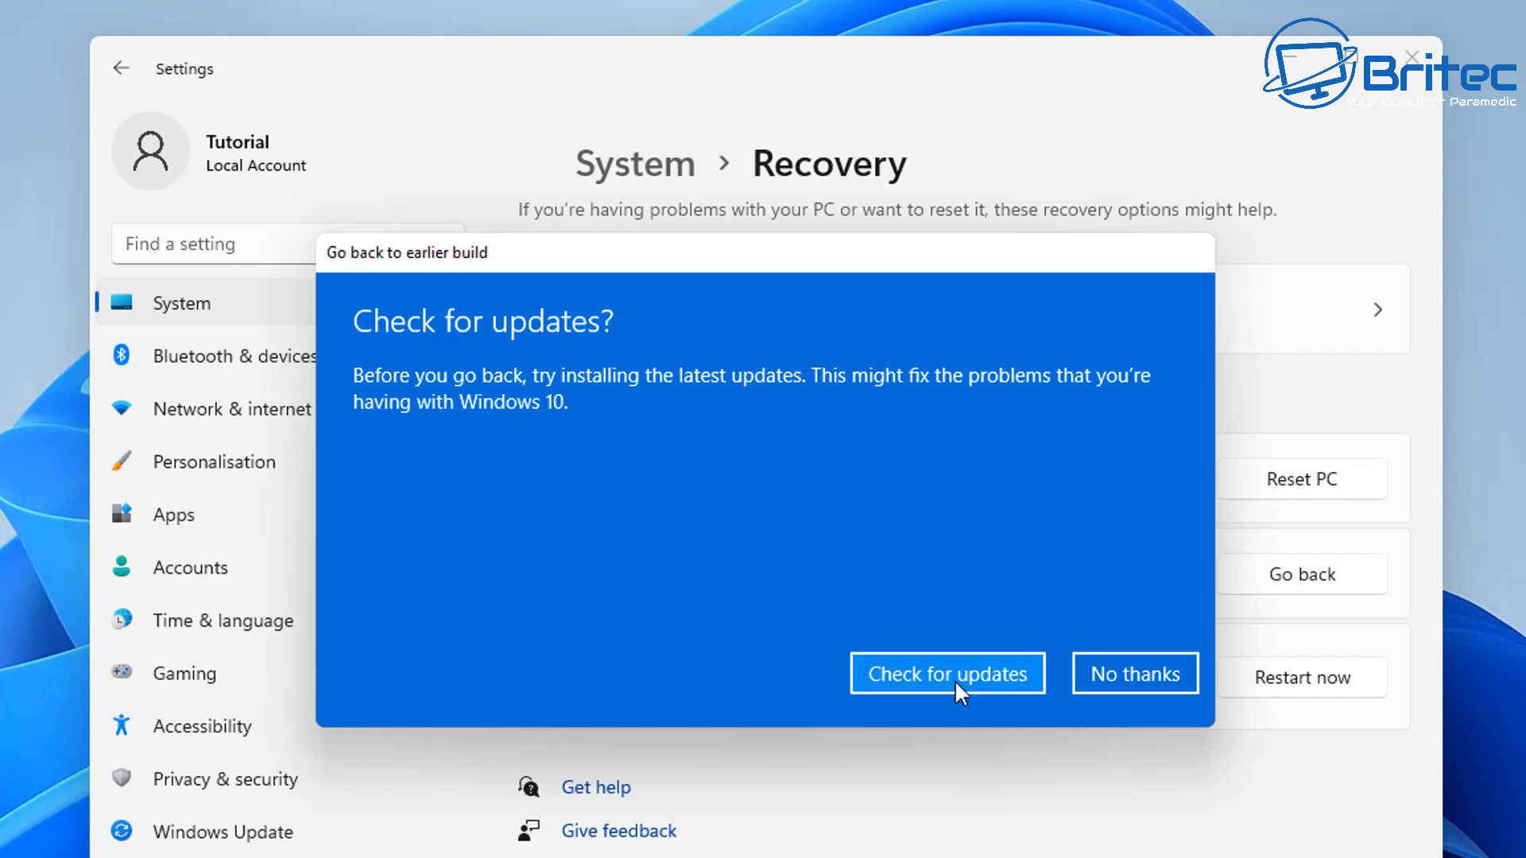
# Step: Choose Check for updates, then open Windows Update Advanced options and scroll down
pyautogui.click(946, 673)
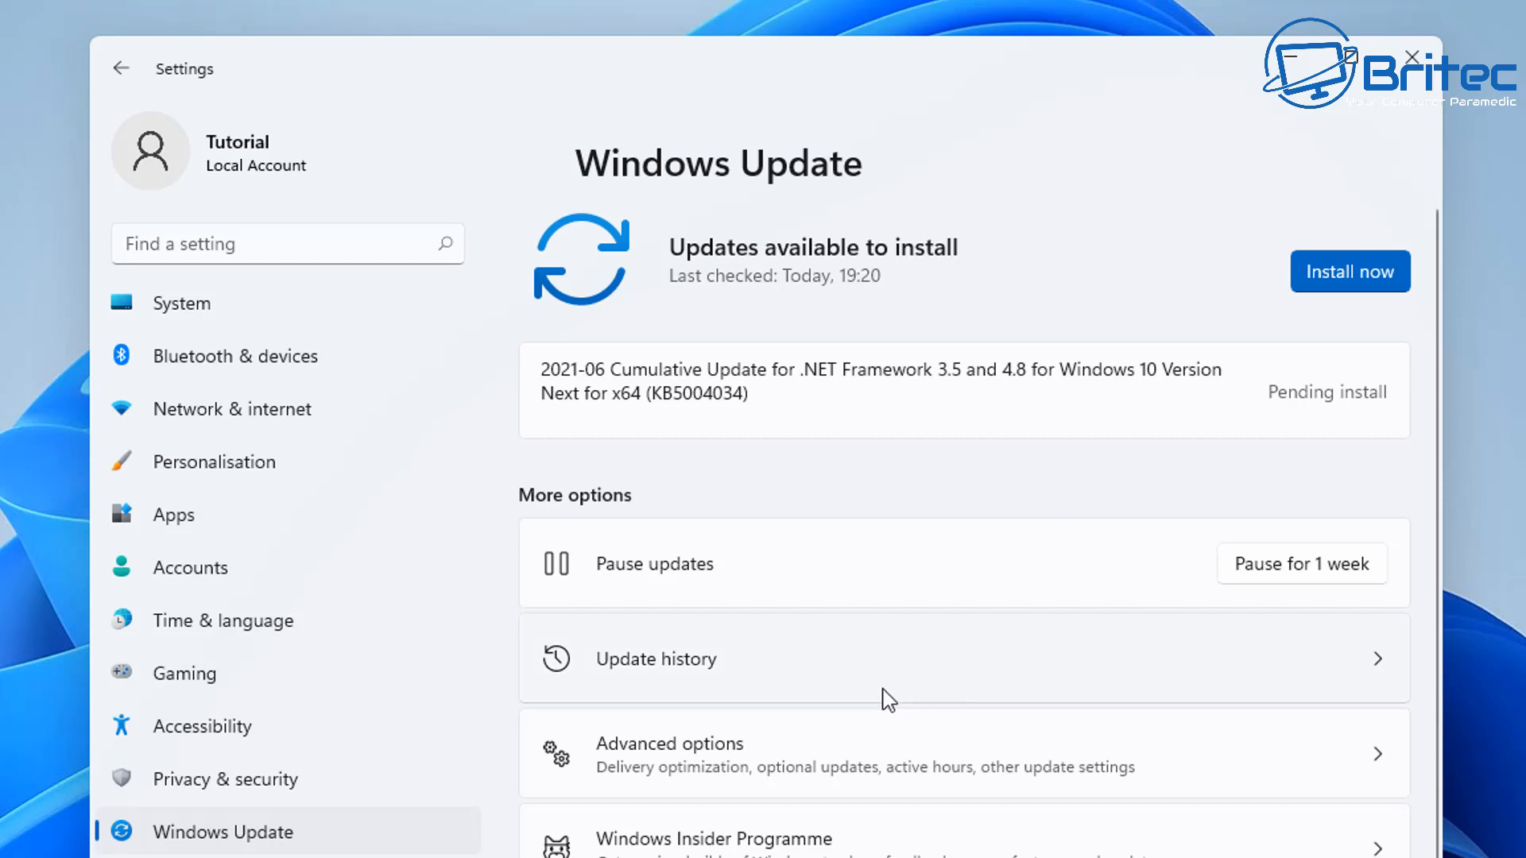
pyautogui.click(669, 754)
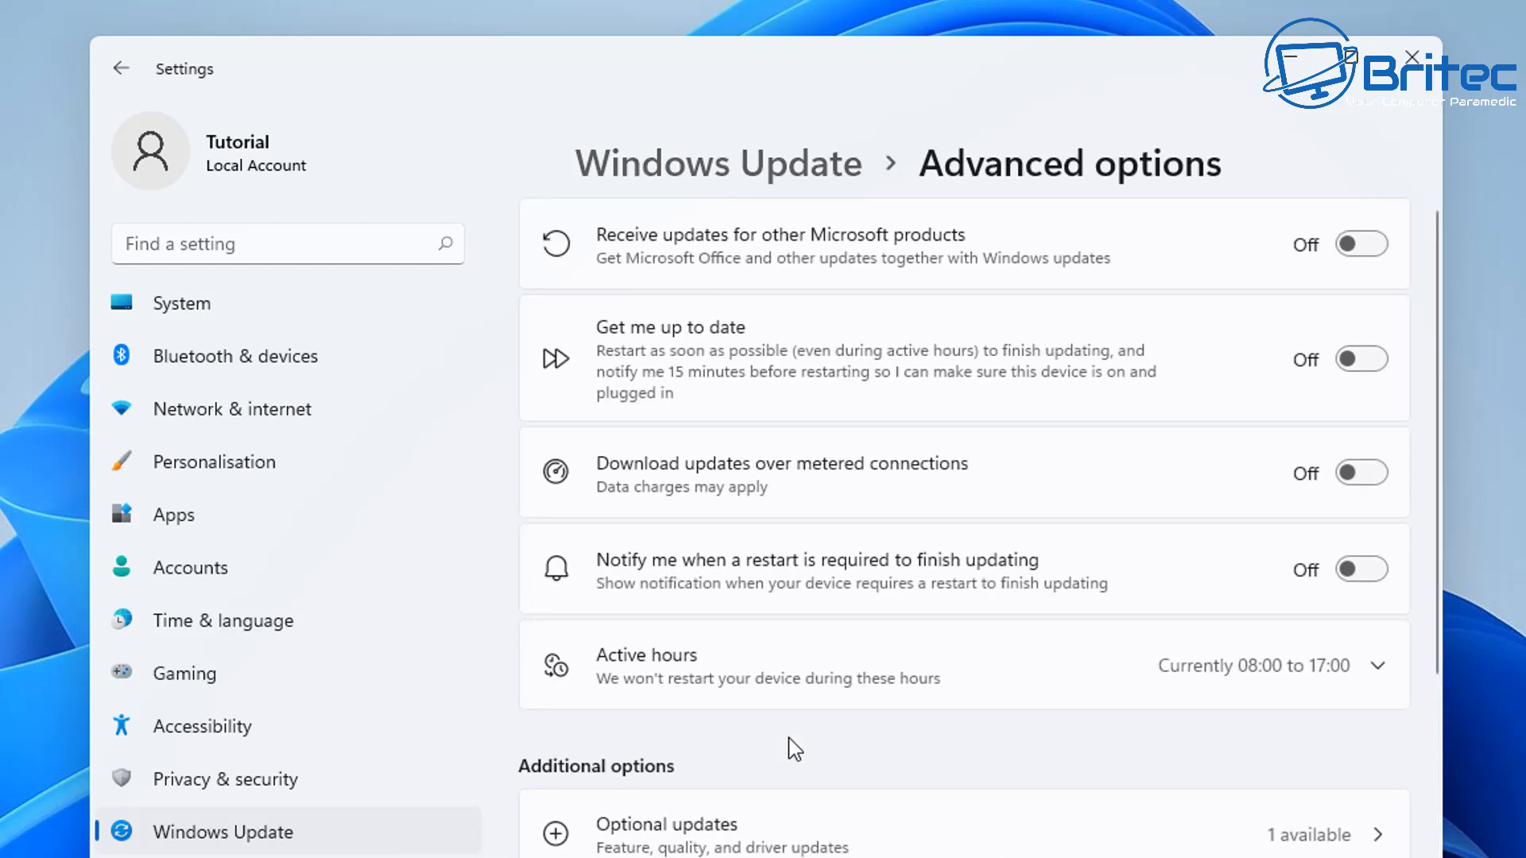
pyautogui.moveTo(783, 431)
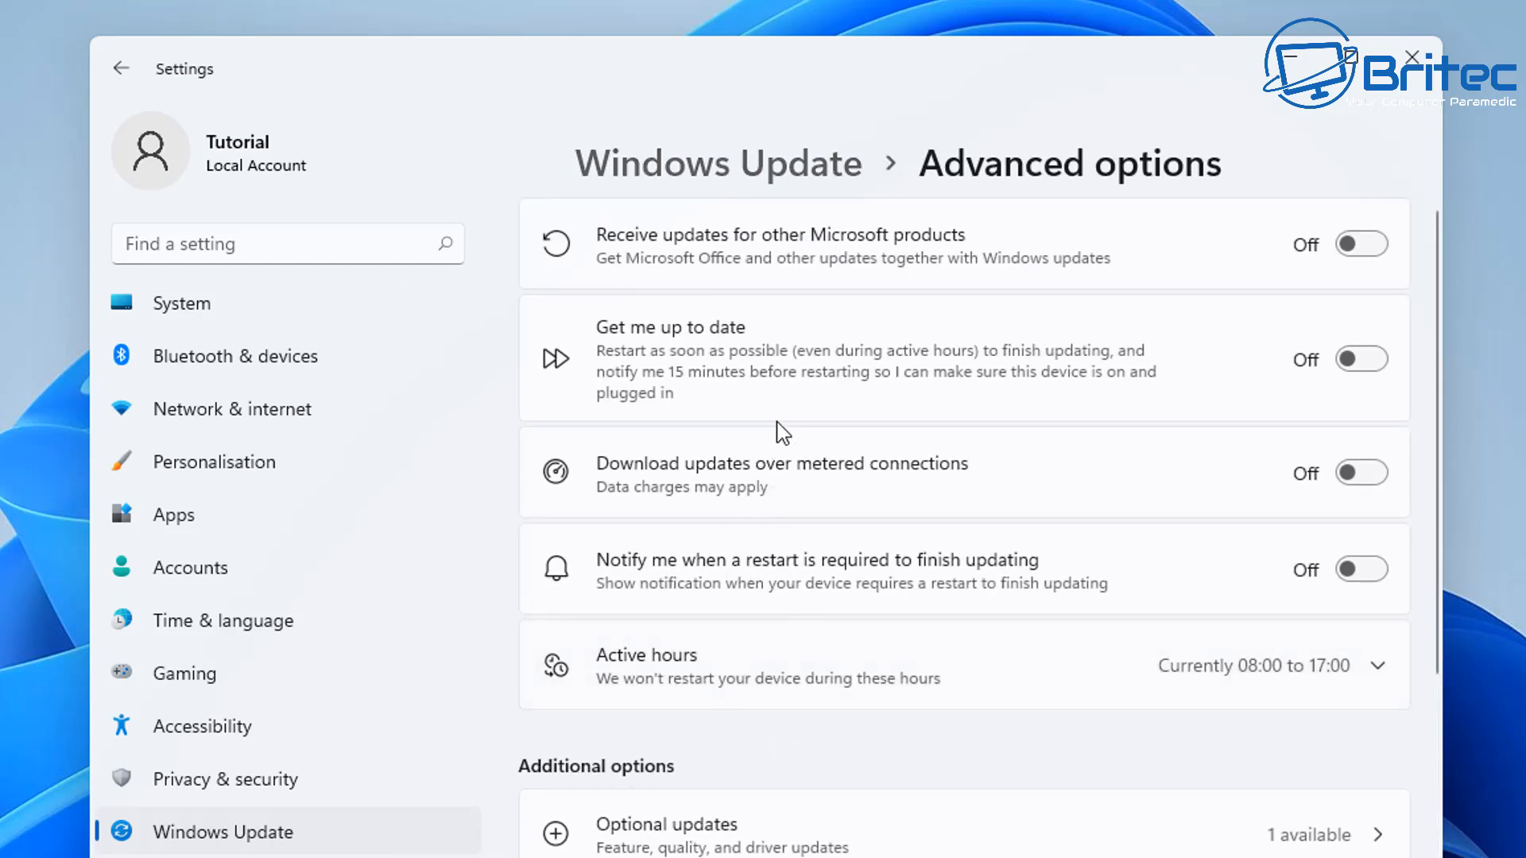
pyautogui.scroll(-3)
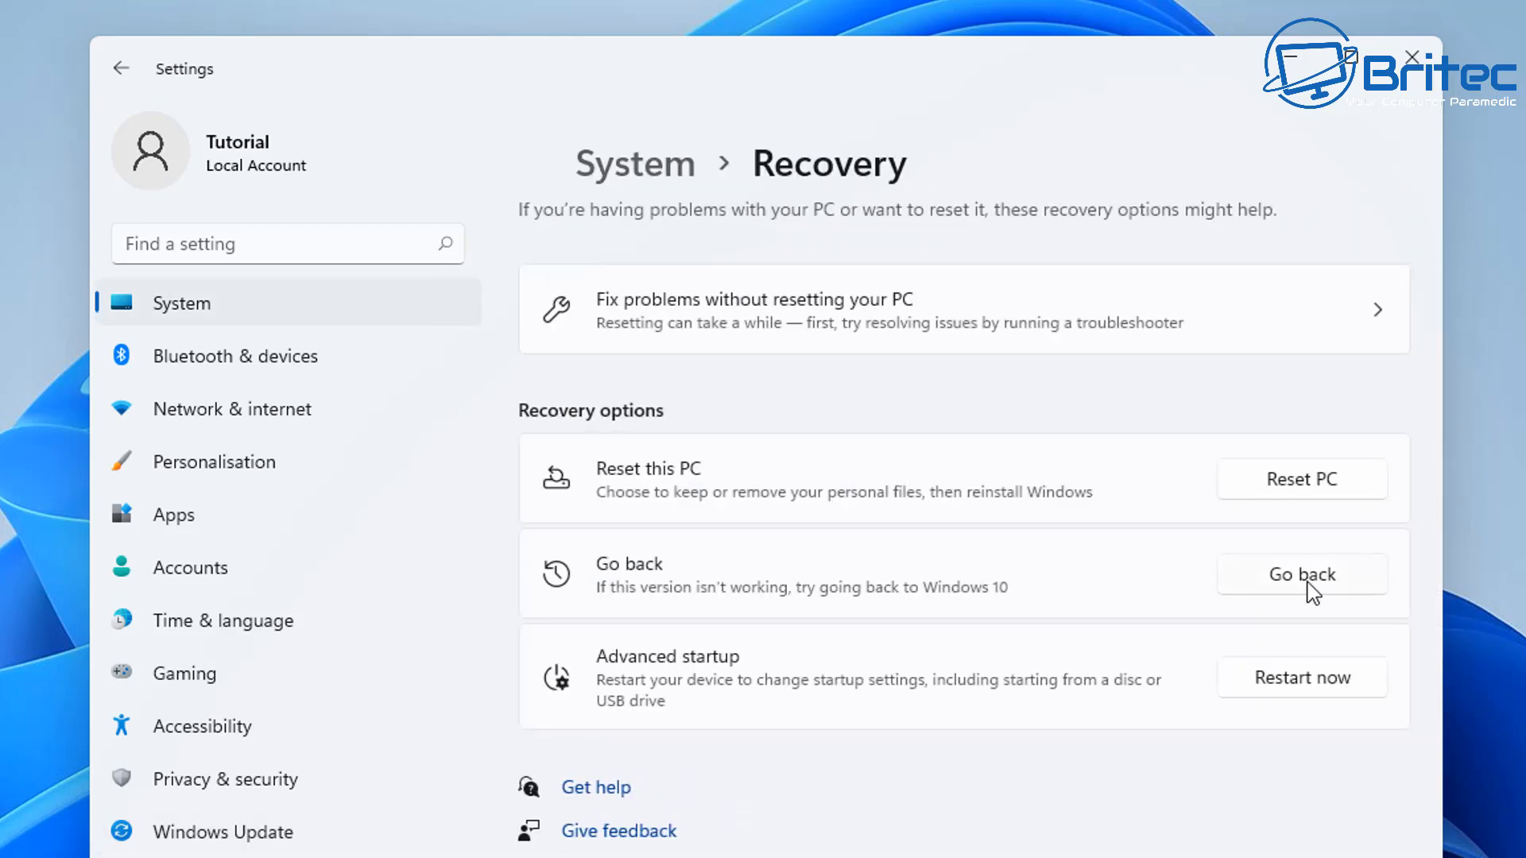
# Step: Restart the Go back wizard, choose 'For another reason', and decline the update check
pyautogui.click(1300, 573)
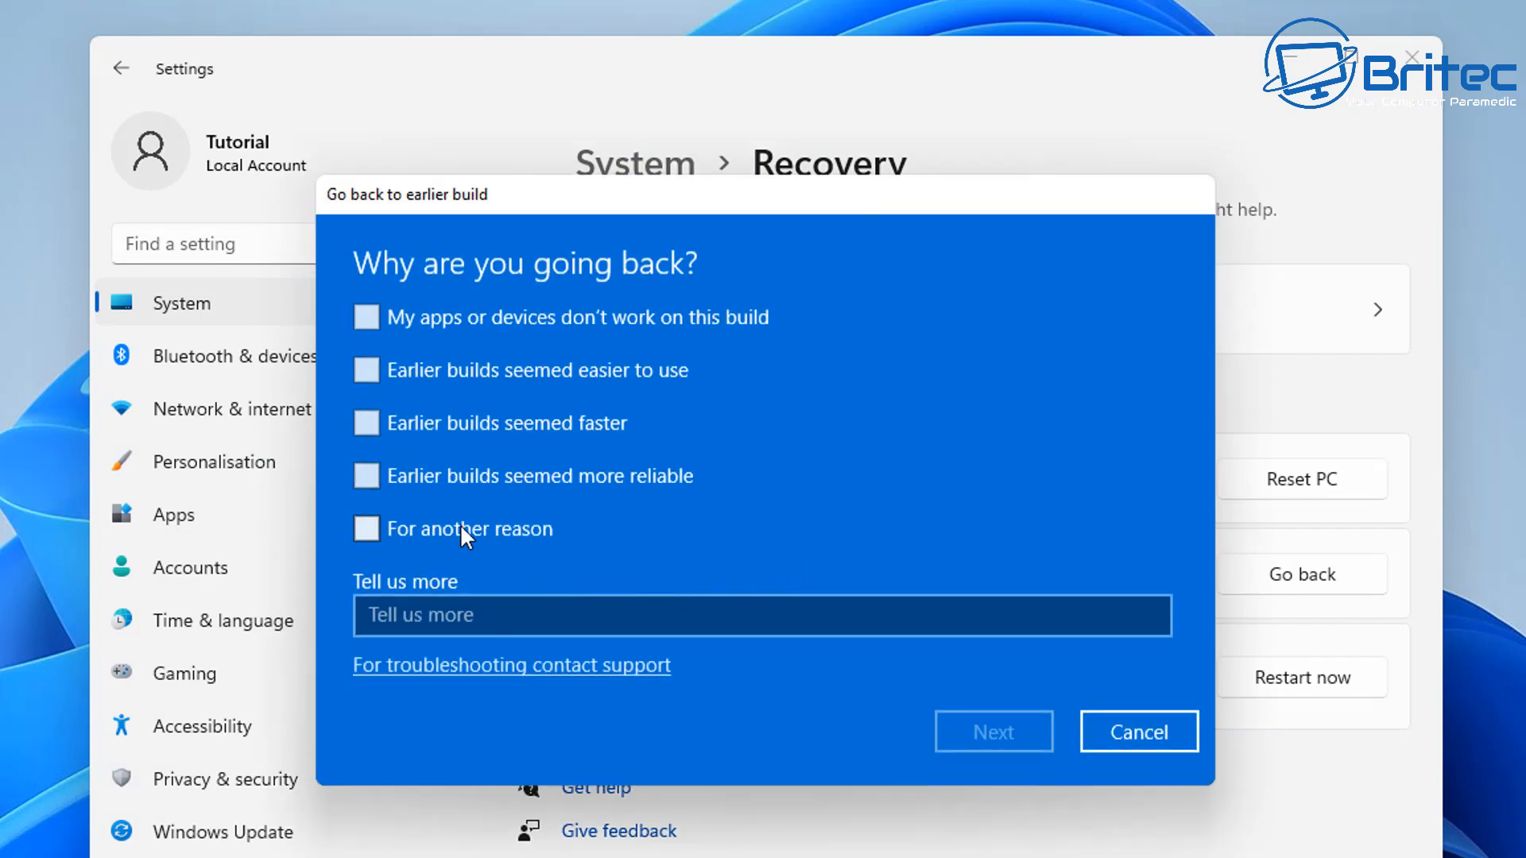
pyautogui.click(992, 732)
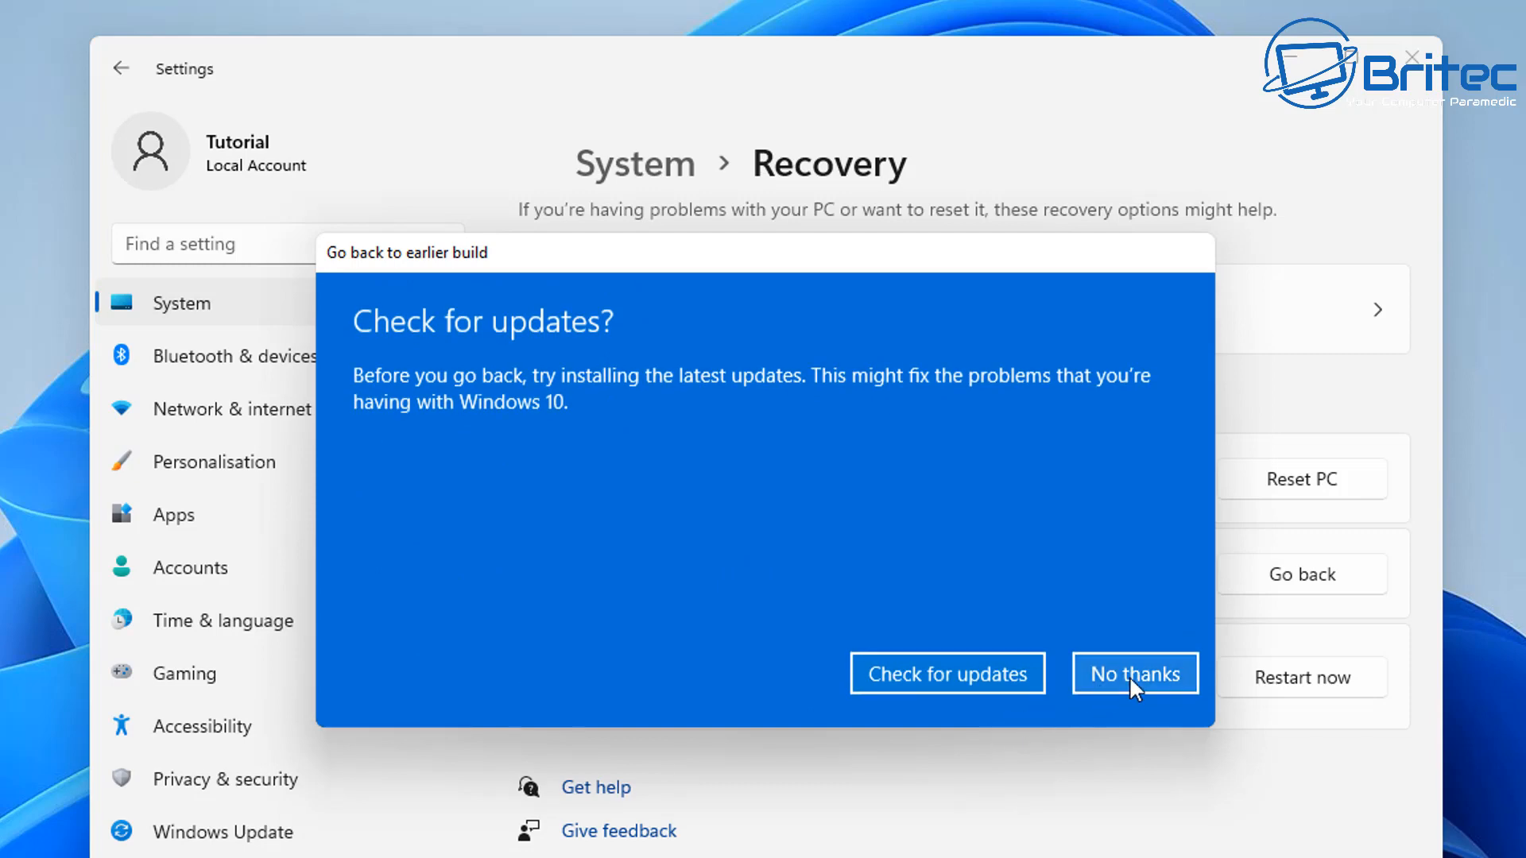
pyautogui.click(1135, 672)
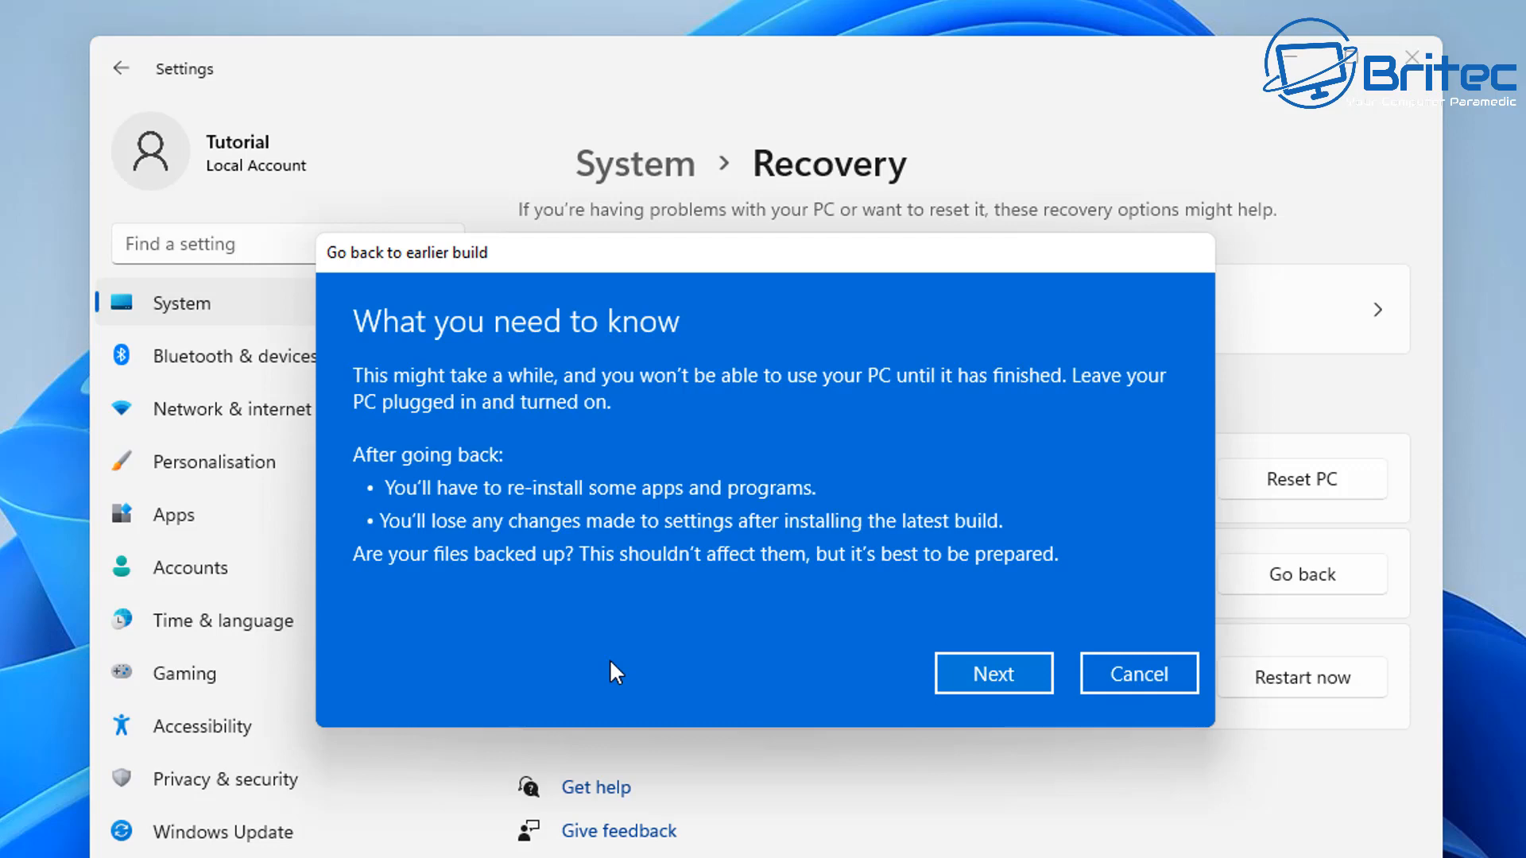
pyautogui.moveTo(762, 671)
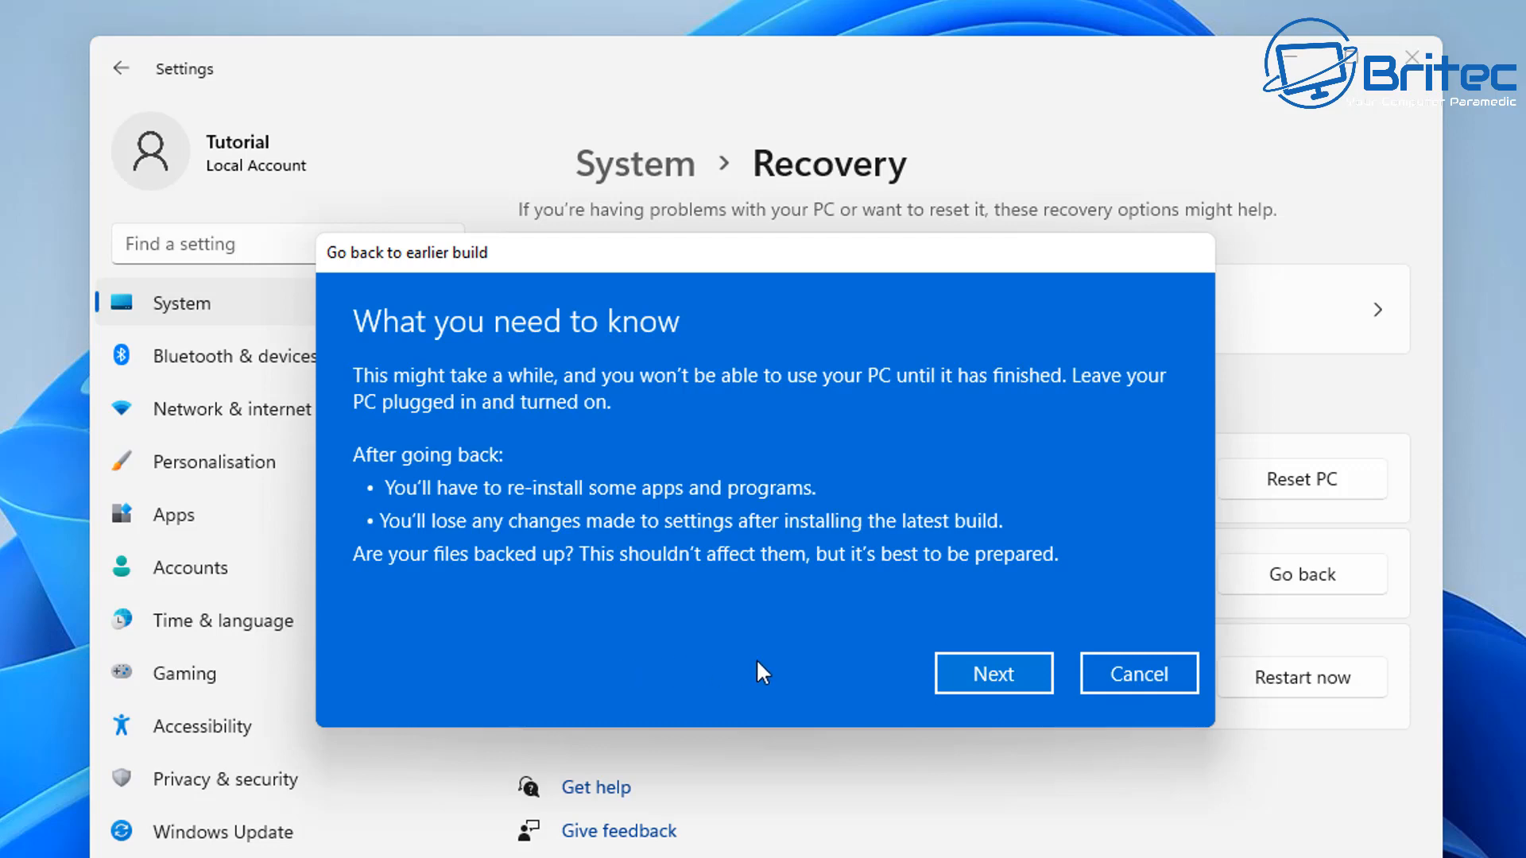
pyautogui.moveTo(690, 418)
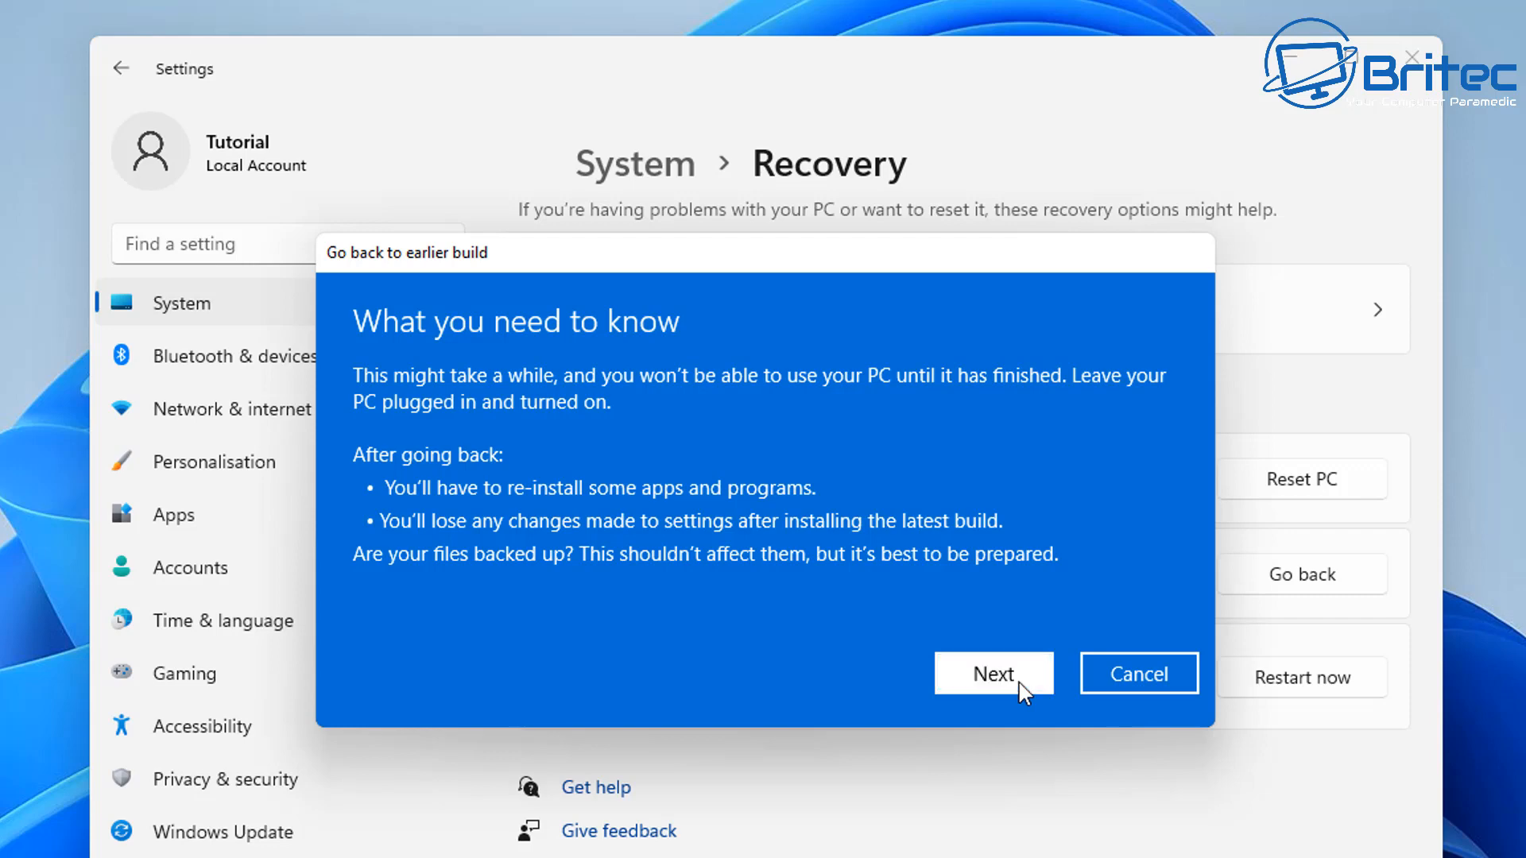
# Step: Continue past 'What you need to know' and 'Don't get locked out', then confirm Go back to earlier build
pyautogui.click(993, 673)
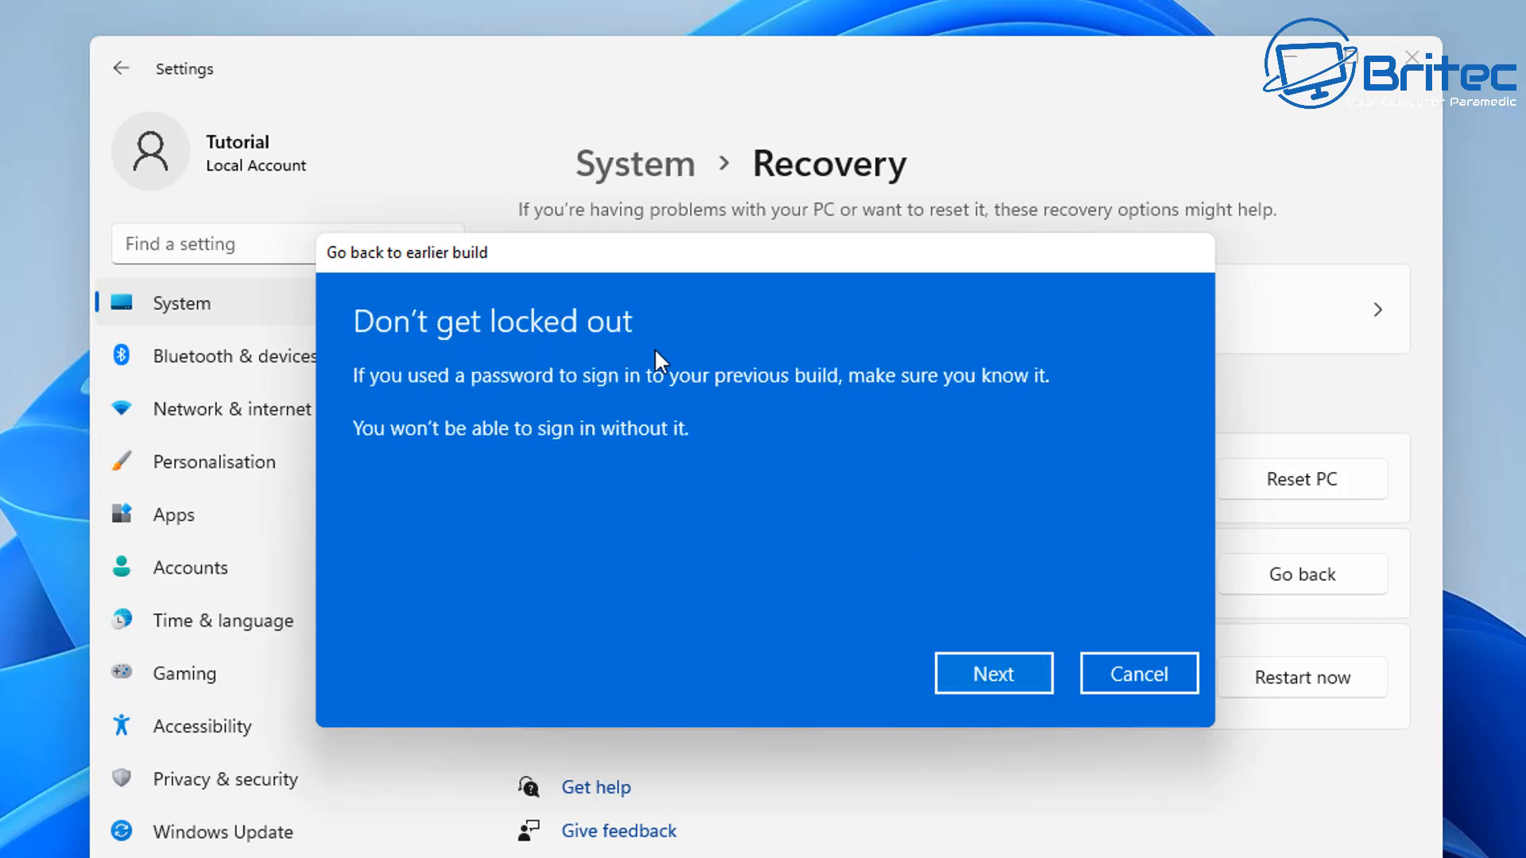
pyautogui.moveTo(621, 718)
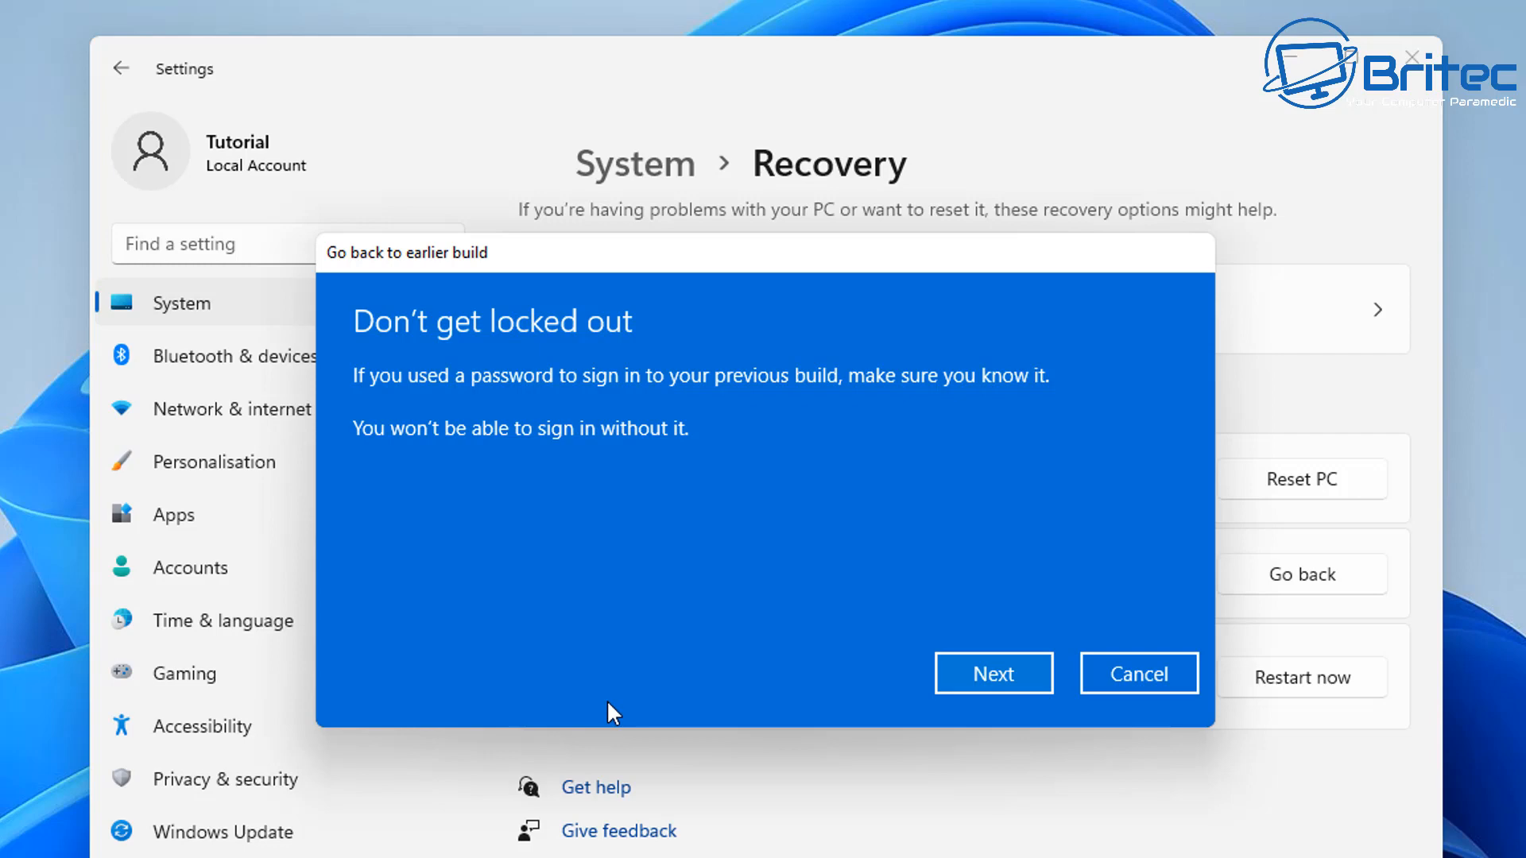
pyautogui.moveTo(869, 701)
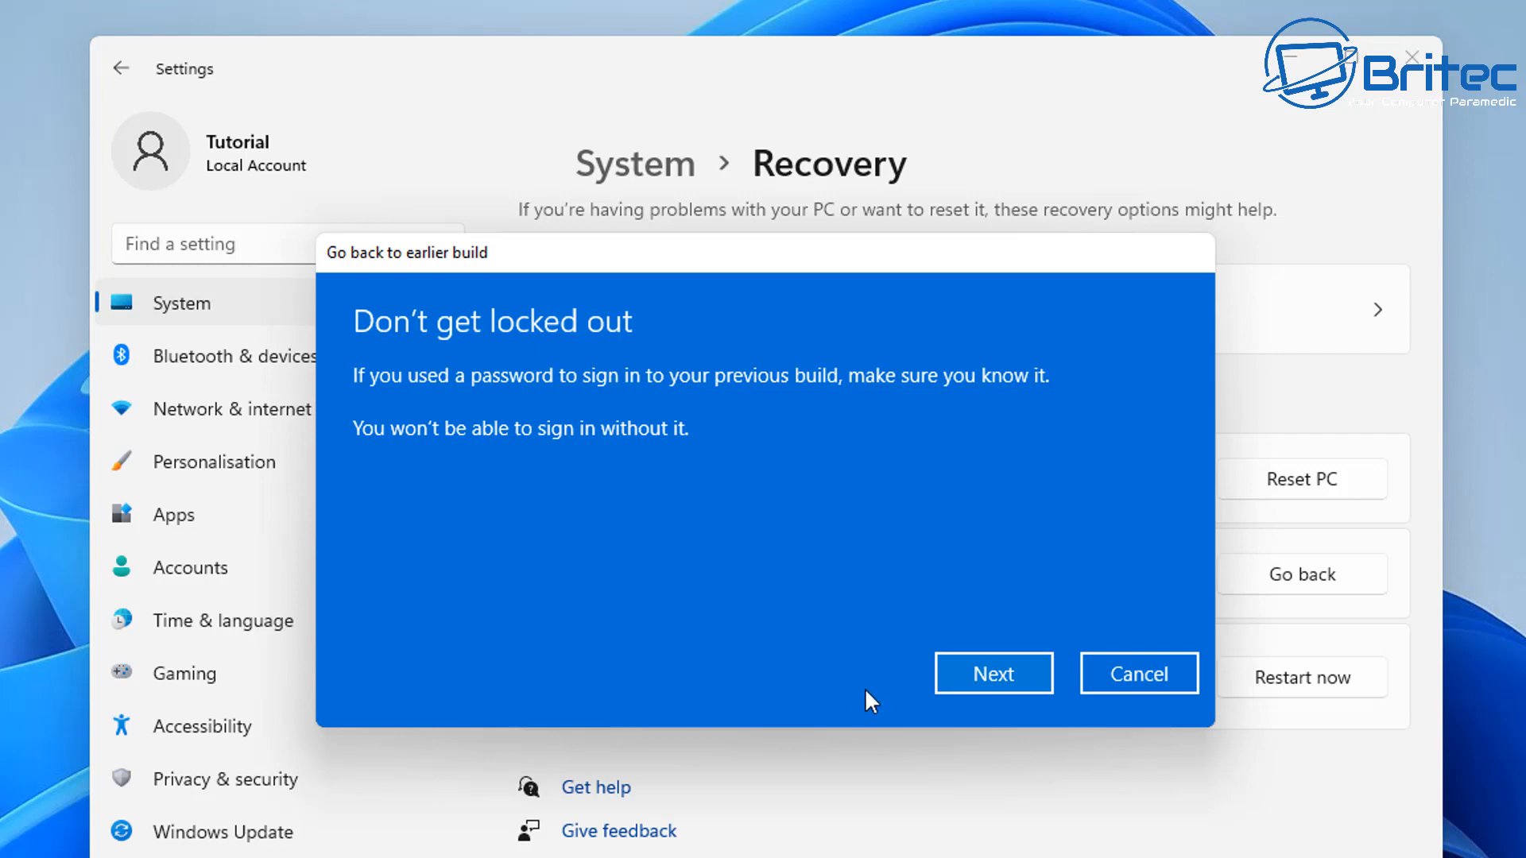
pyautogui.click(992, 673)
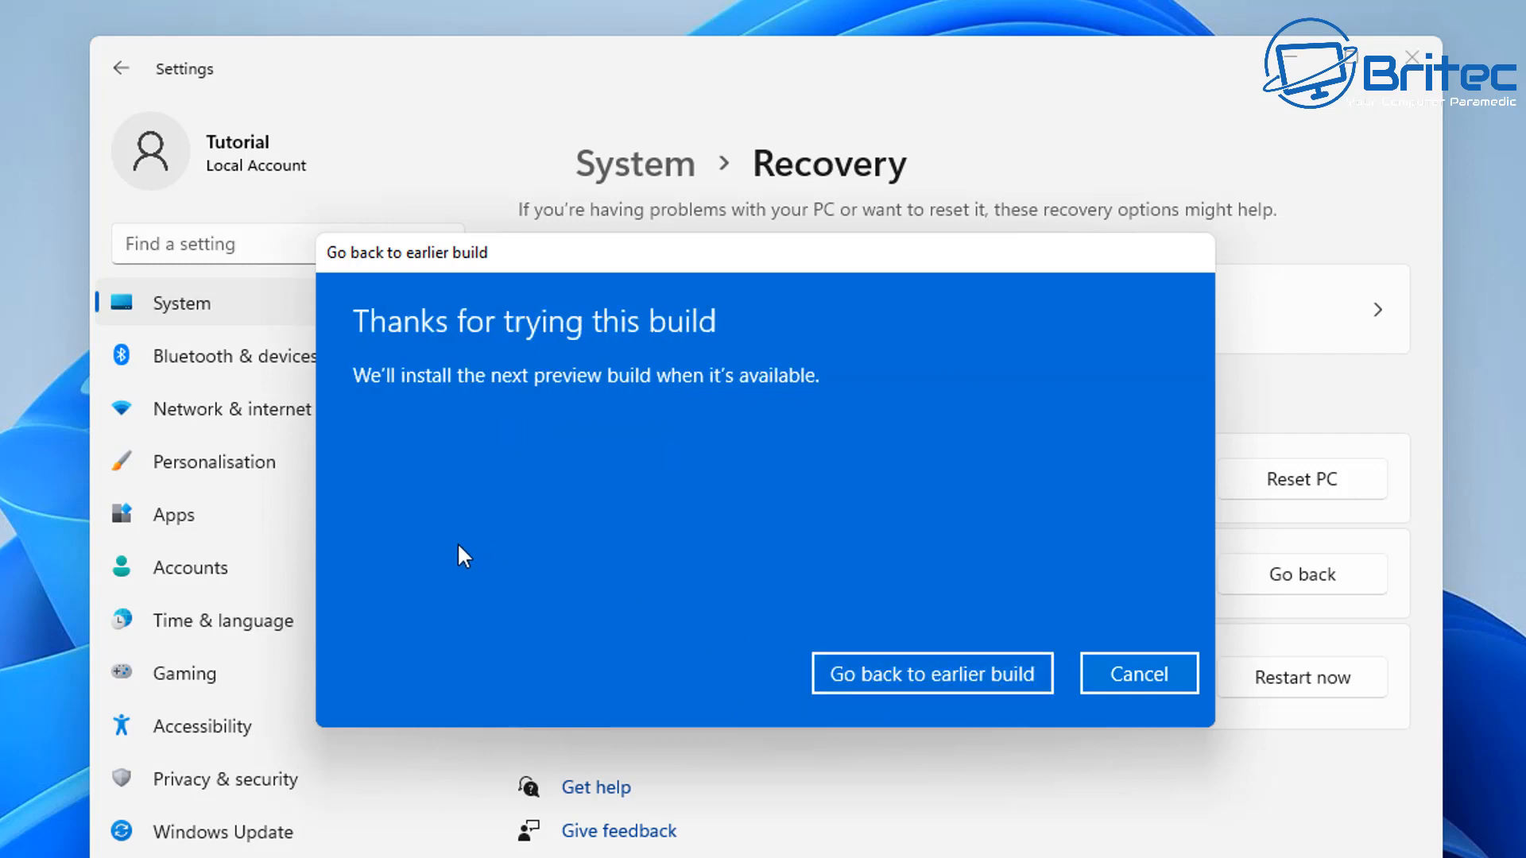
pyautogui.moveTo(684, 620)
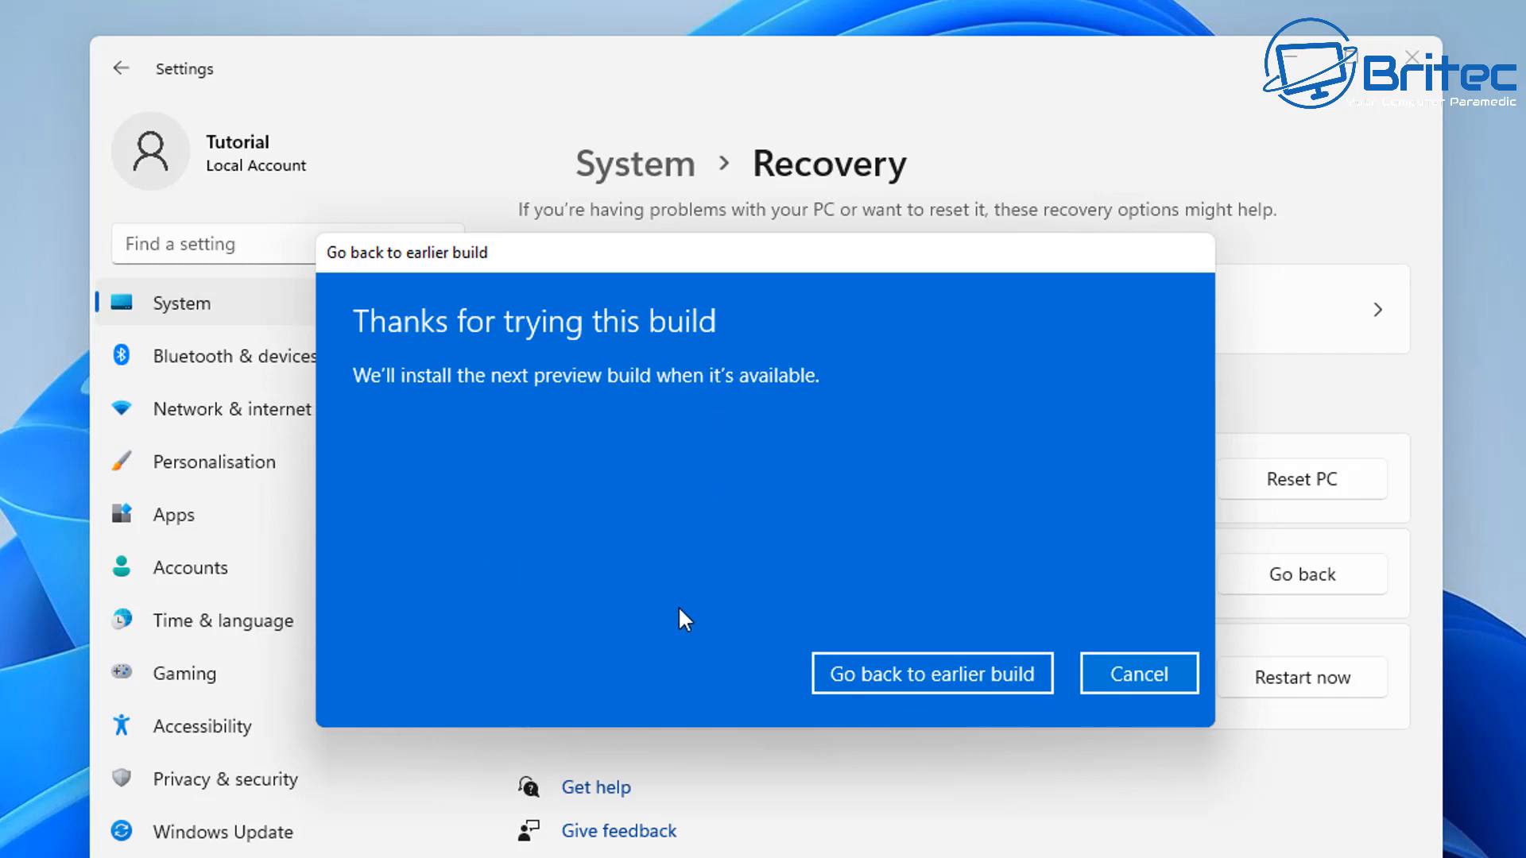
pyautogui.moveTo(905, 686)
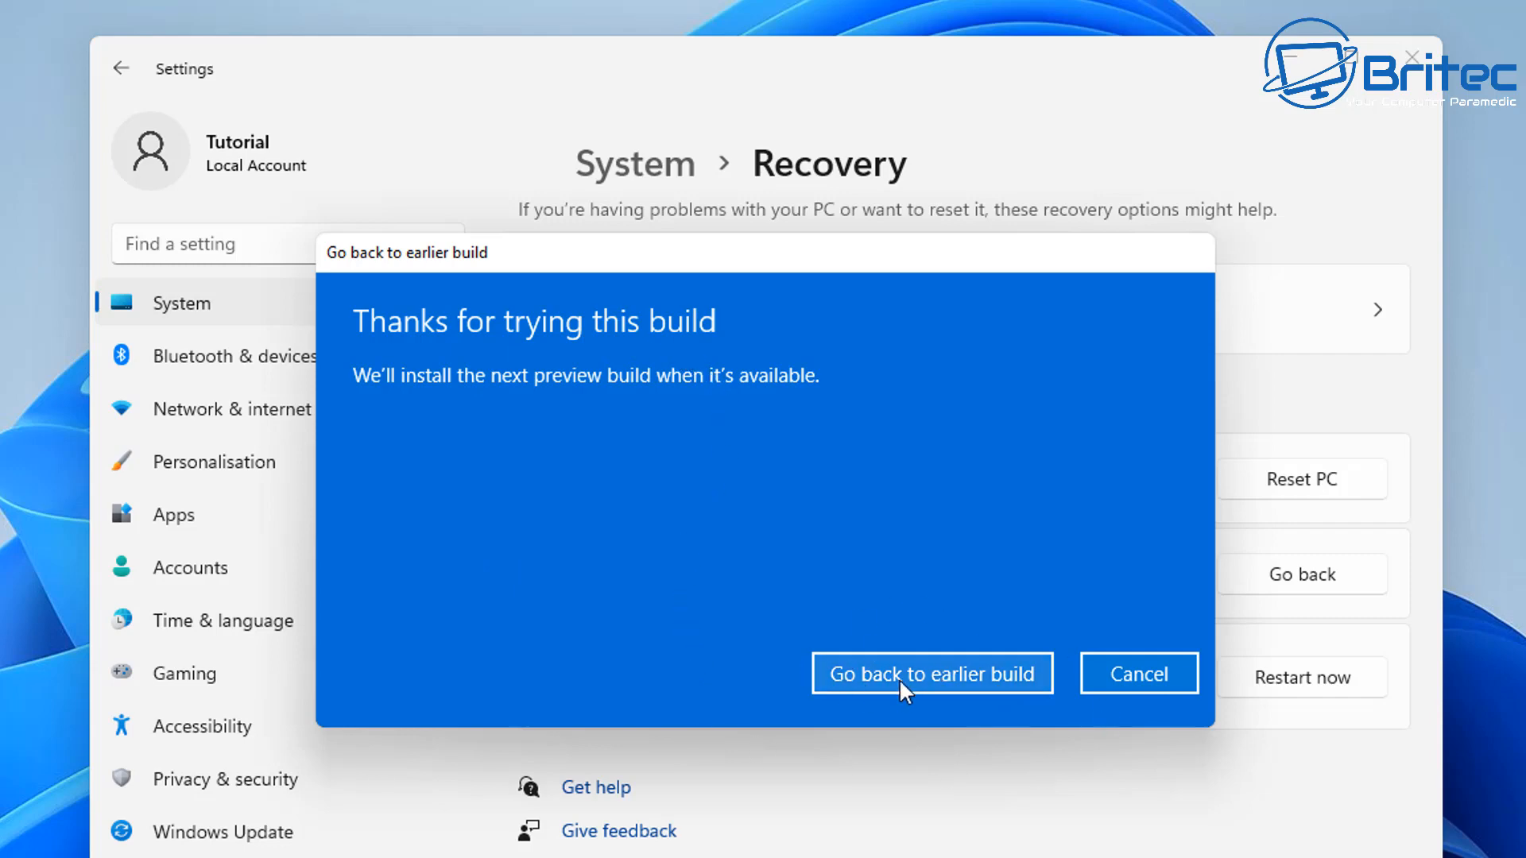
pyautogui.click(931, 672)
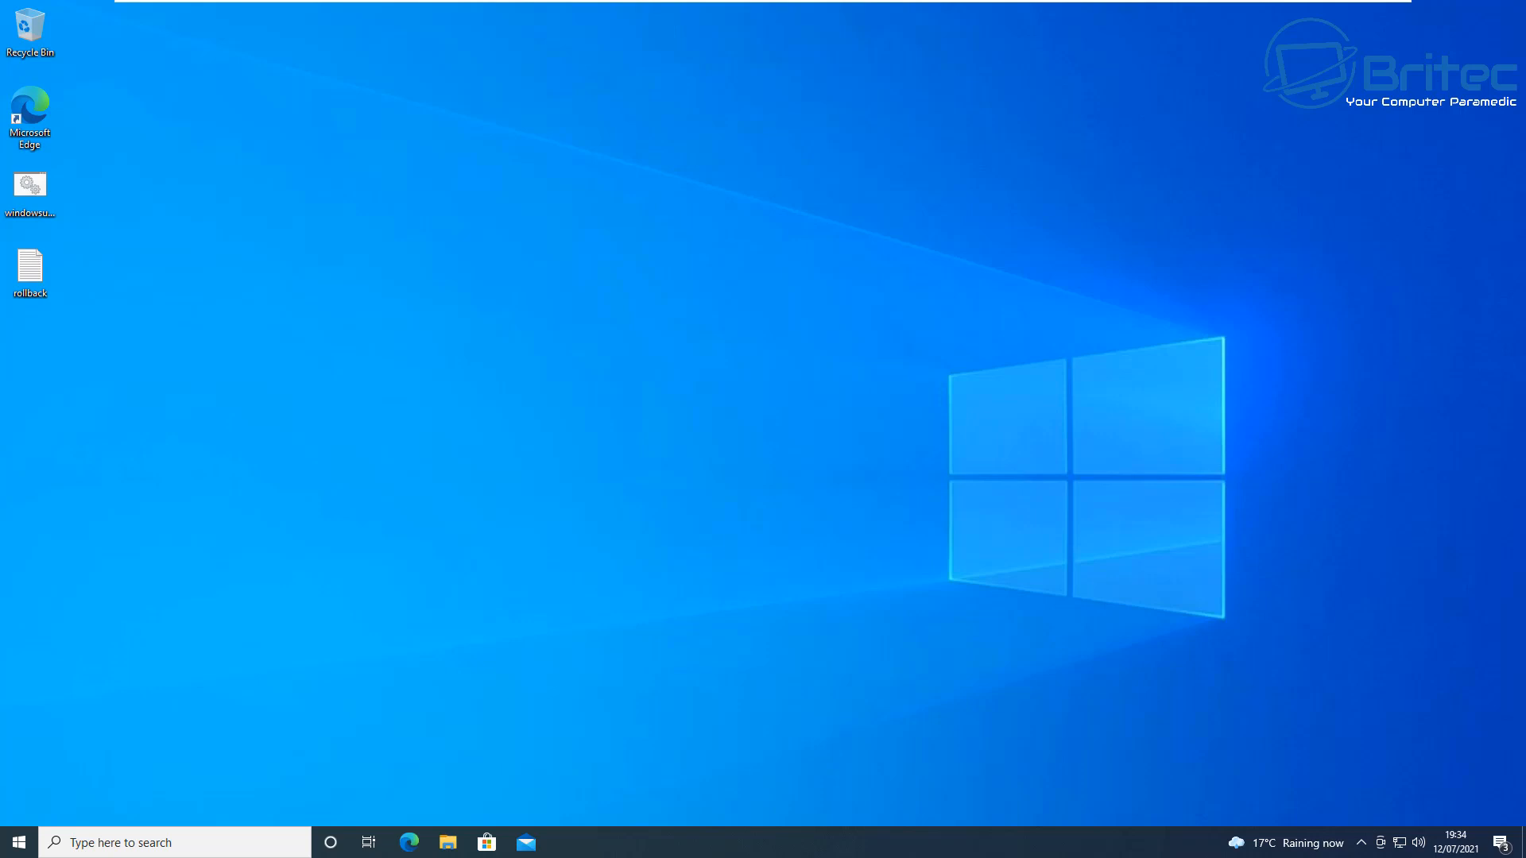
pyautogui.moveTo(773, 465)
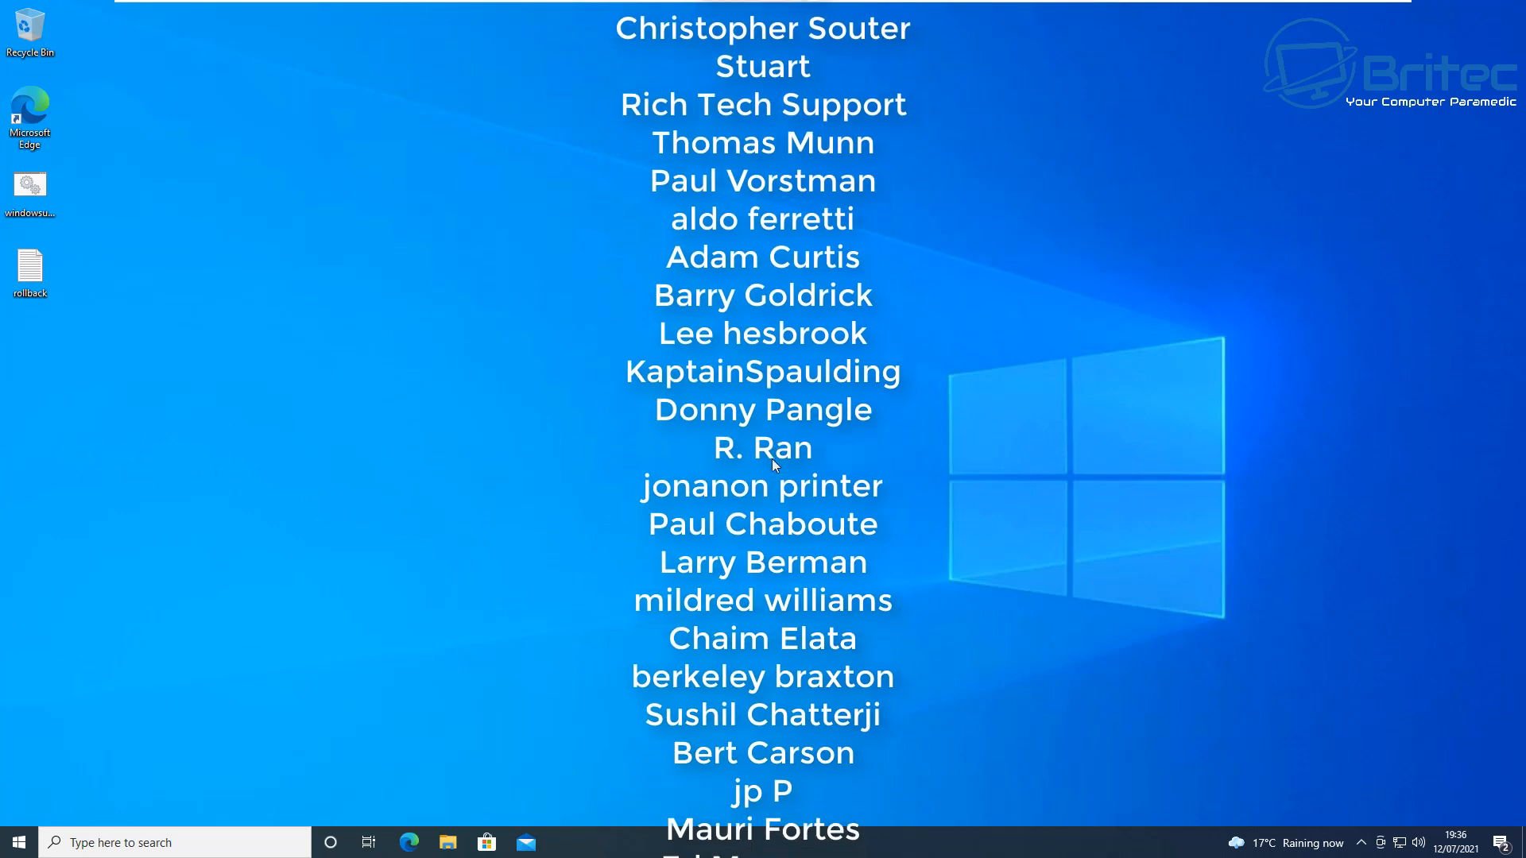
pyautogui.scroll(-3)
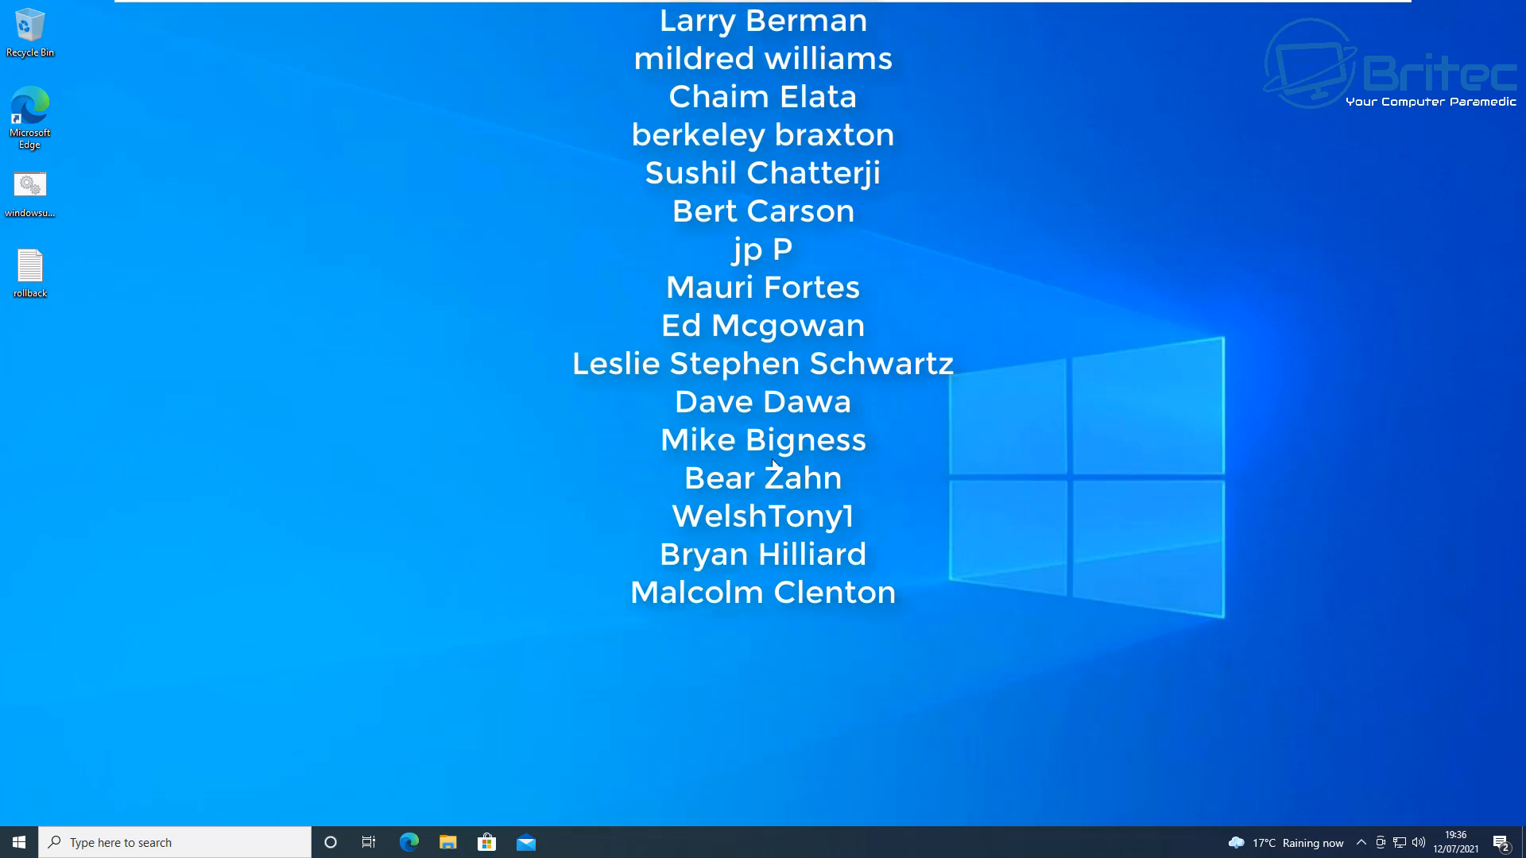